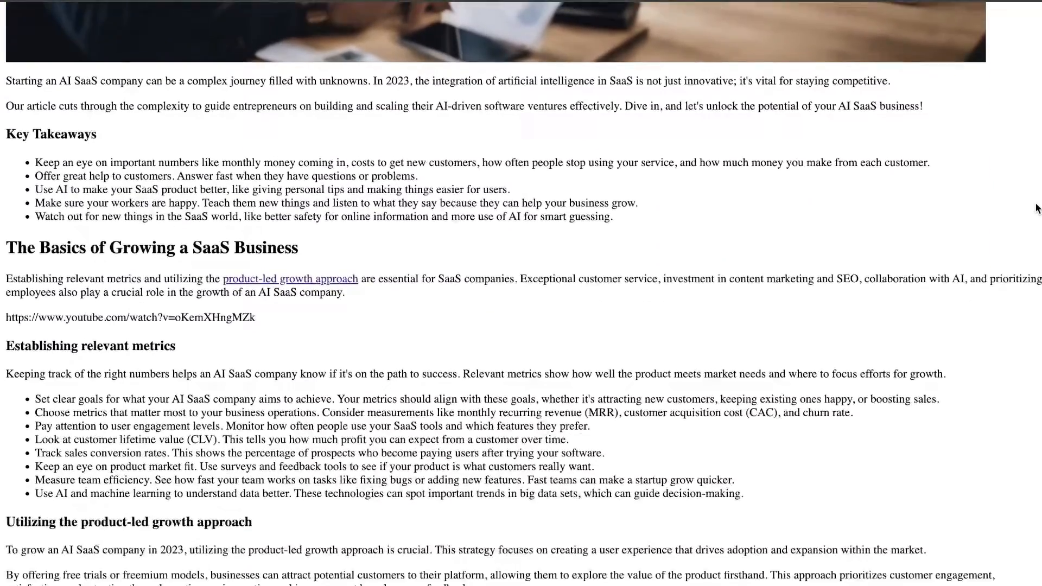
Scroll through the AI SaaS sample article before returning to the dashboard
scroll("down", 3)
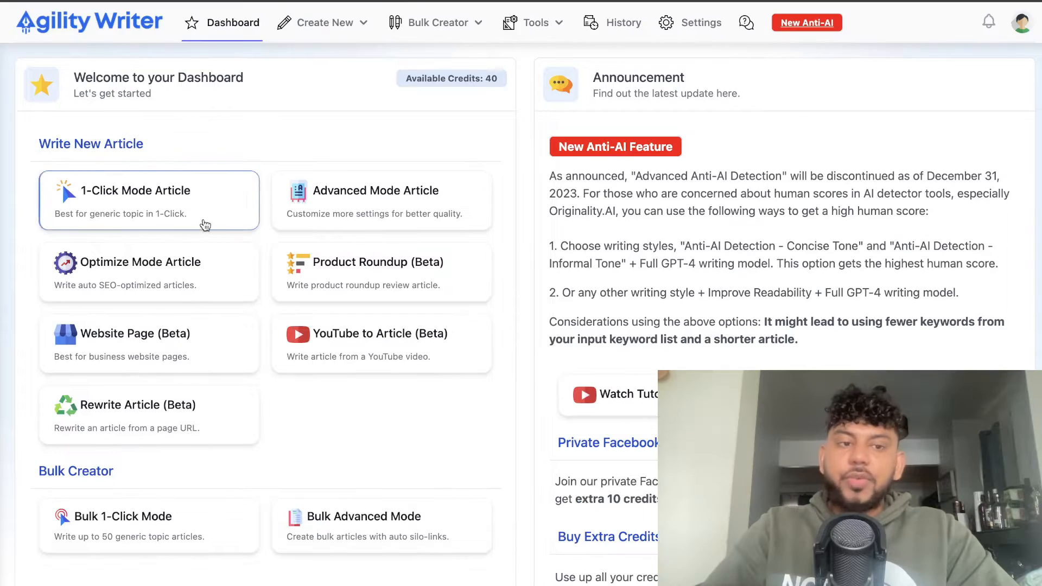
mouse_move(325, 392)
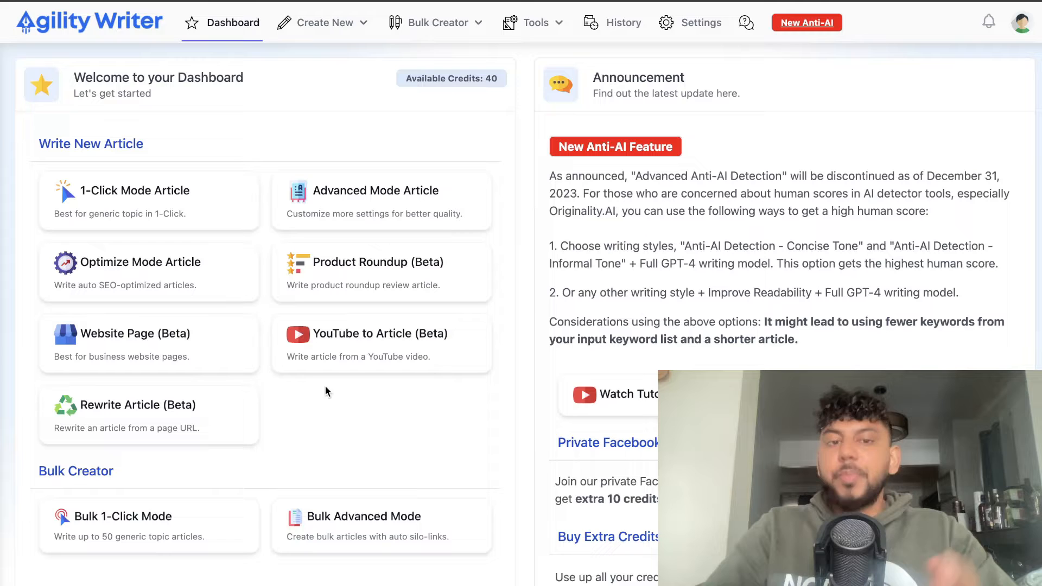
mouse_move(333, 429)
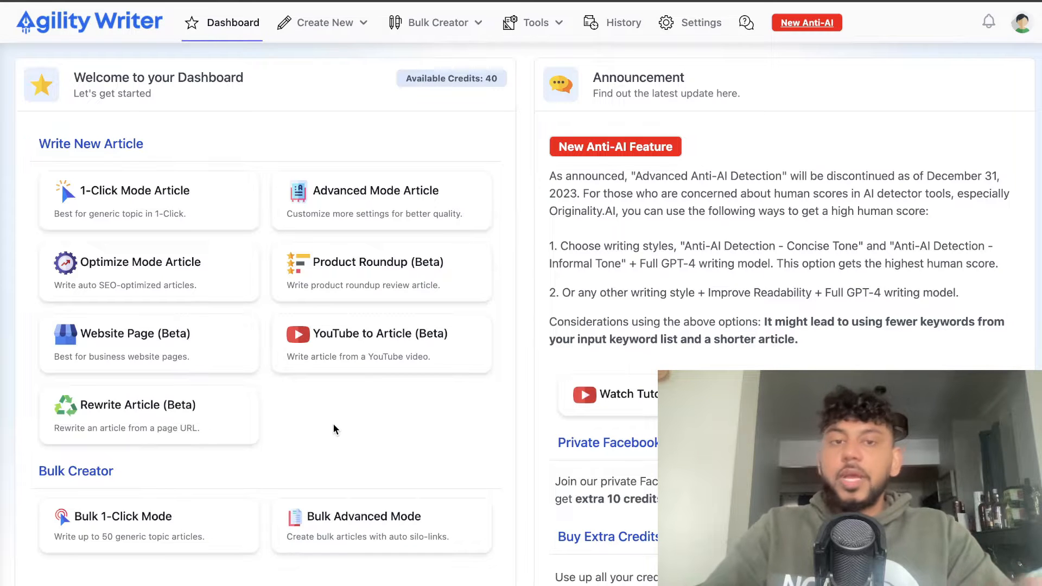
mouse_move(363, 137)
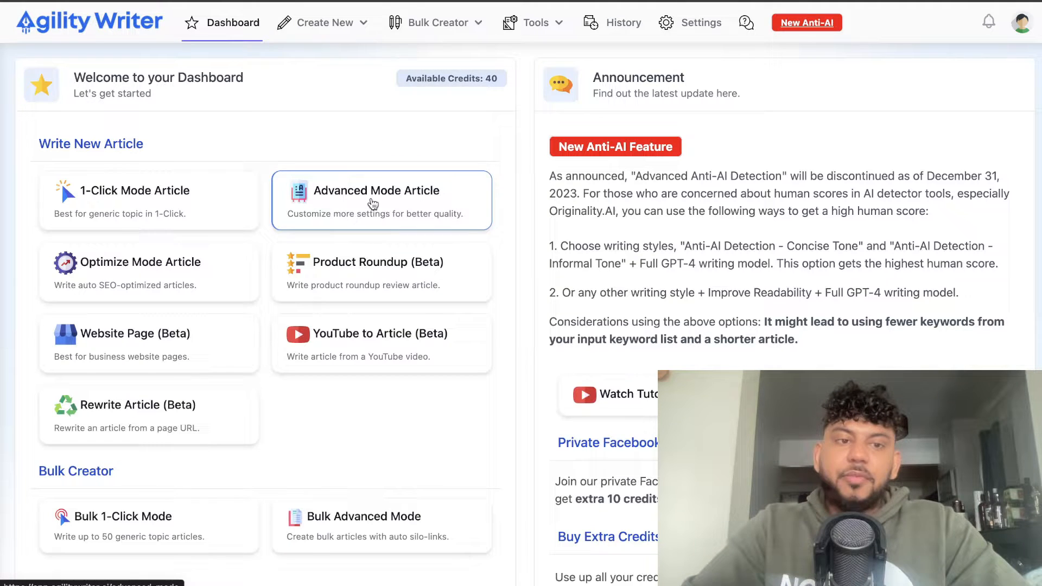
Start an Advanced Mode article with keyword 'how to start and grow an ai saas company 2023'
left_click(381, 199)
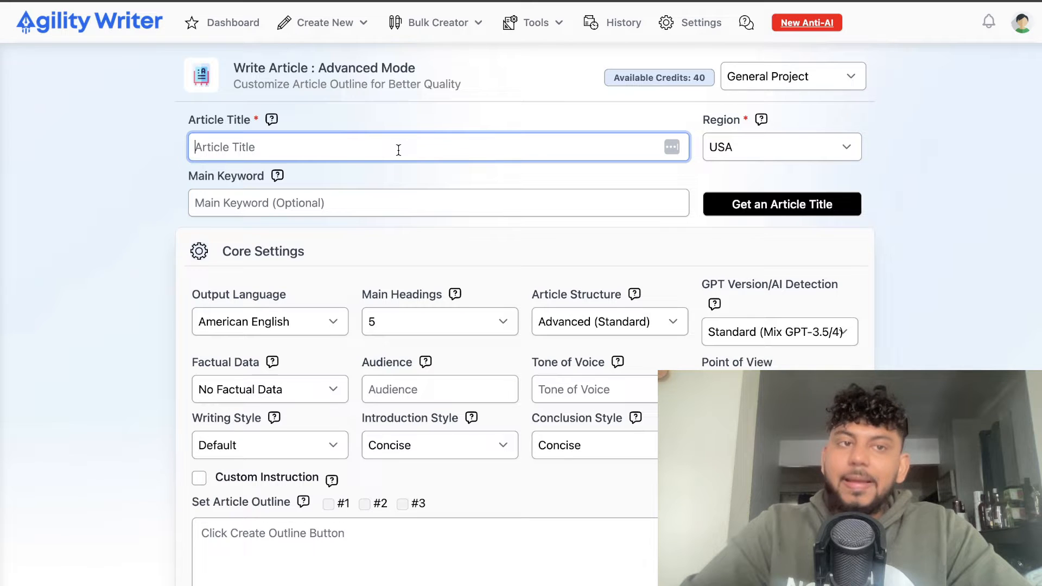
type("how to start and grow an ai saas company 2023")
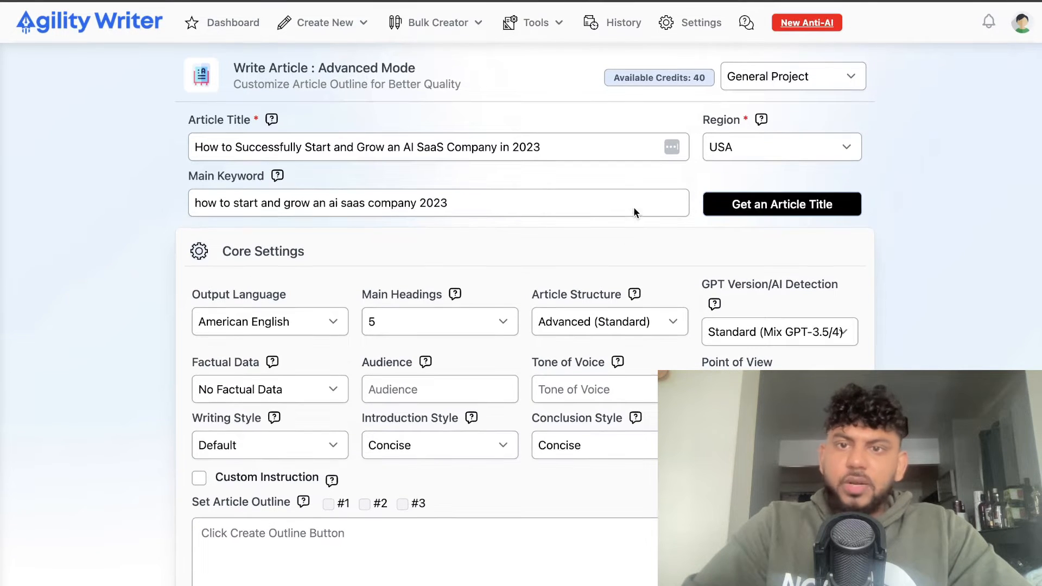
Set Main Headings to 6 and GPT Version to Full GPT-4, keeping Advanced (Standard) structure
scroll("down", 3)
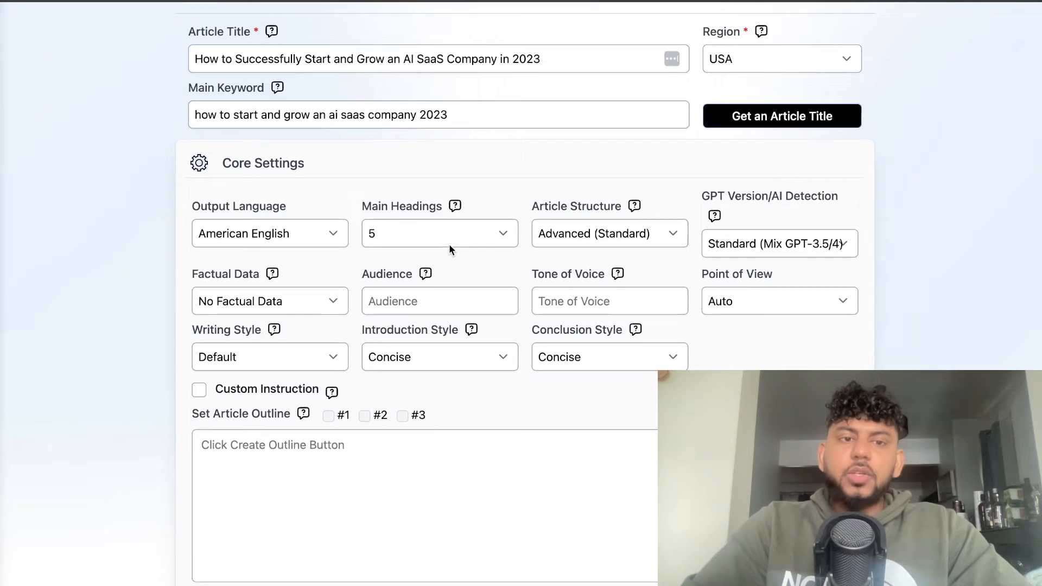
scroll("down", 3)
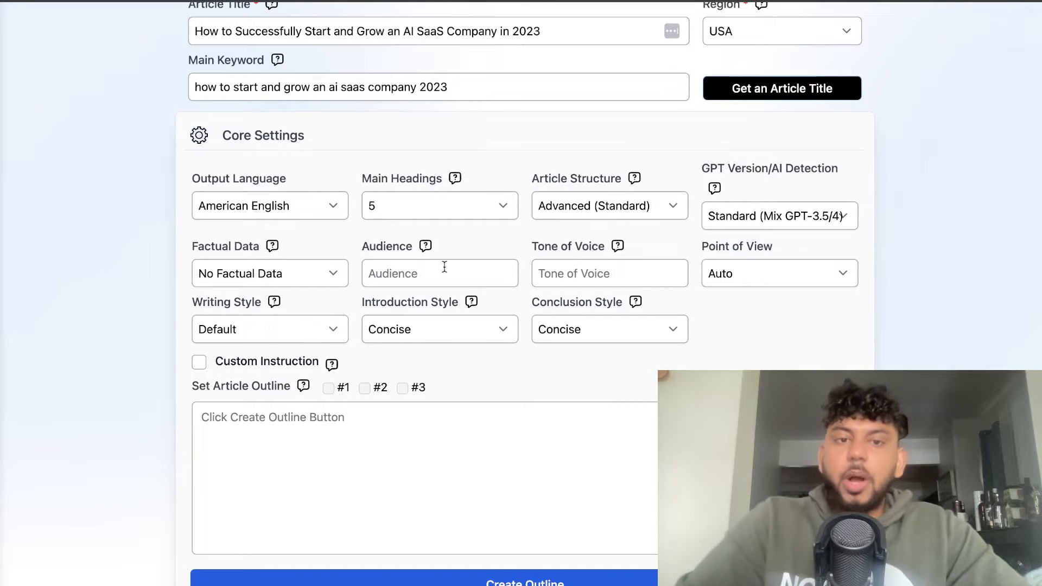
left_click(438, 205)
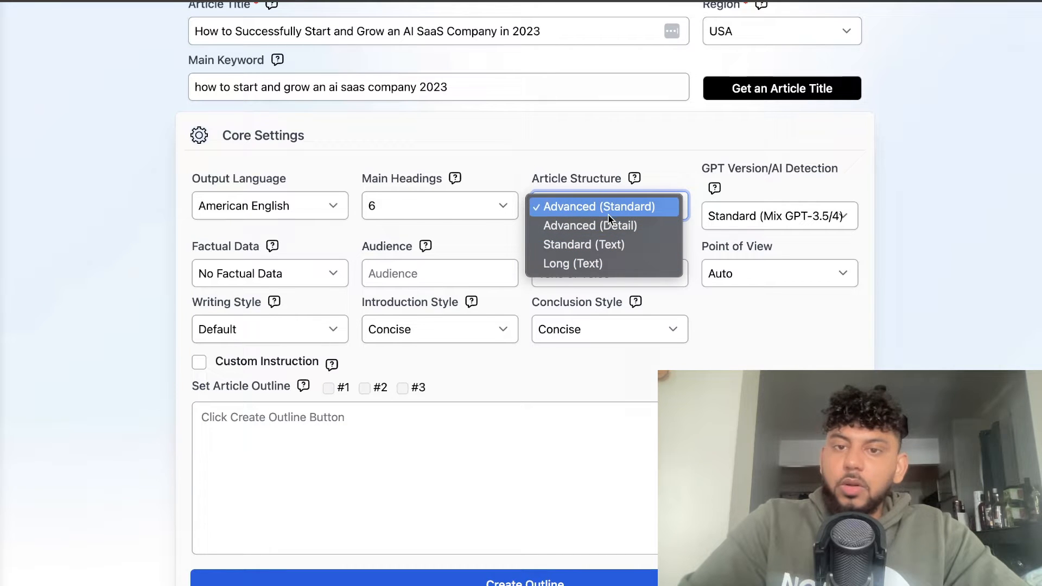
mouse_move(634, 178)
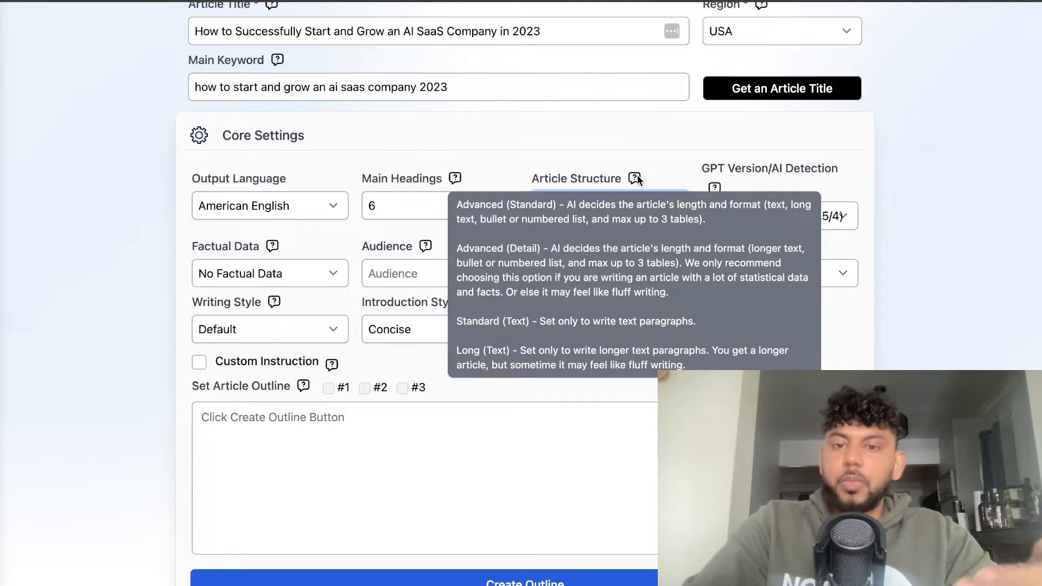
mouse_move(604, 171)
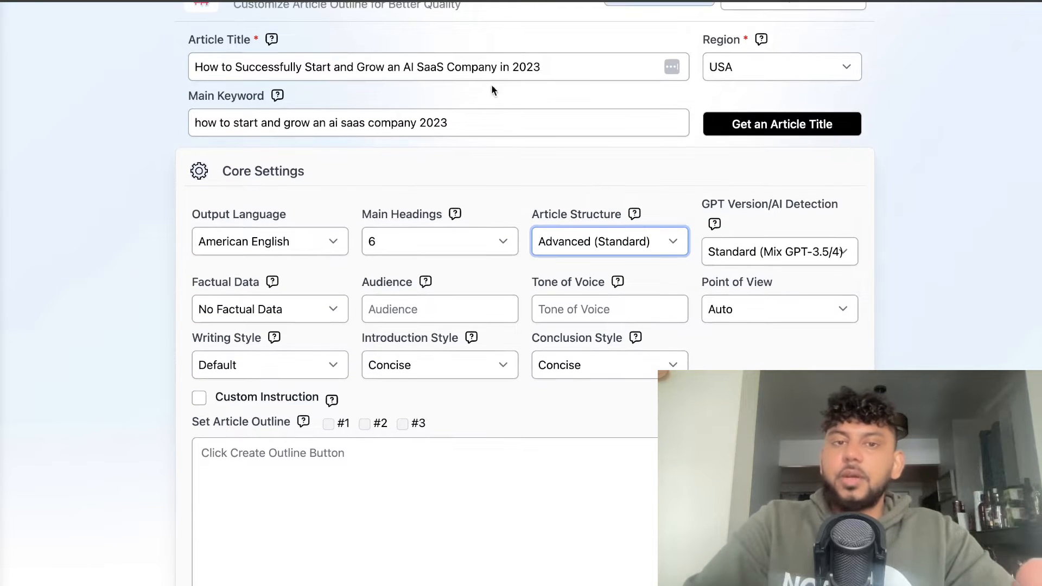
left_click(779, 250)
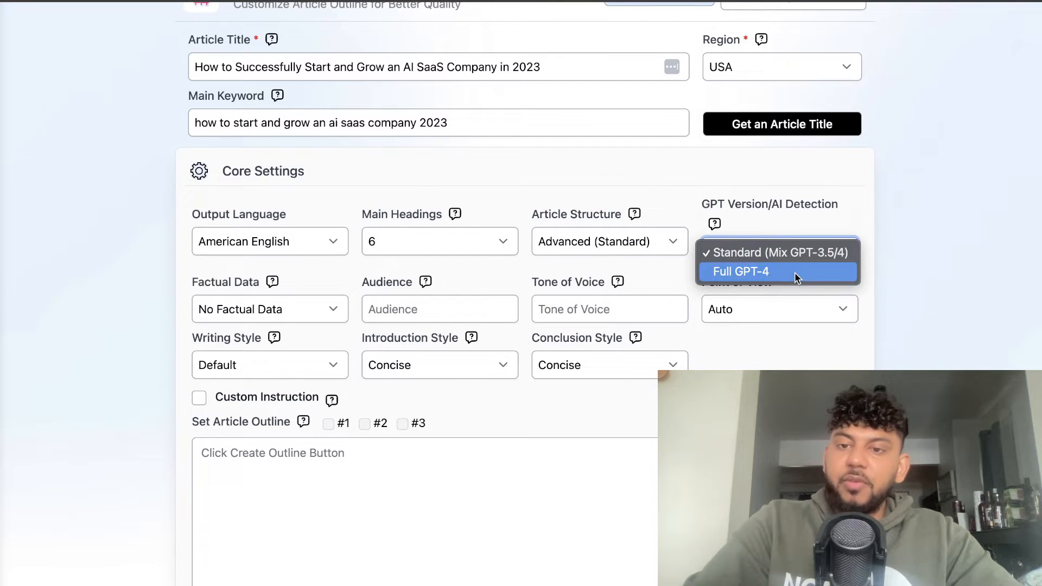
left_click(741, 271)
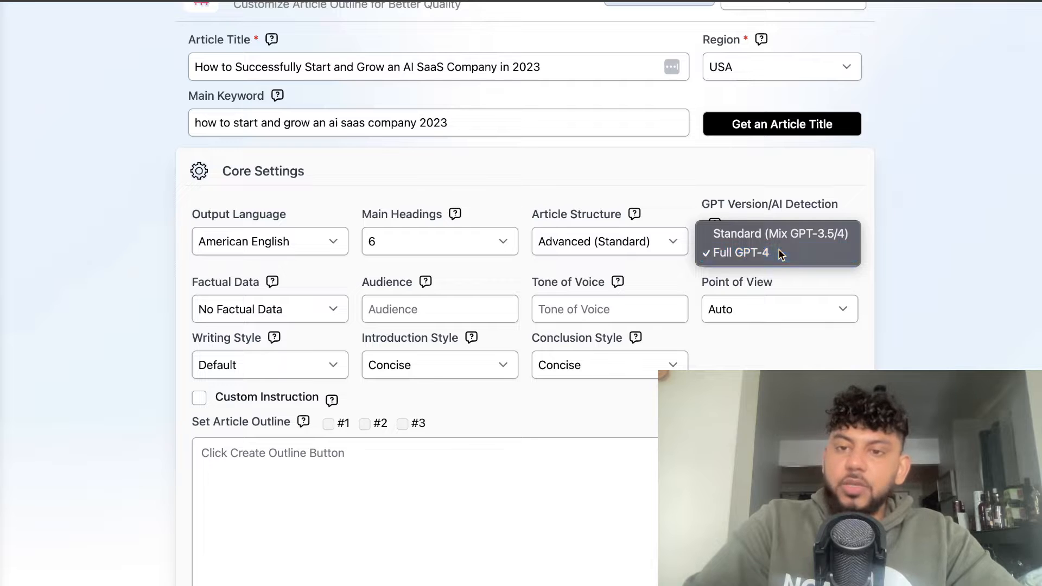
left_click(744, 253)
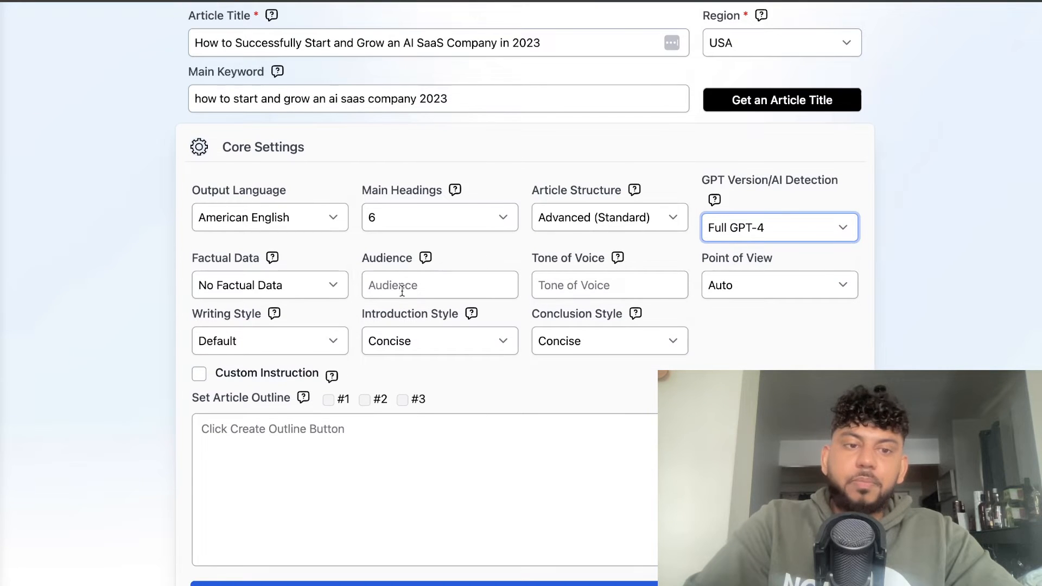
Choose In-Depth Factual Data, an informative tone, and the Auto from SERP writing style
left_click(269, 286)
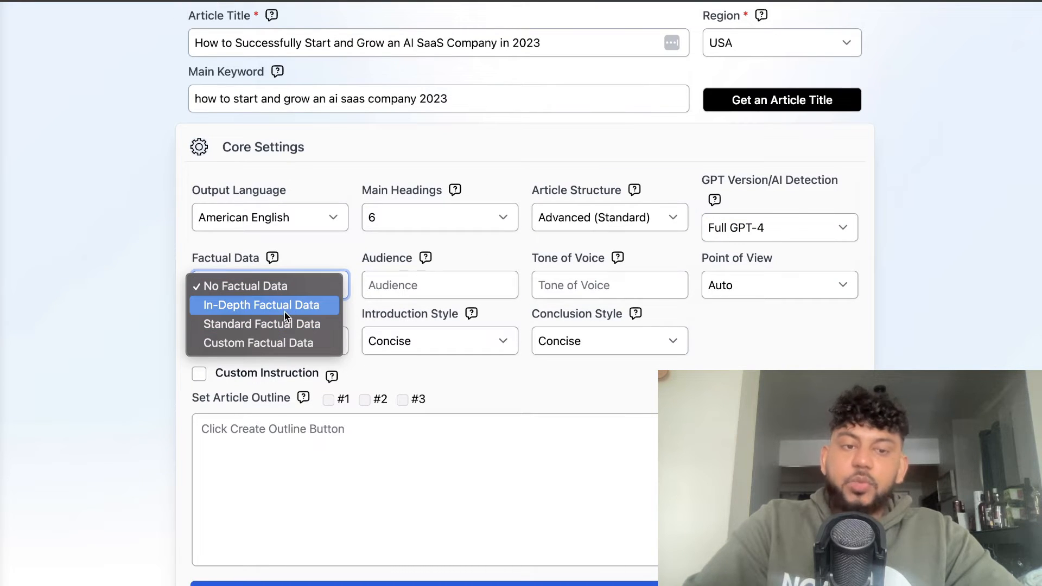
mouse_move(272, 260)
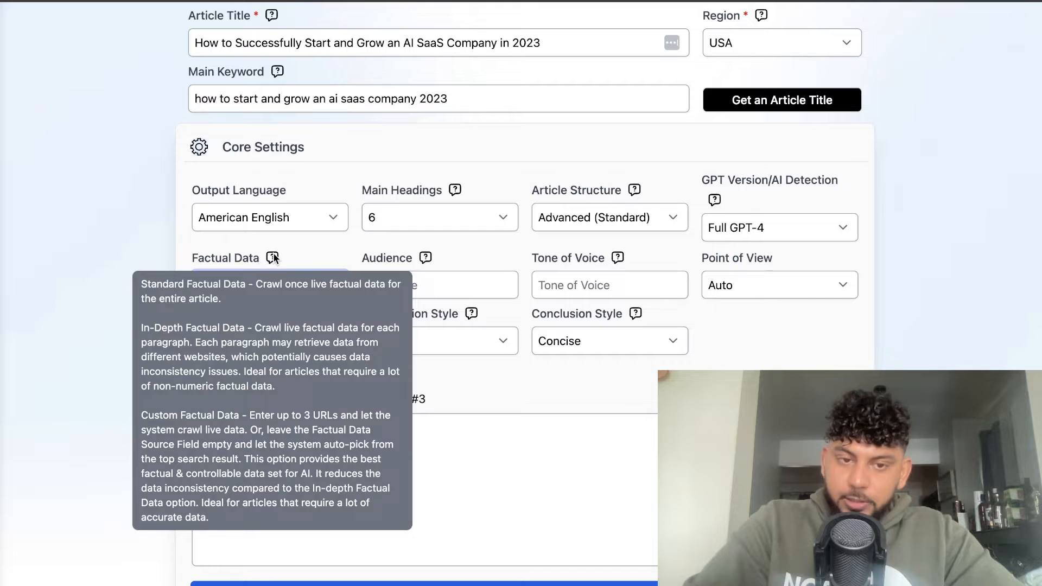
left_click(269, 284)
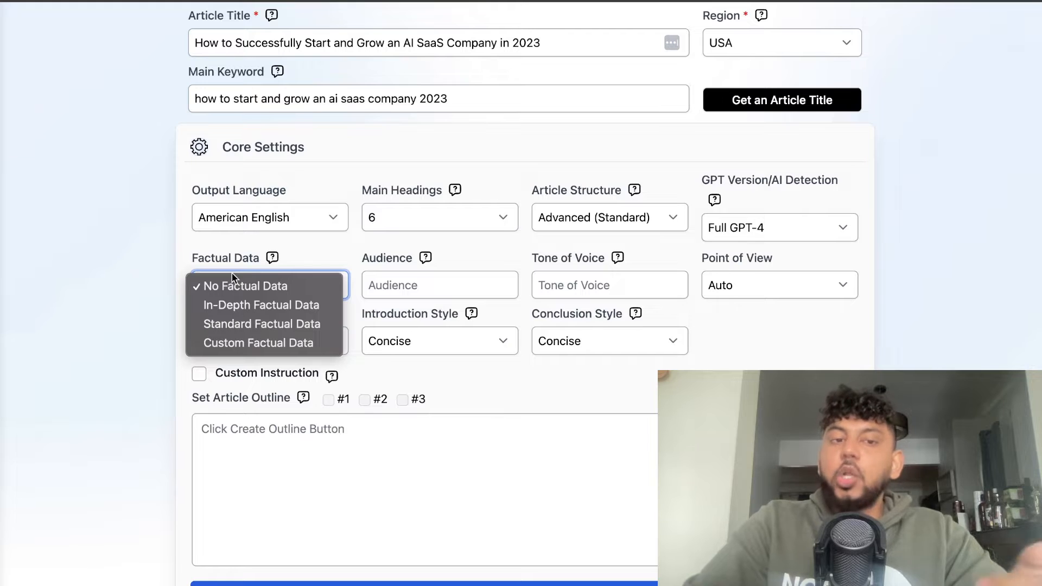
mouse_move(262, 305)
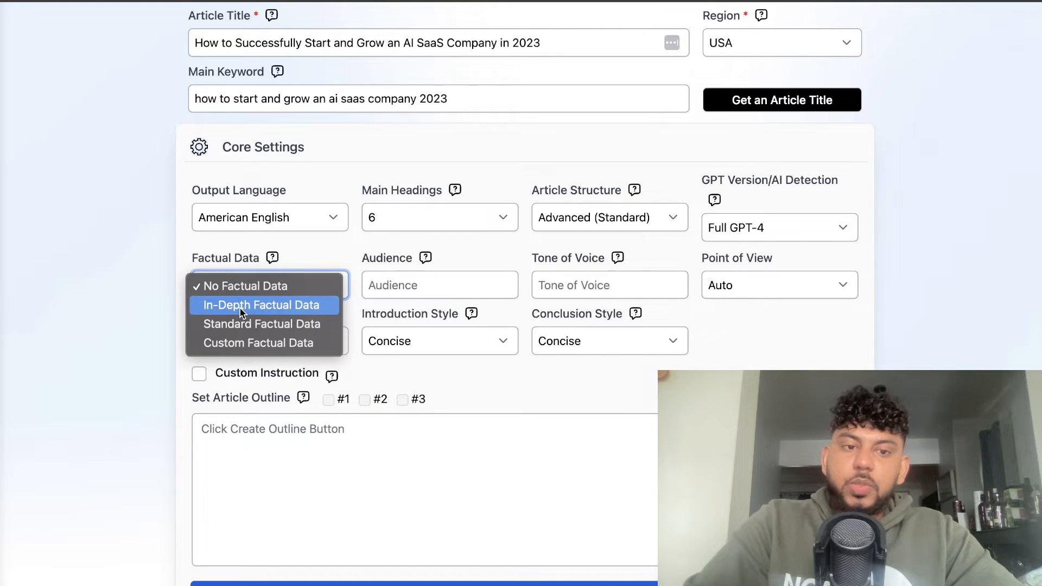
type("informative")
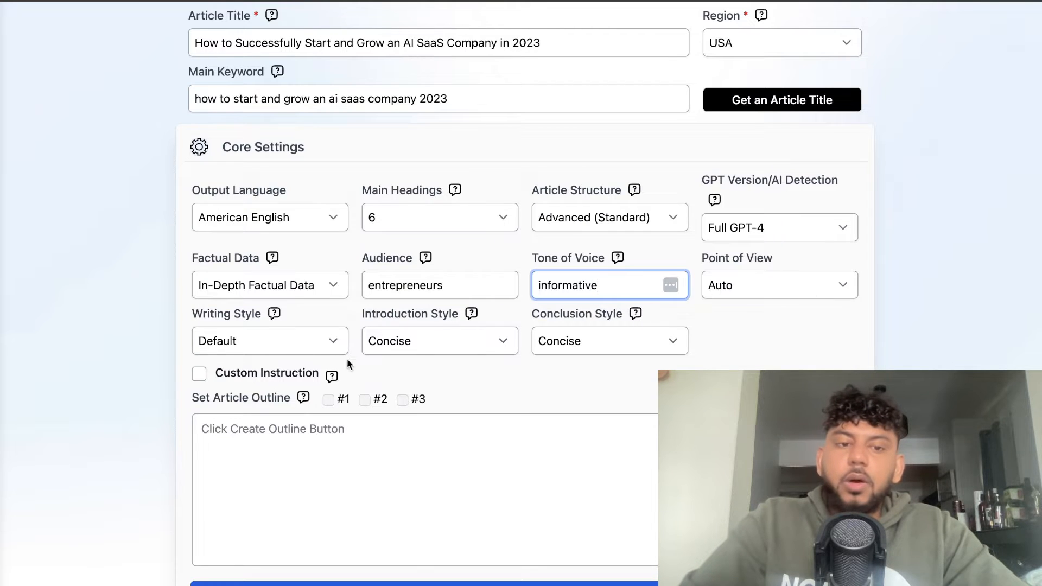
left_click(269, 340)
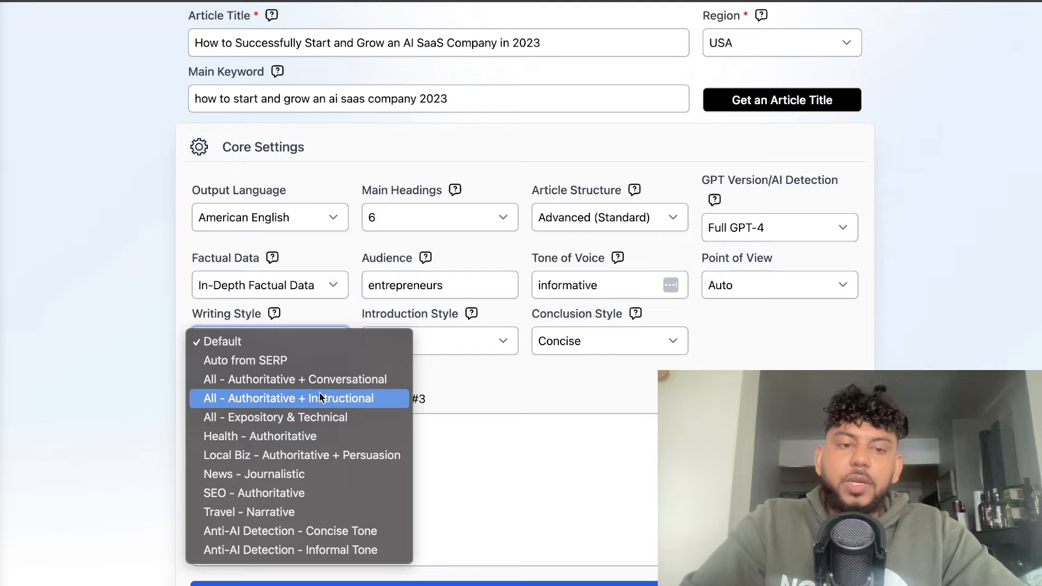
mouse_move(313, 361)
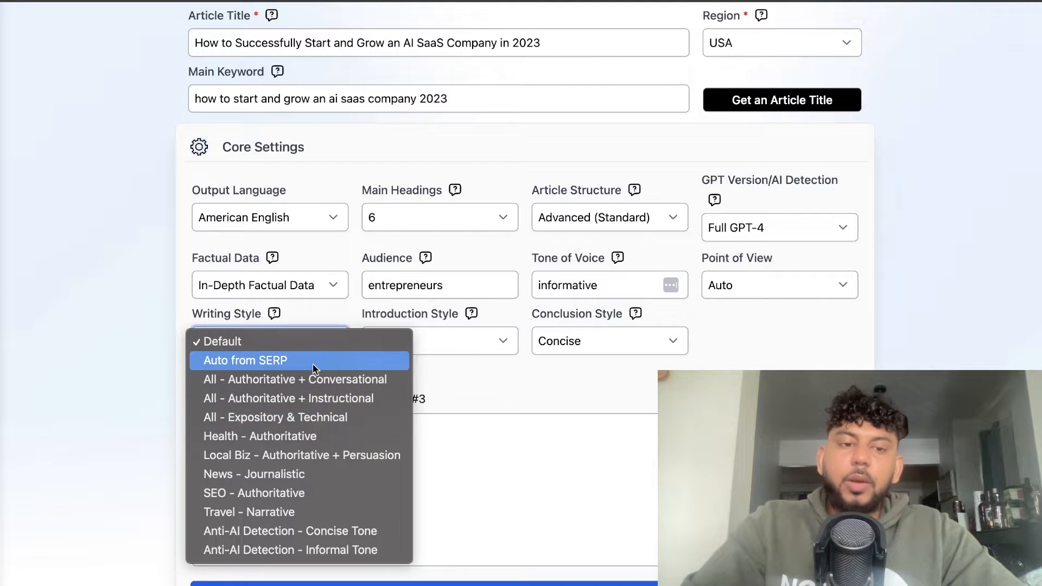
mouse_move(303, 492)
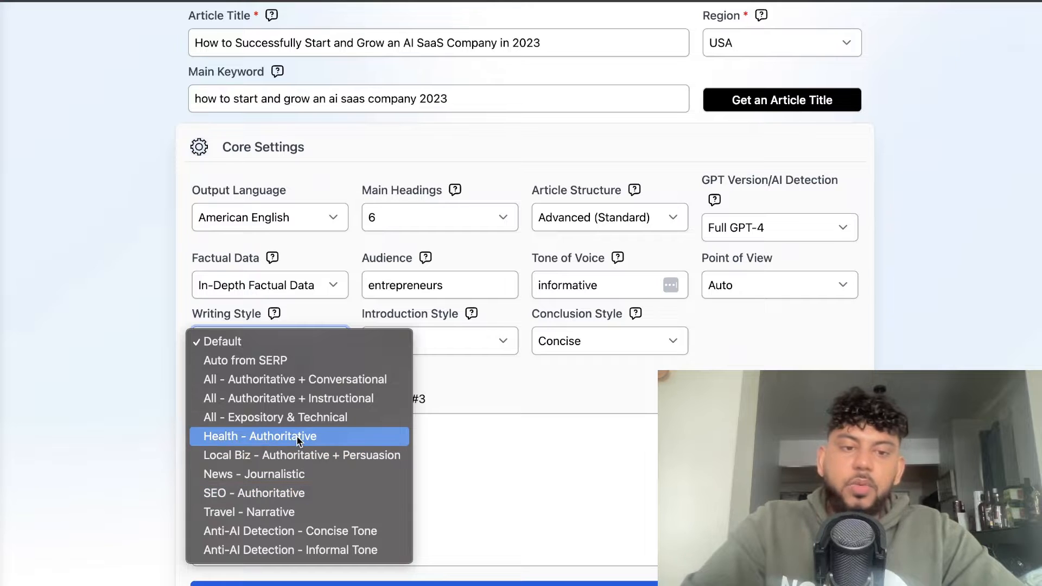
mouse_move(301, 498)
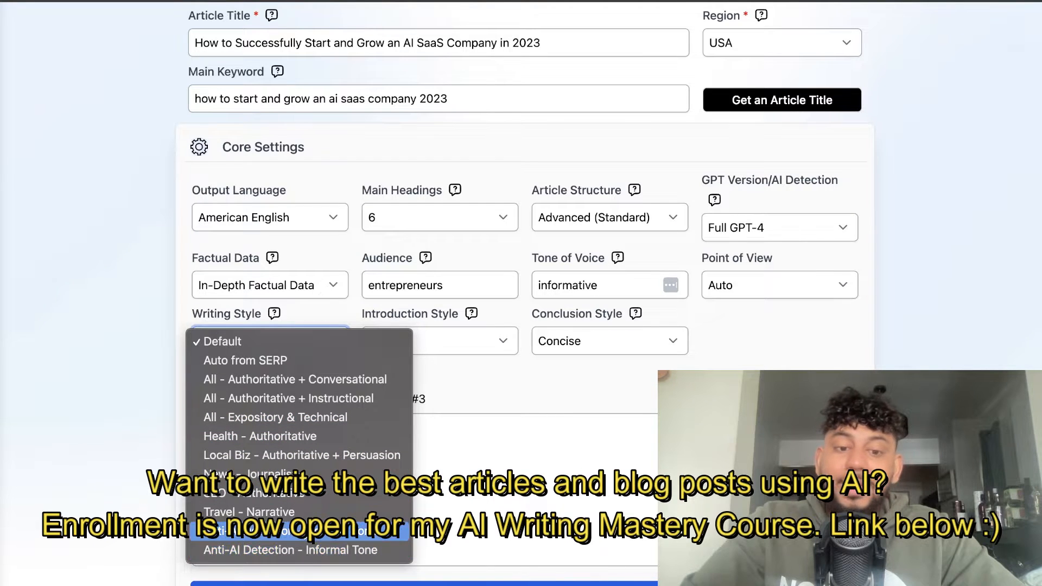
mouse_move(250, 511)
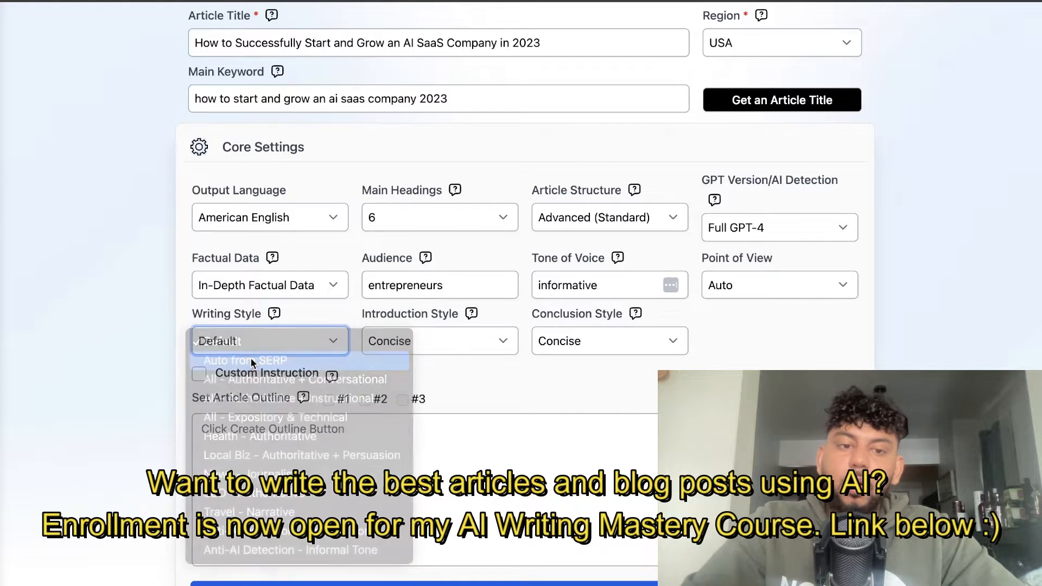
left_click(244, 360)
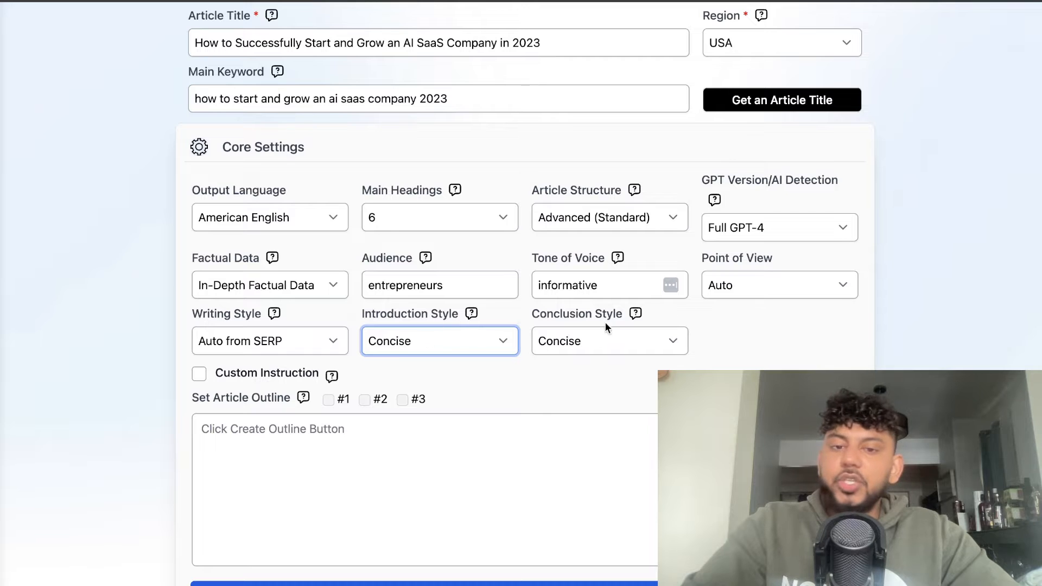
scroll("down", 3)
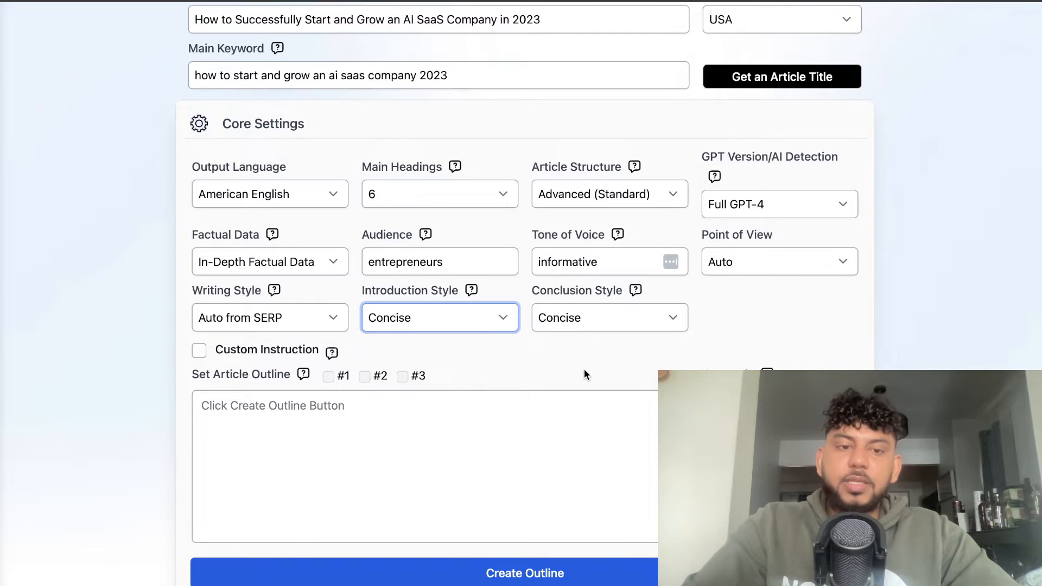
scroll("down", 3)
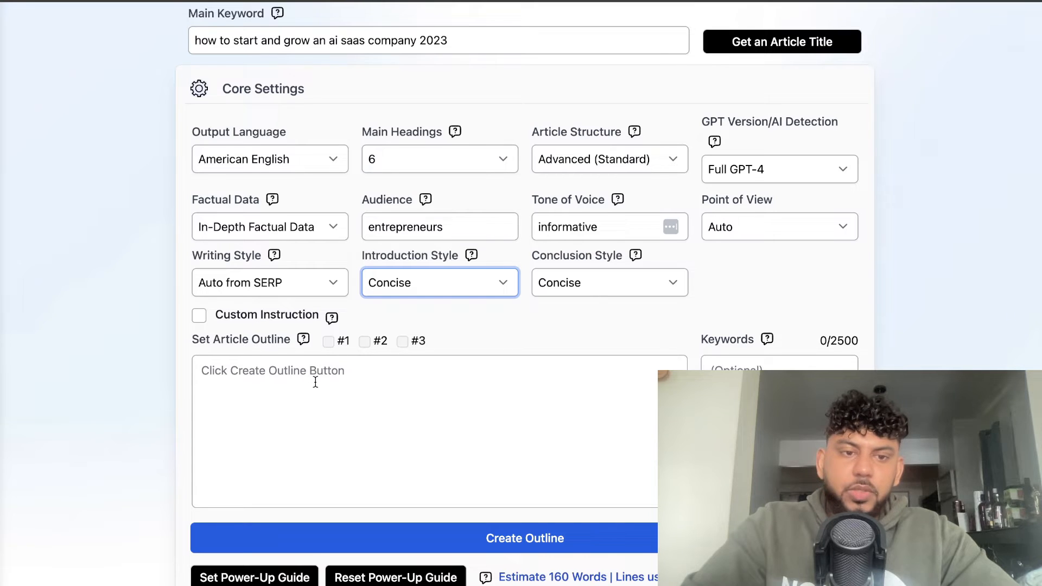
Generate the article outline for the AI SaaS company keyword
left_click(524, 538)
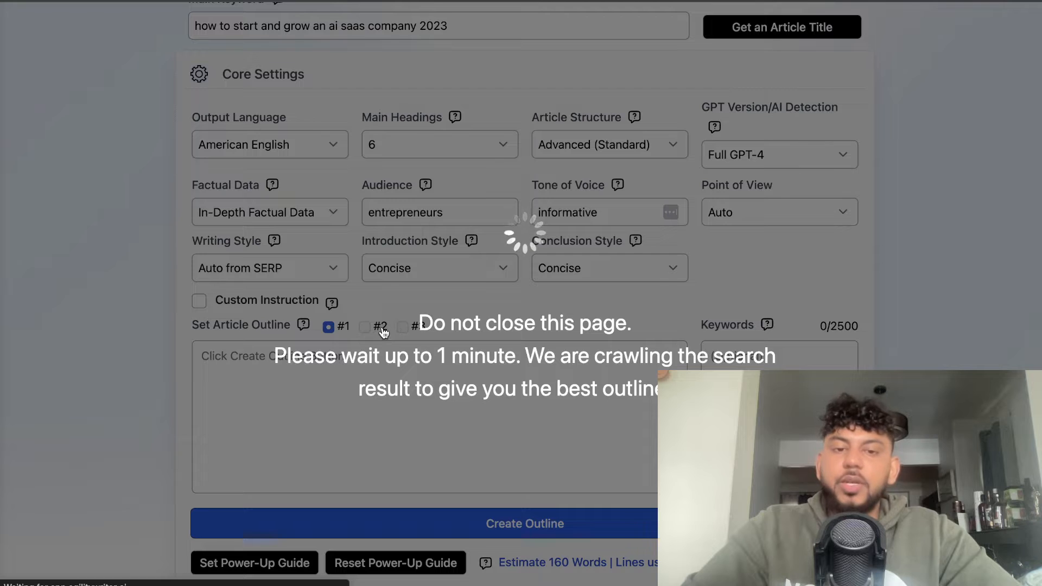
mouse_move(430, 351)
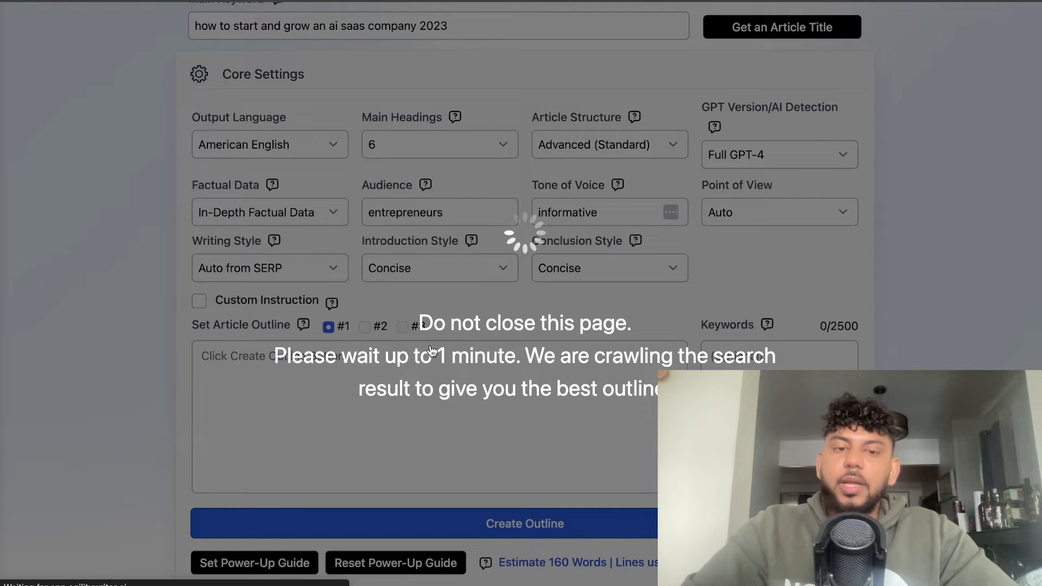
mouse_move(542, 384)
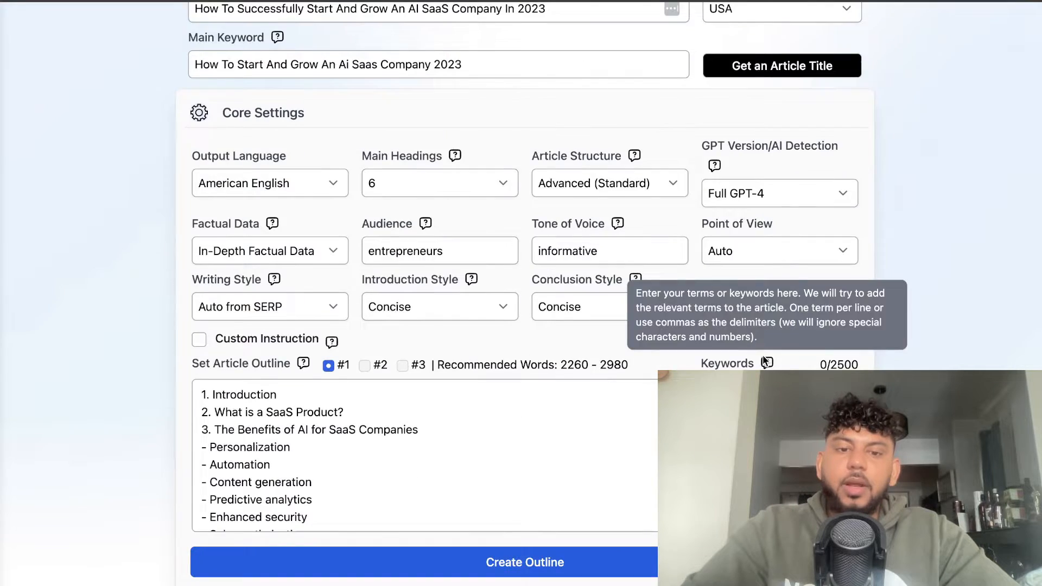
scroll("down", 3)
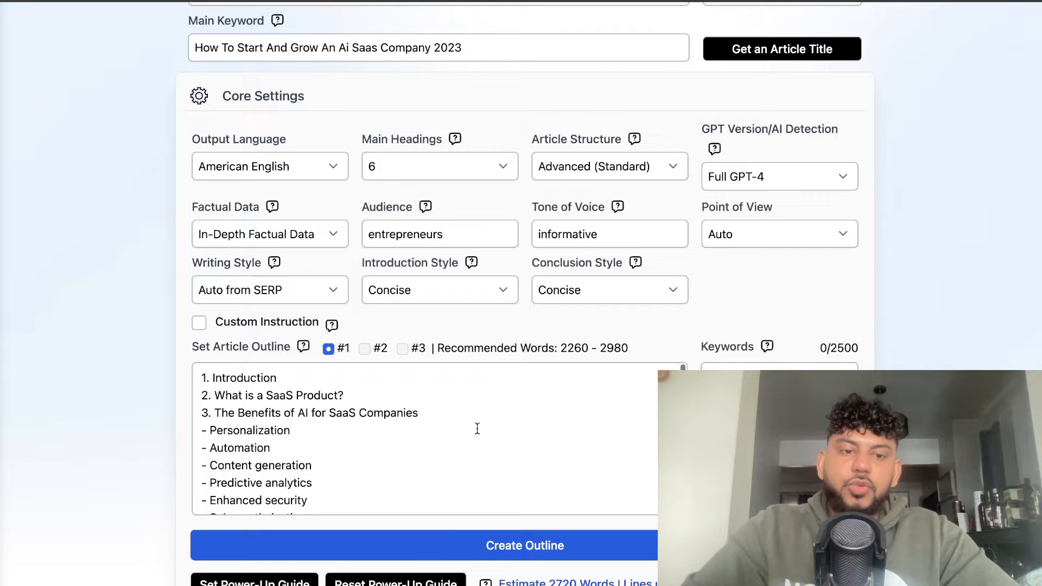
scroll("down", 3)
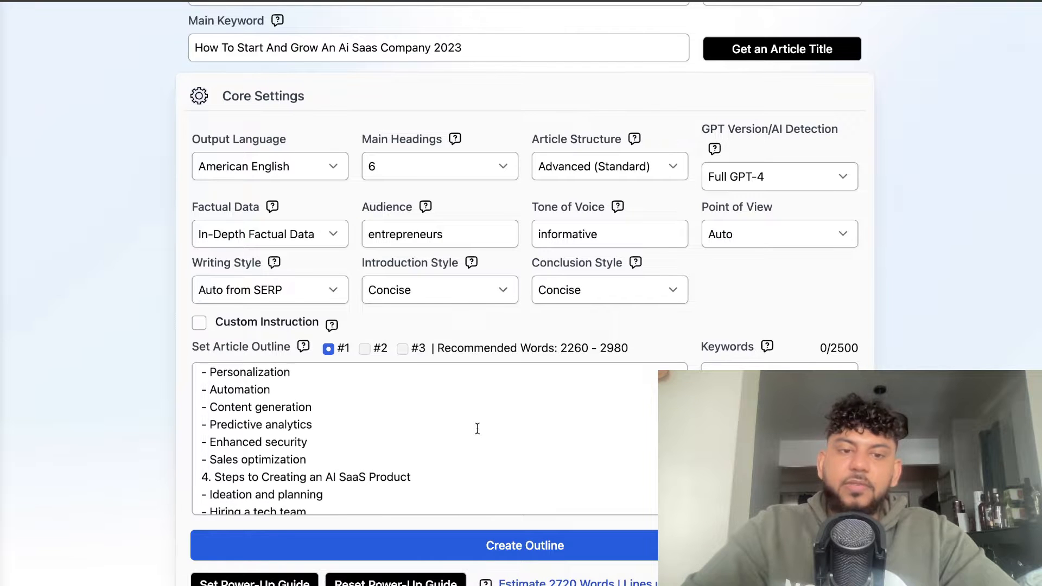
scroll("down", 3)
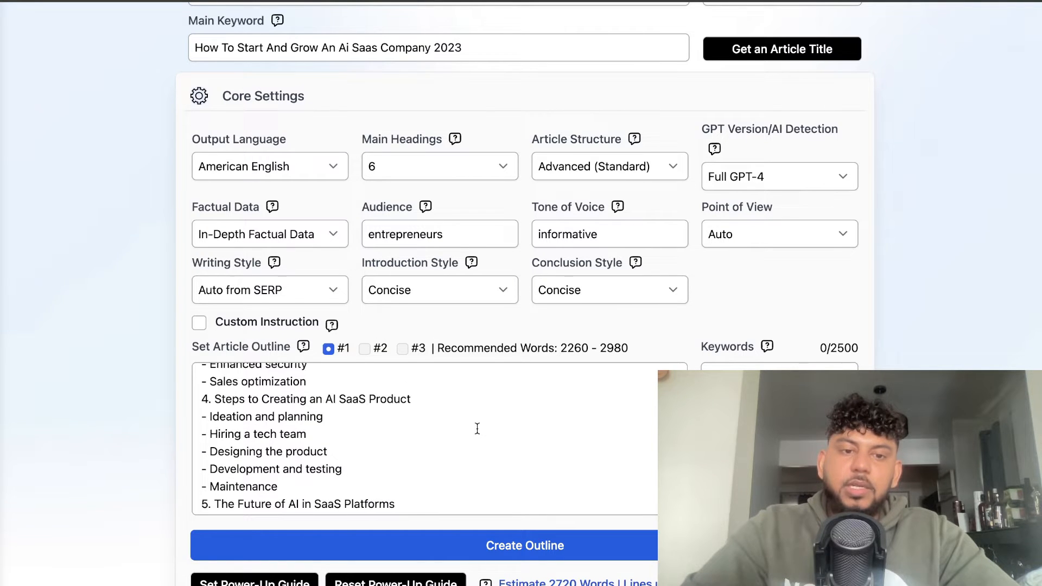
scroll("down", 3)
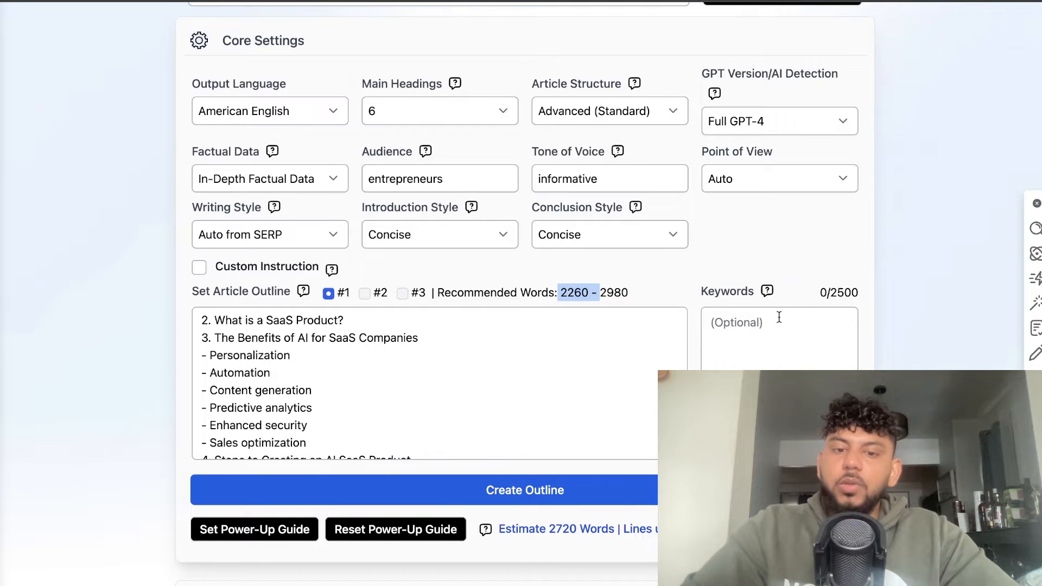
scroll("down", 3)
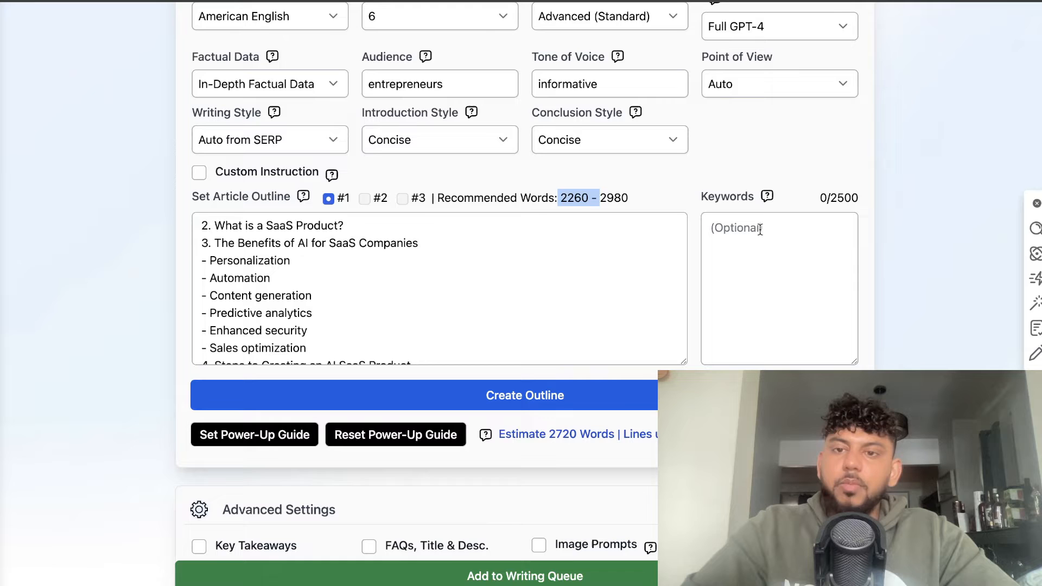
scroll("down", 3)
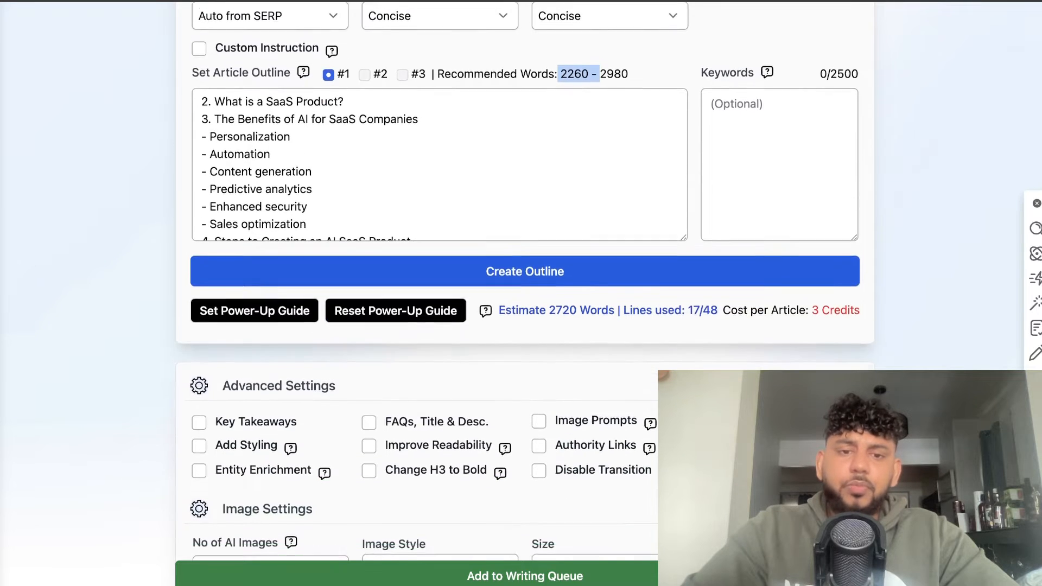
Enable Key Takeaways, FAQs Title & Desc., YouTube Videos, Improve Readability and Authority Links
scroll("down", 3)
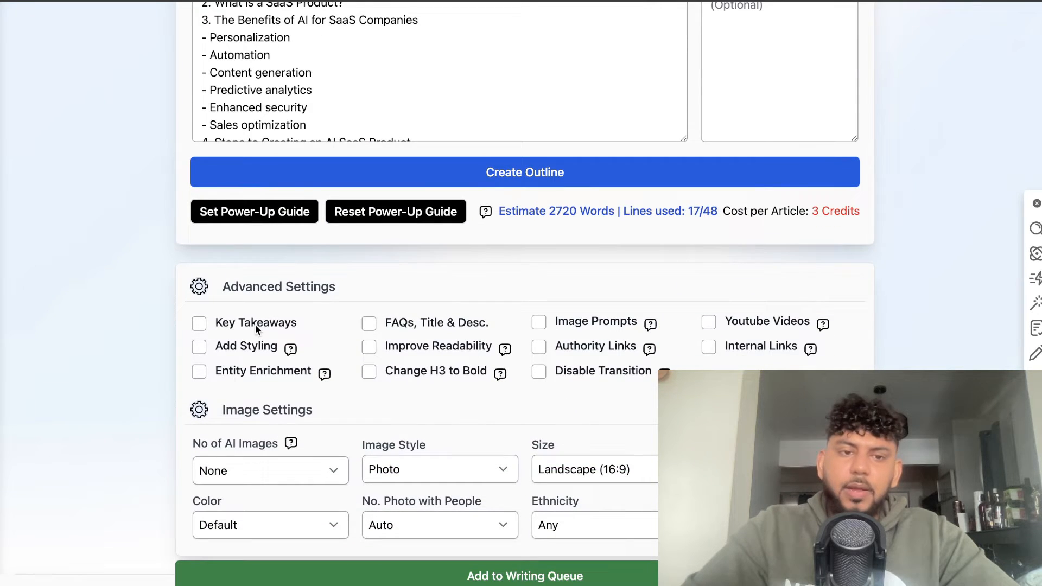
left_click(199, 323)
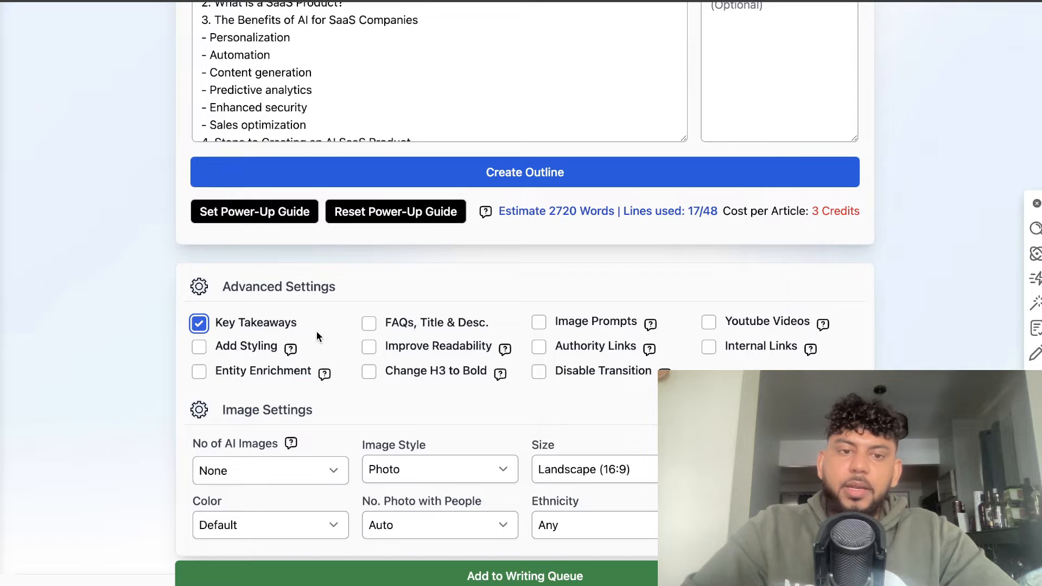
left_click(369, 323)
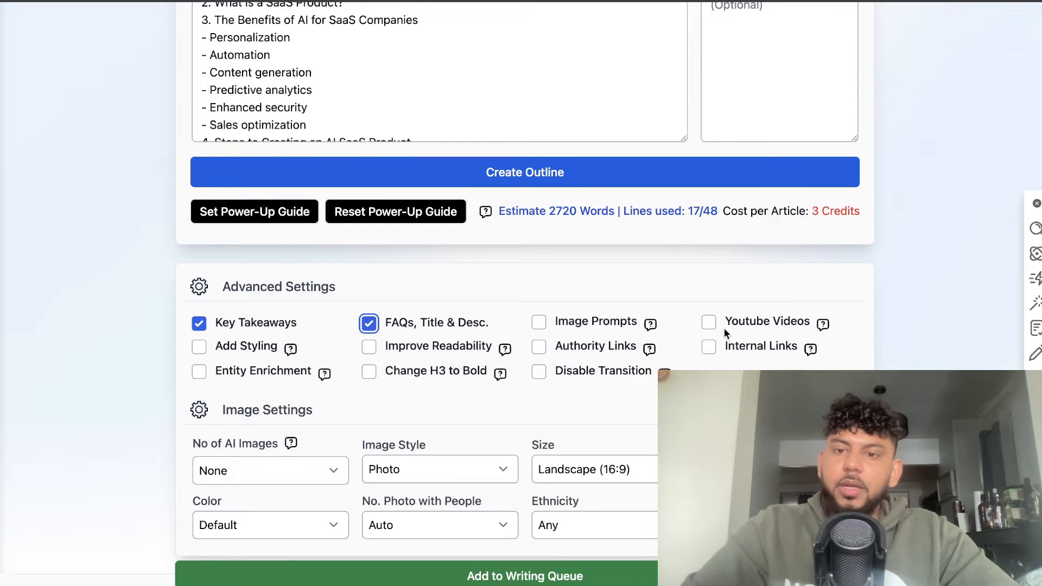
left_click(709, 322)
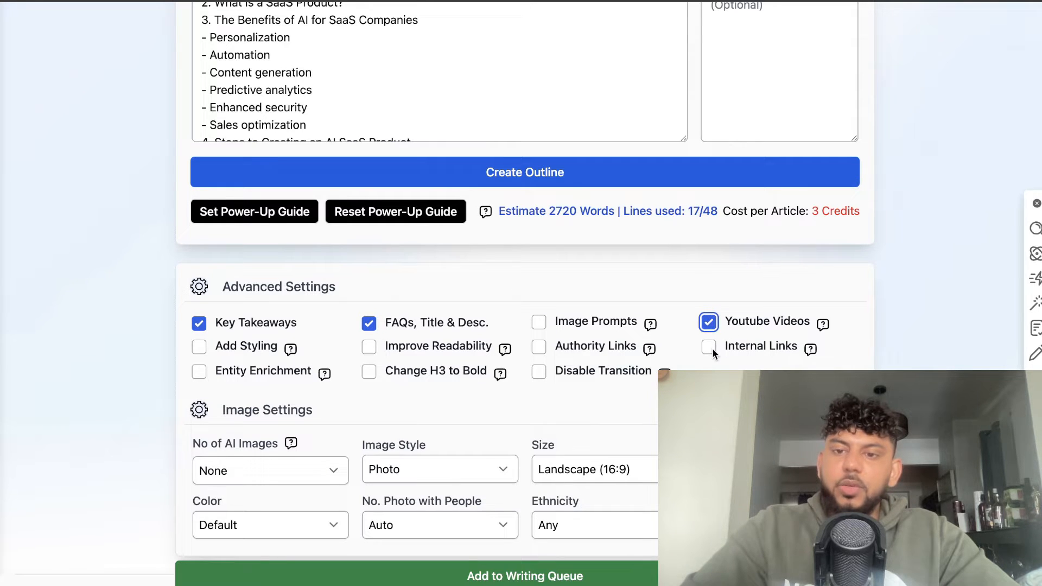
left_click(369, 346)
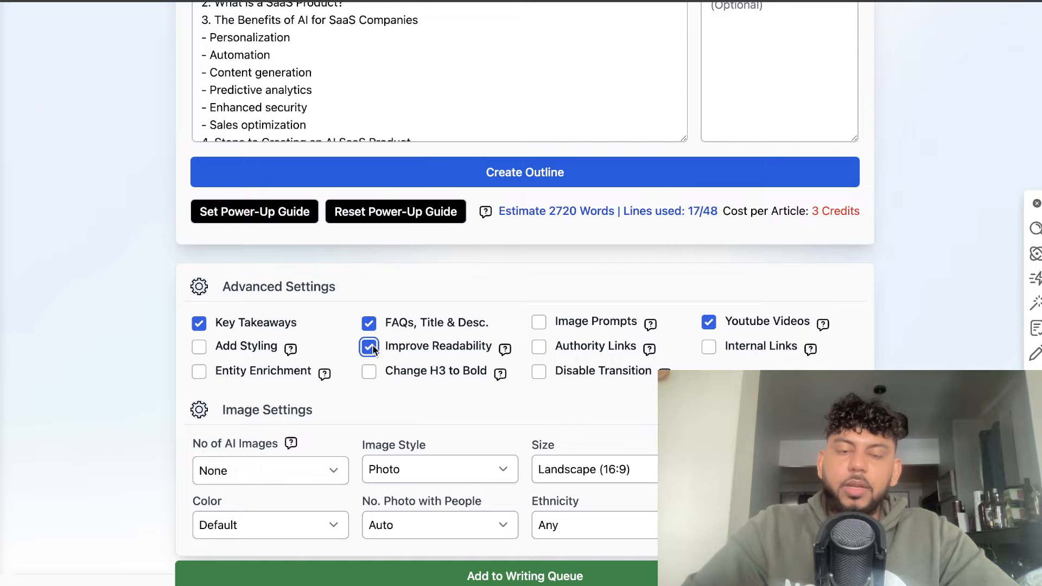
left_click(538, 346)
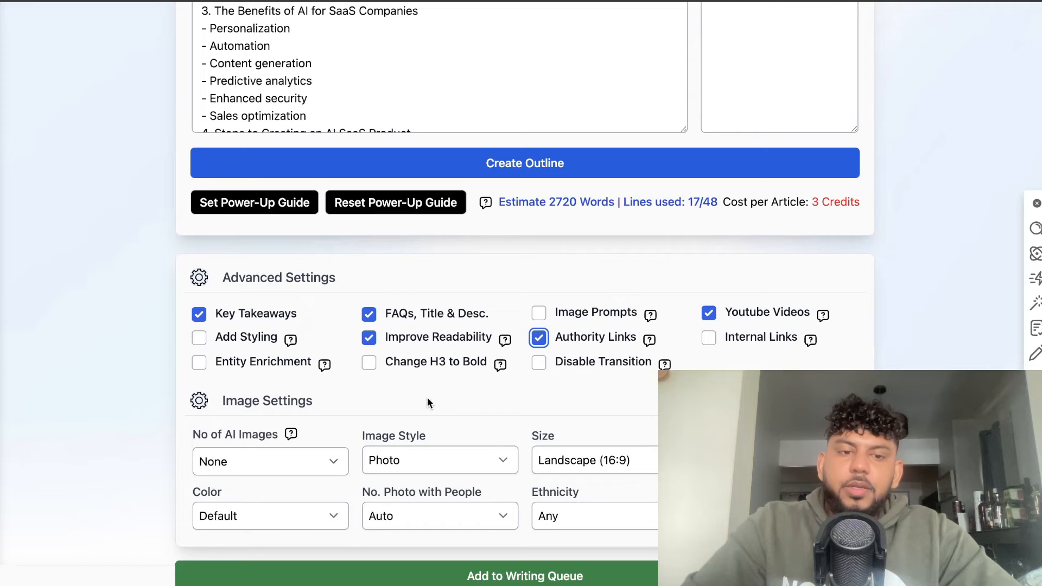
Allow up to 3 free AI images and add the article to the writing queue
left_click(270, 461)
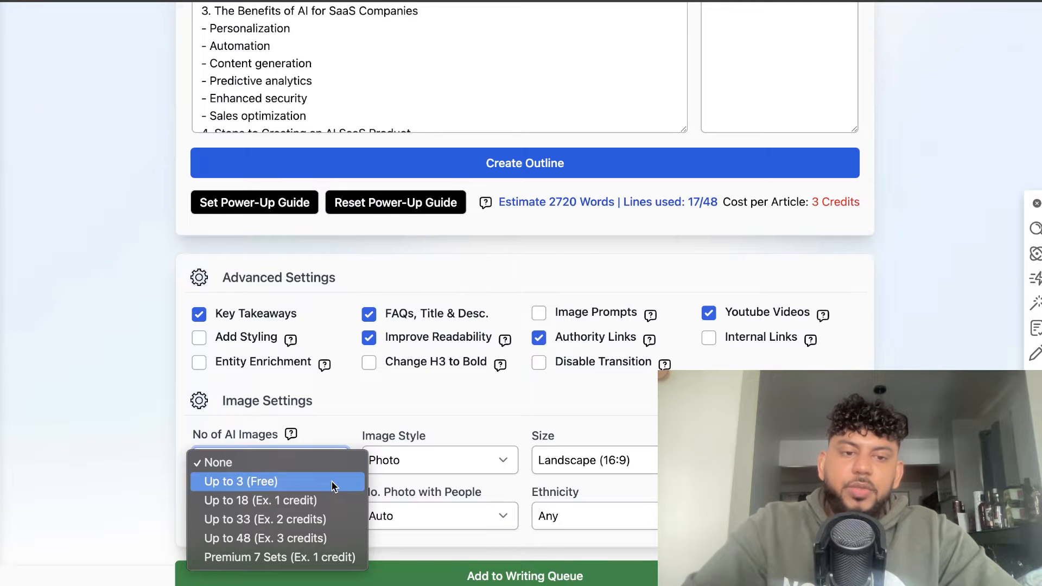
left_click(240, 481)
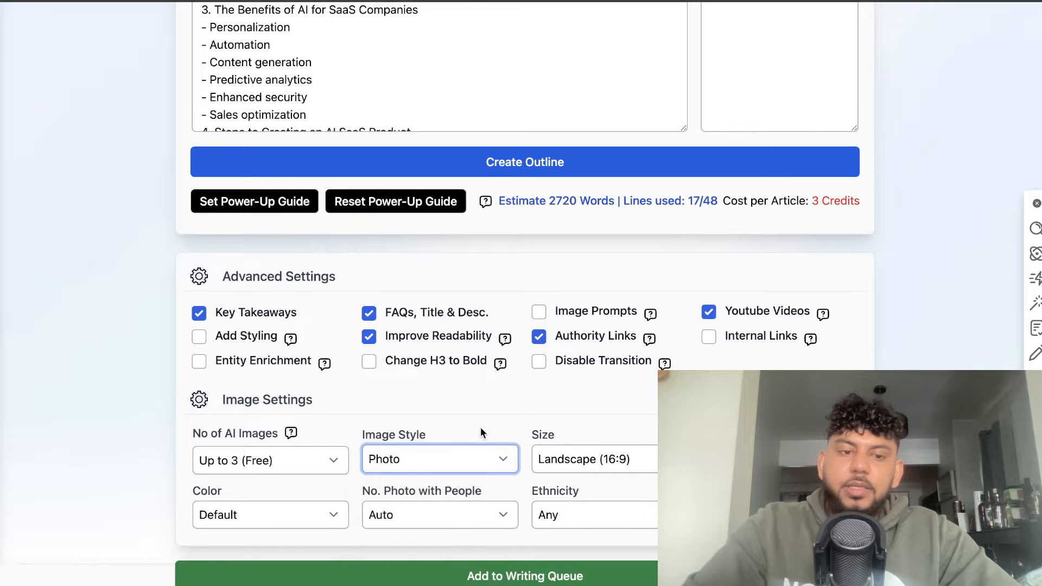
left_click(524, 575)
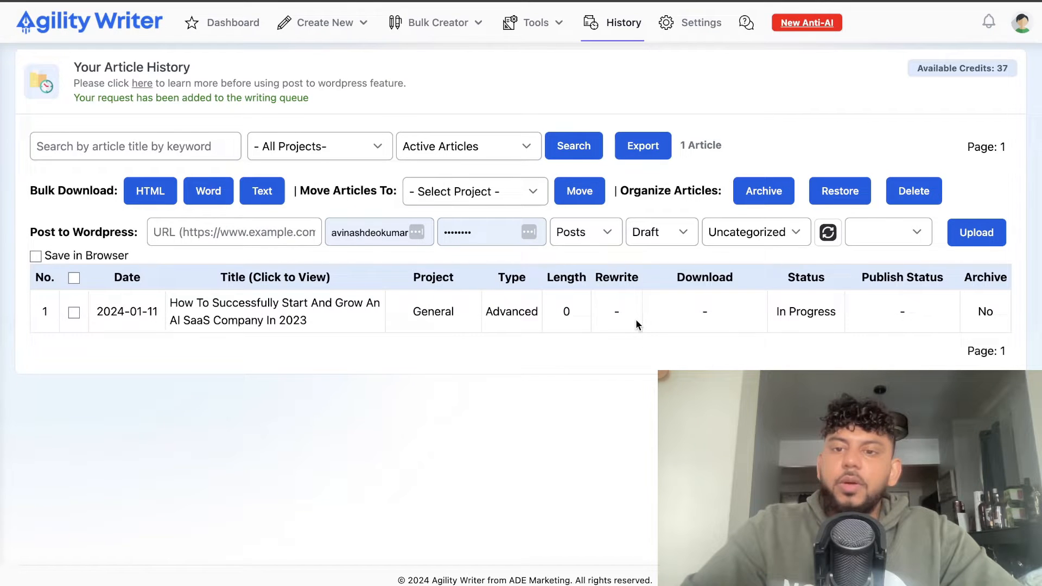
mouse_move(776, 316)
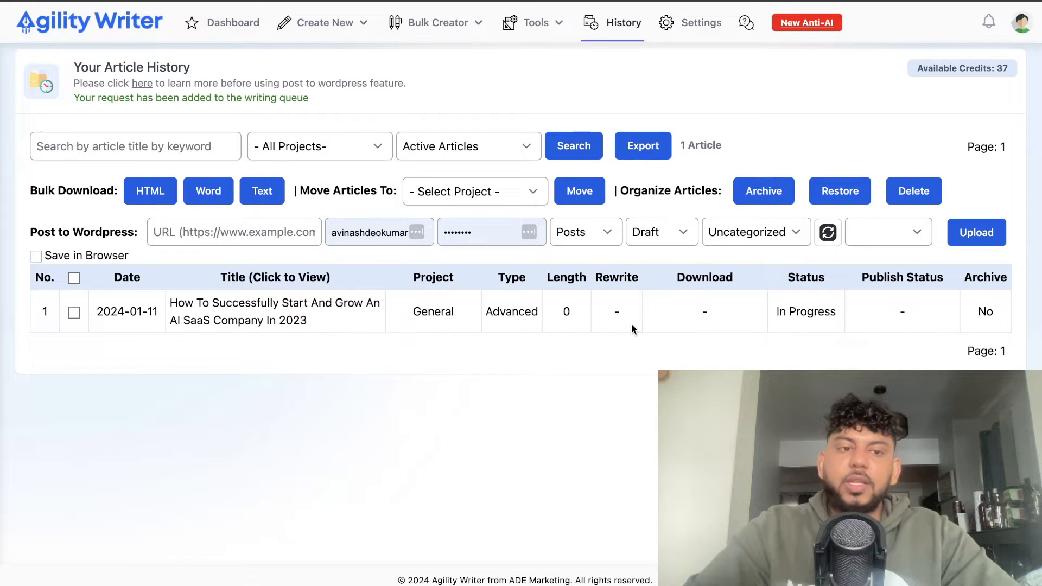
mouse_move(667, 319)
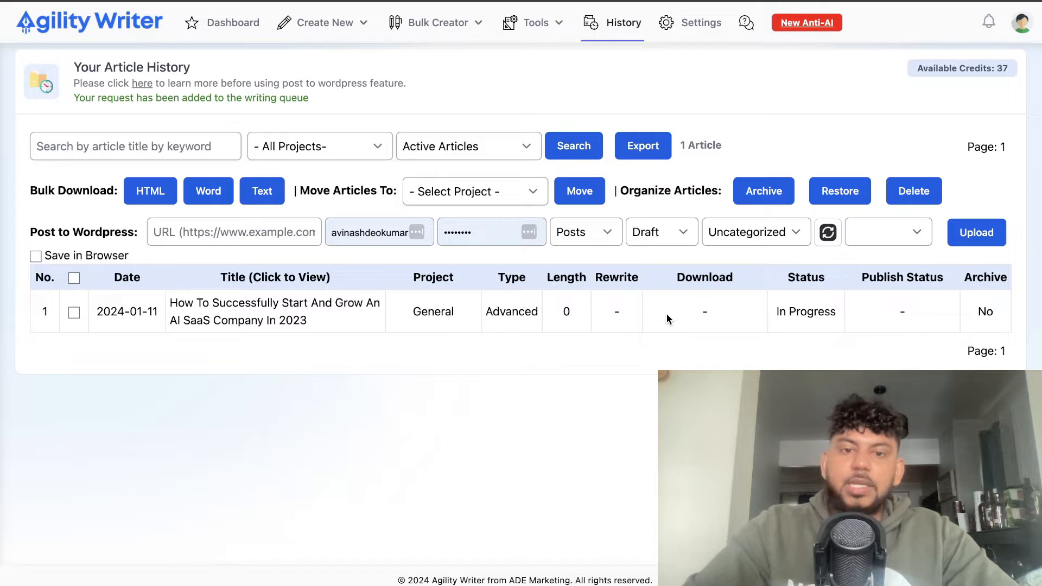
From the dashboard, create a new Optimize Mode article for the AI SaaS keyword for 4 credits
left_click(233, 21)
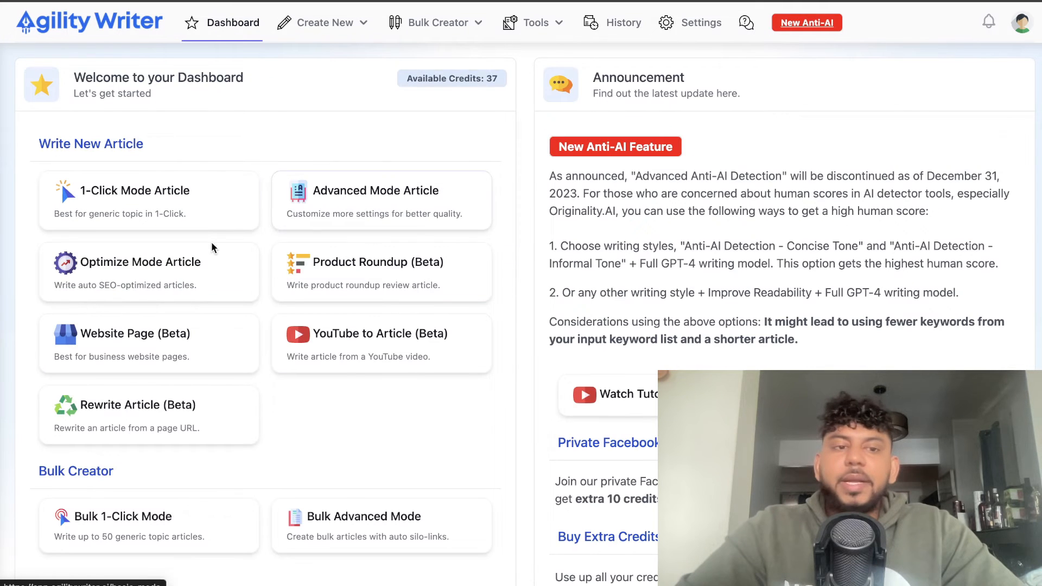
left_click(140, 262)
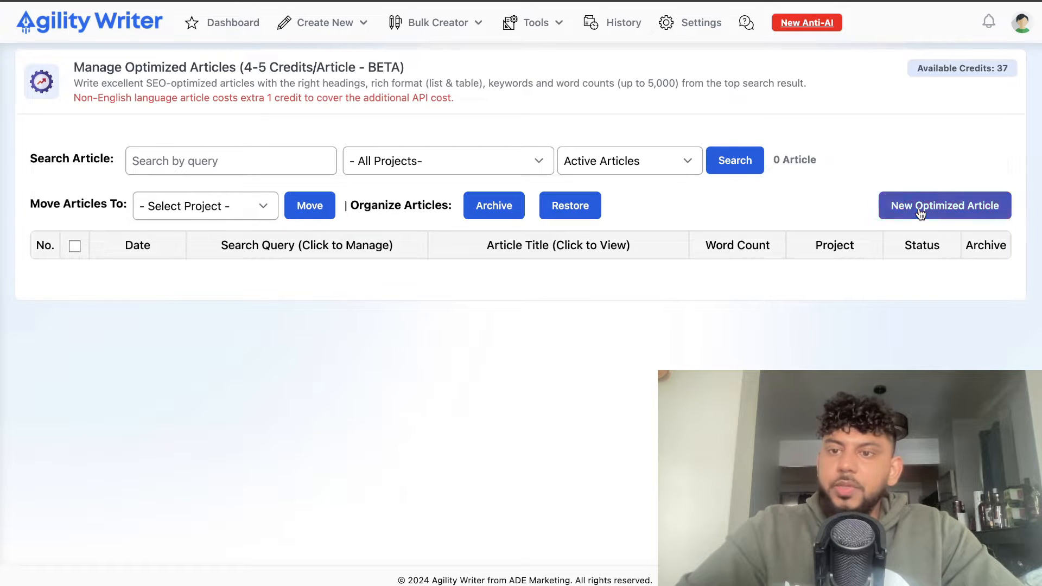
left_click(944, 205)
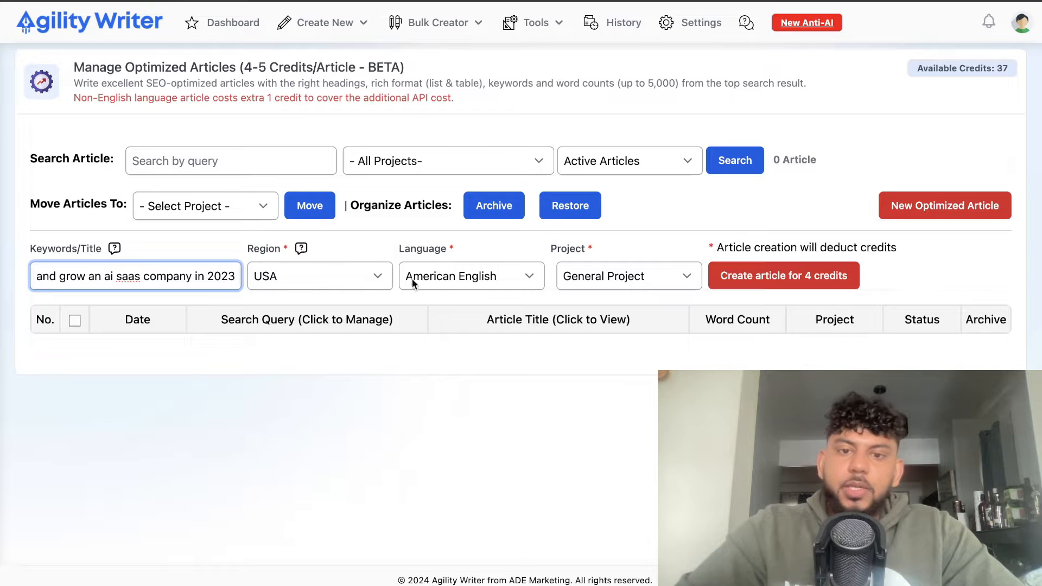
mouse_move(504, 262)
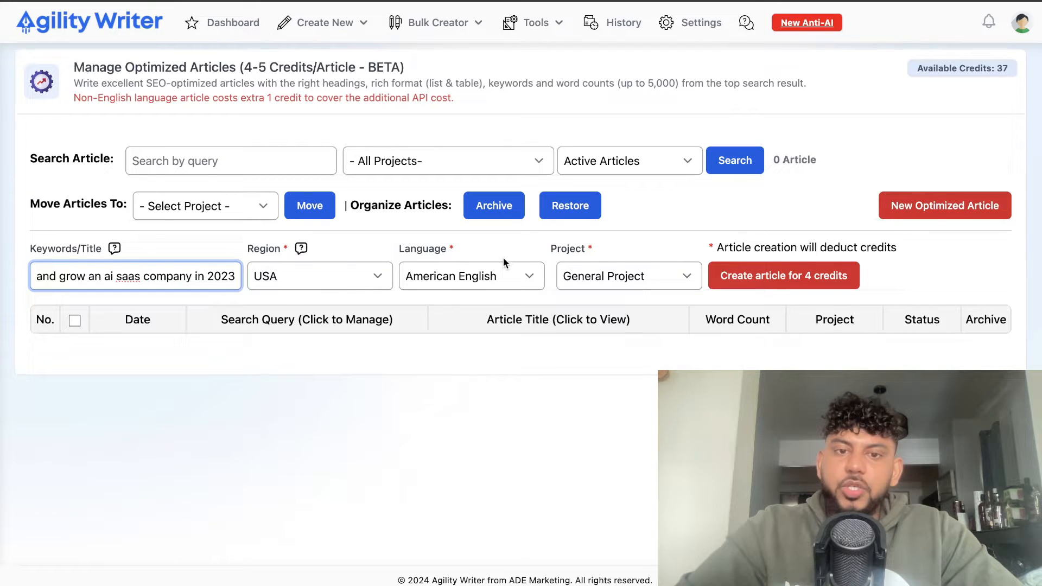
left_click(783, 276)
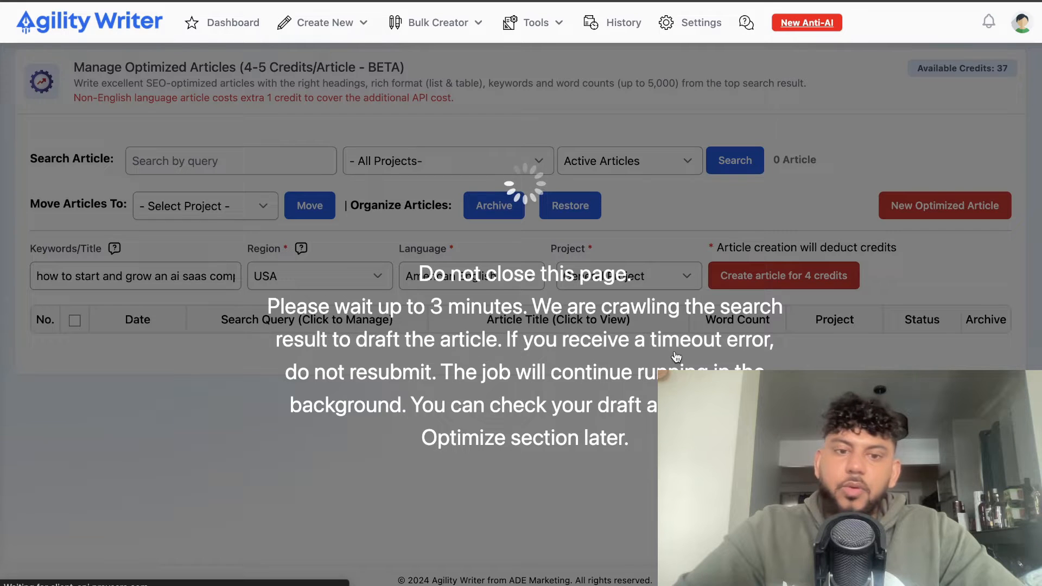
mouse_move(464, 329)
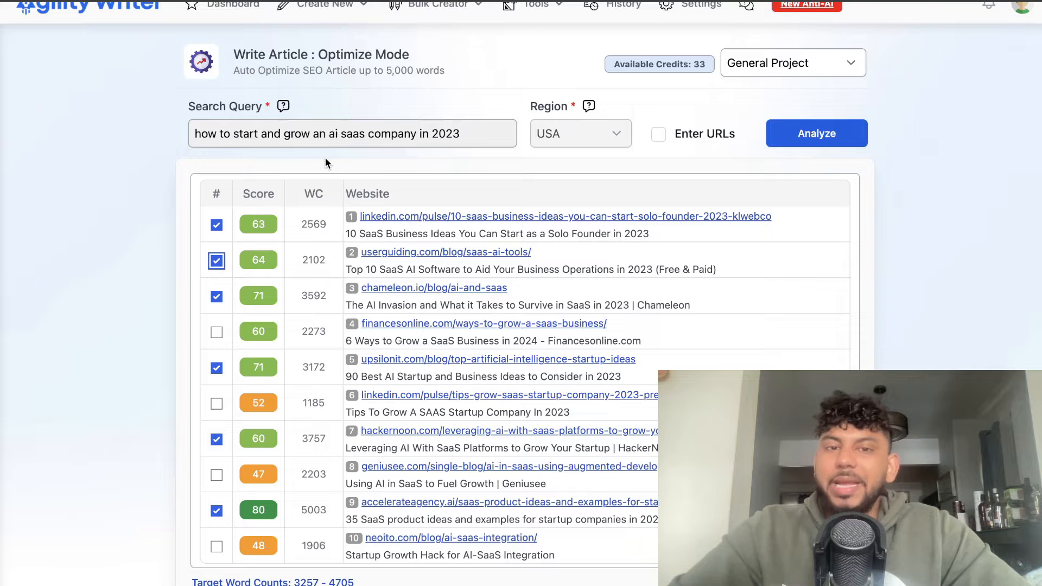
Deselect the first LinkedIn source, include the Geniusee source, and save the chosen competitors
scroll("down", 3)
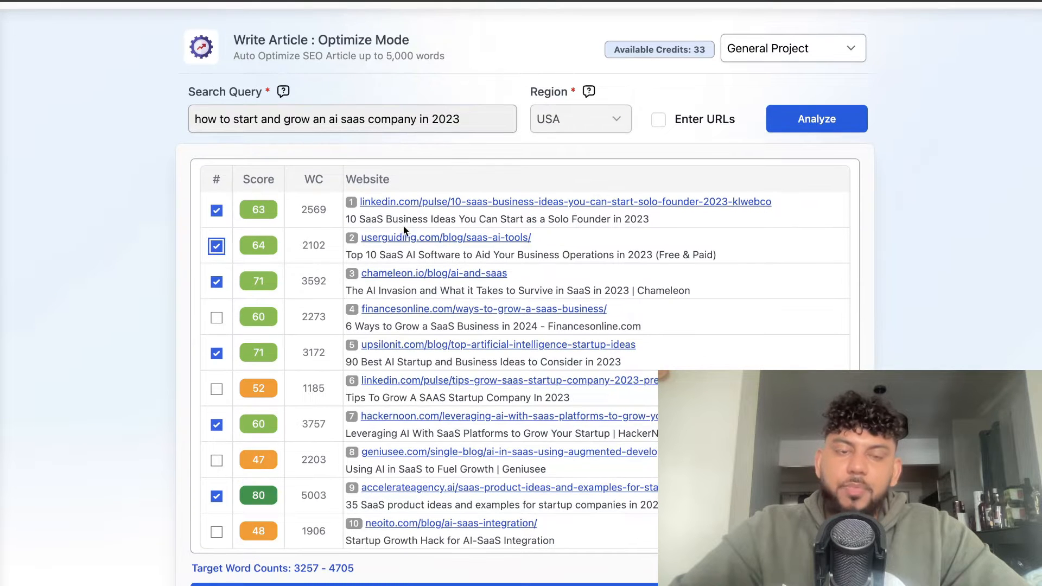
left_click(216, 210)
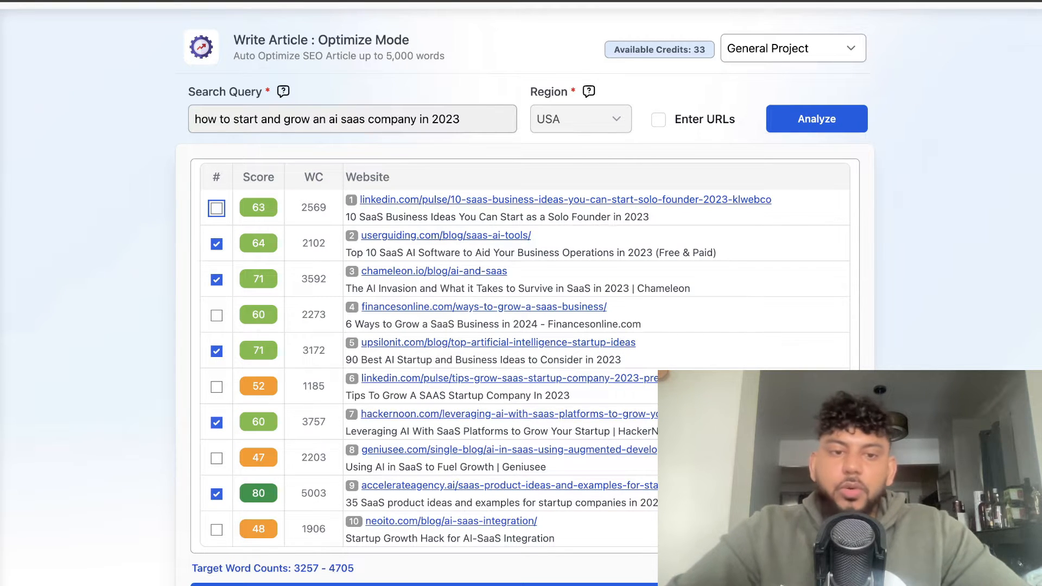
mouse_move(641, 317)
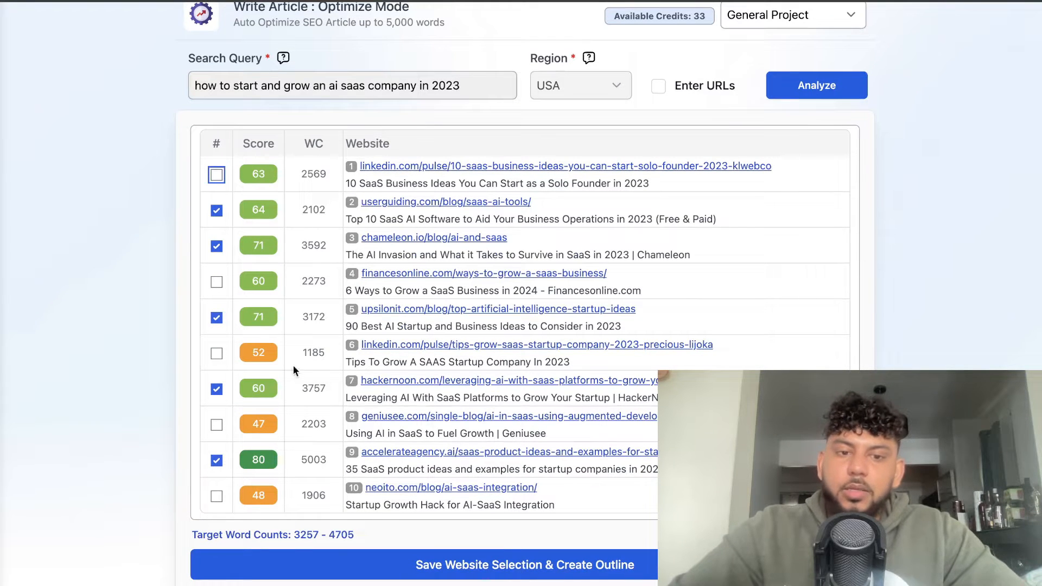
left_click(216, 424)
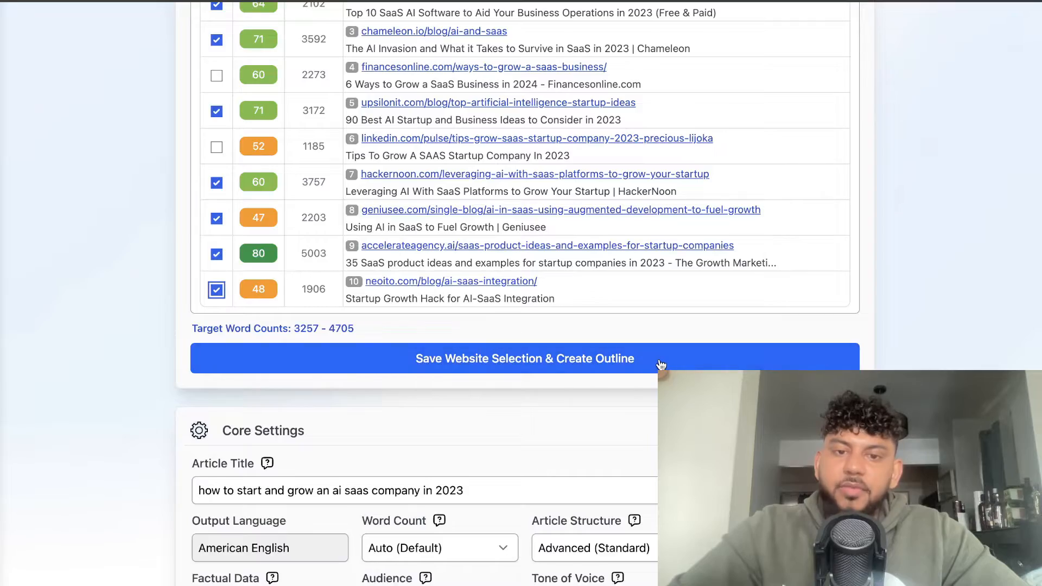
left_click(524, 359)
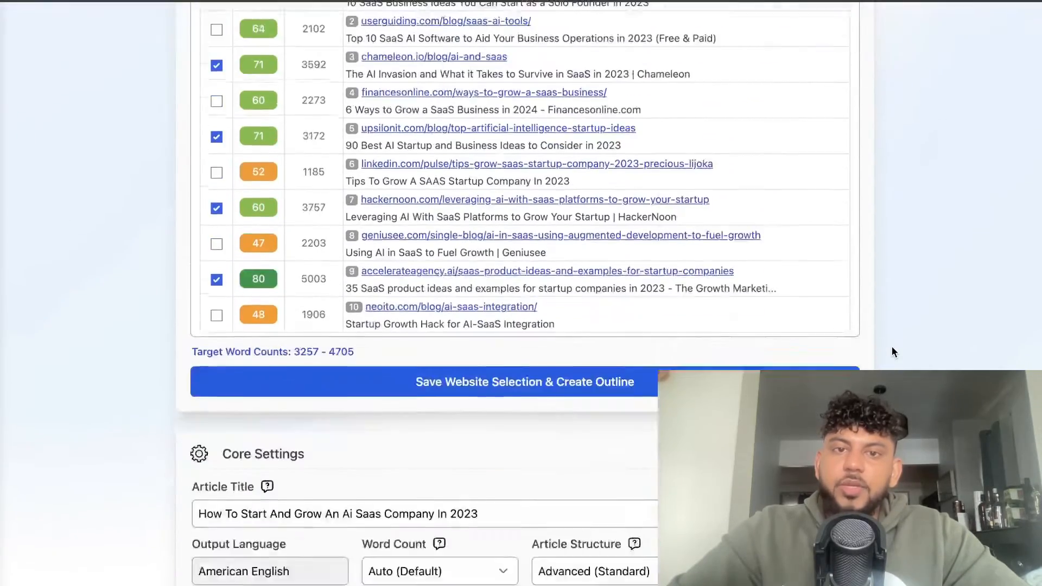
Set Word Count to 2,001–3,000 words and Full GPT-4, then look over the ten-section outline
scroll("down", 3)
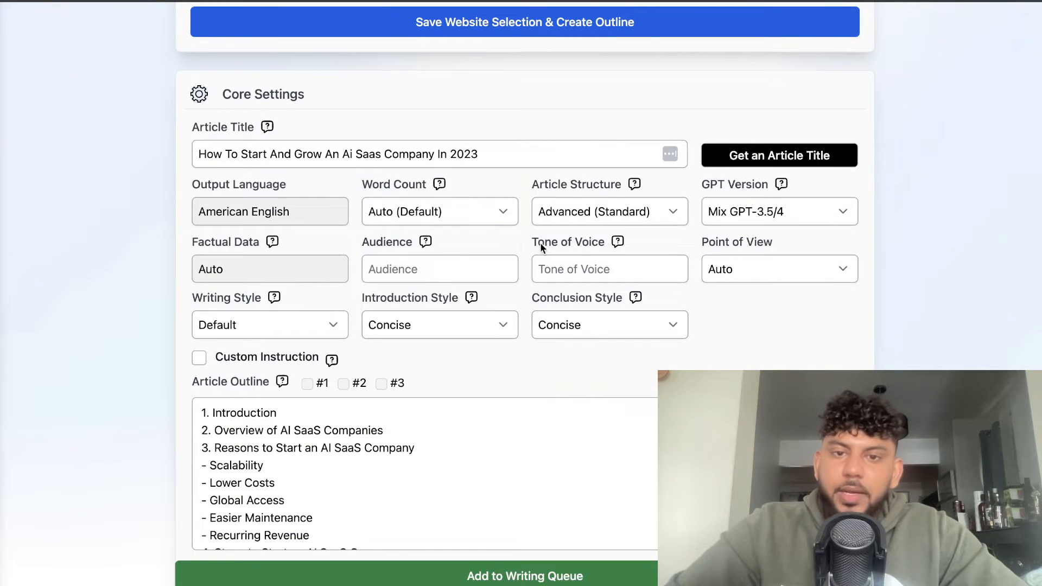
left_click(438, 212)
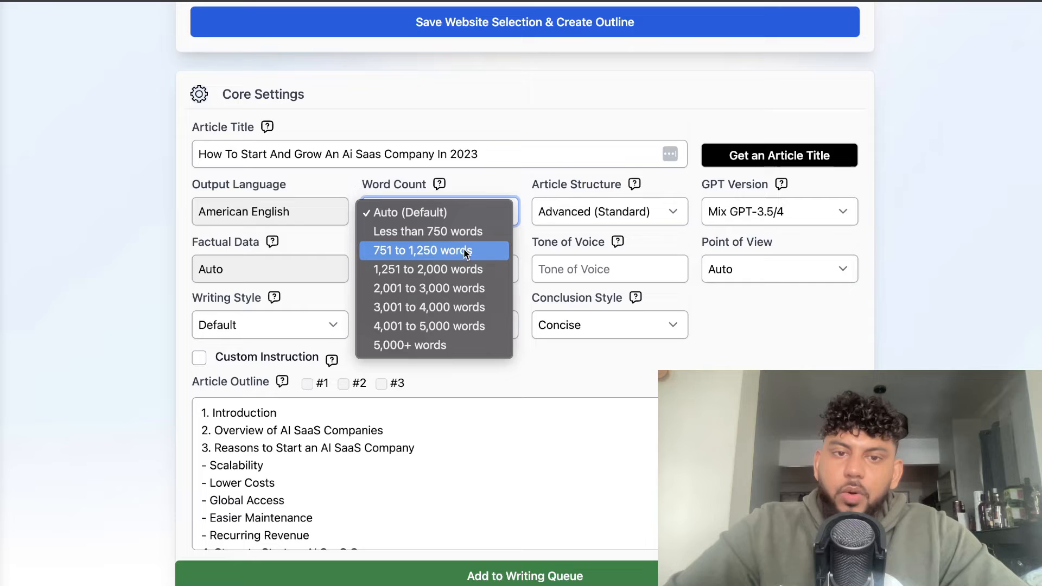
left_click(429, 288)
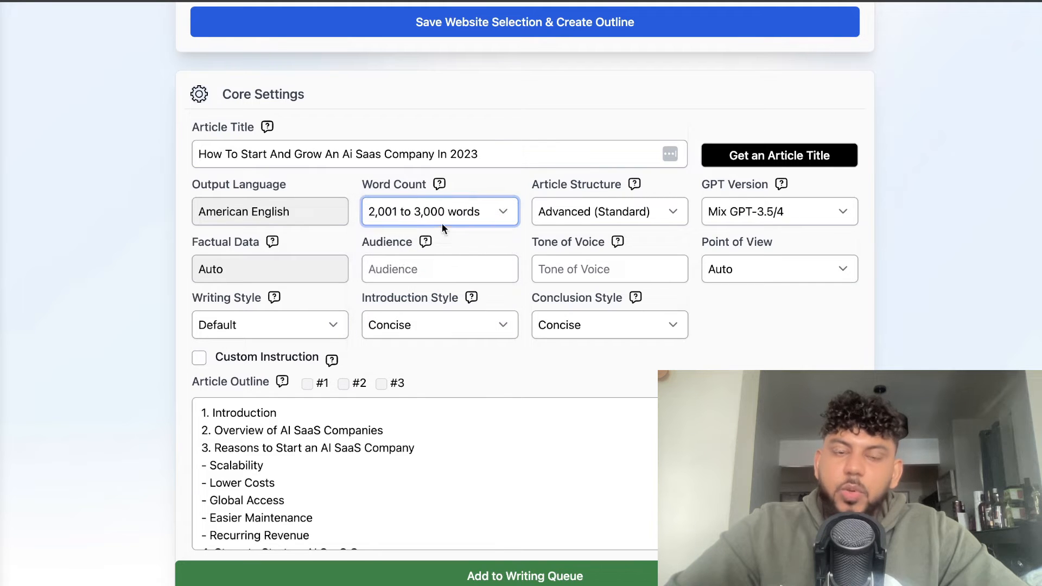
mouse_move(605, 229)
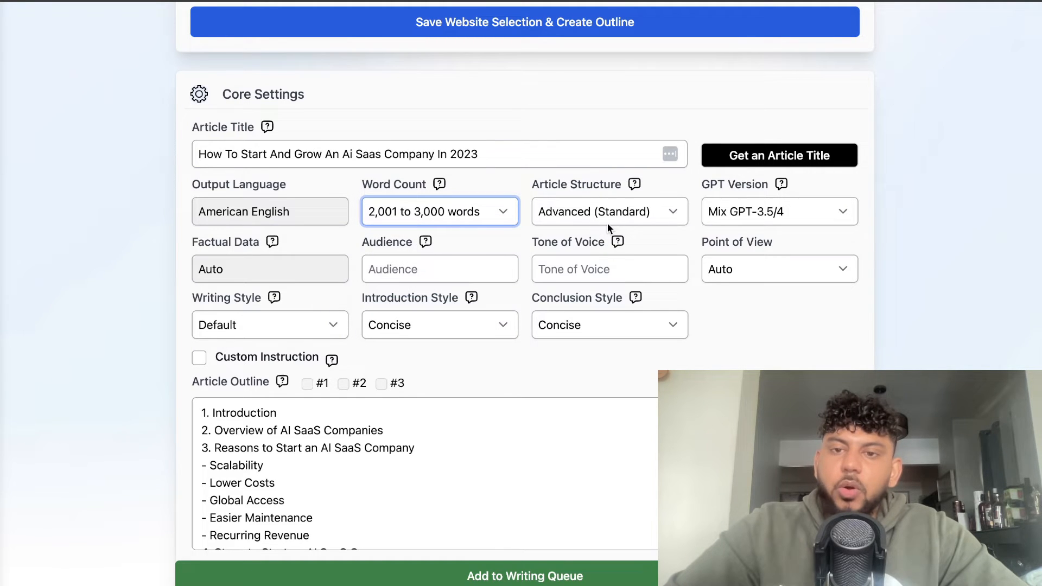
left_click(779, 212)
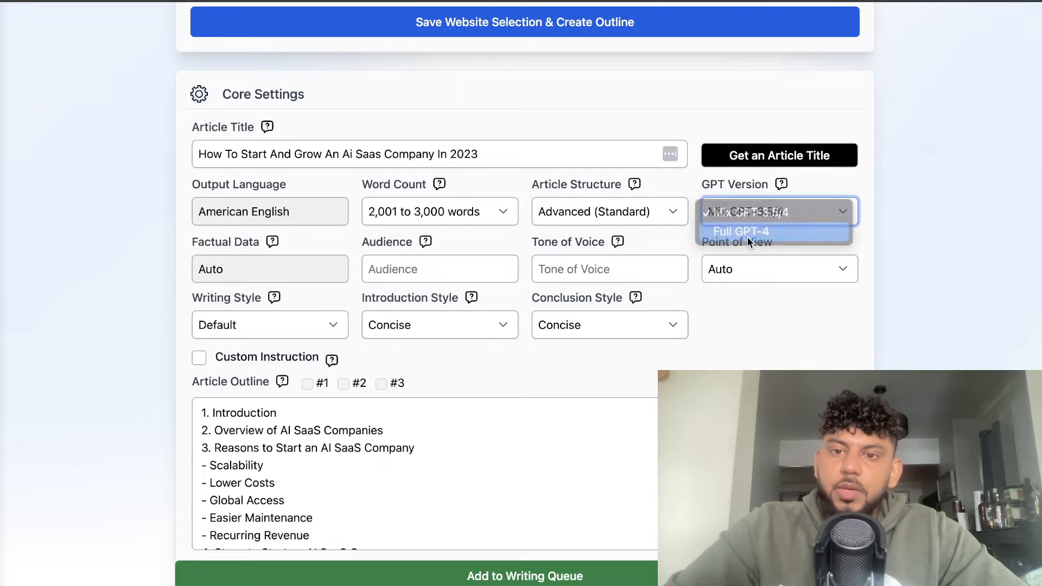
left_click(739, 231)
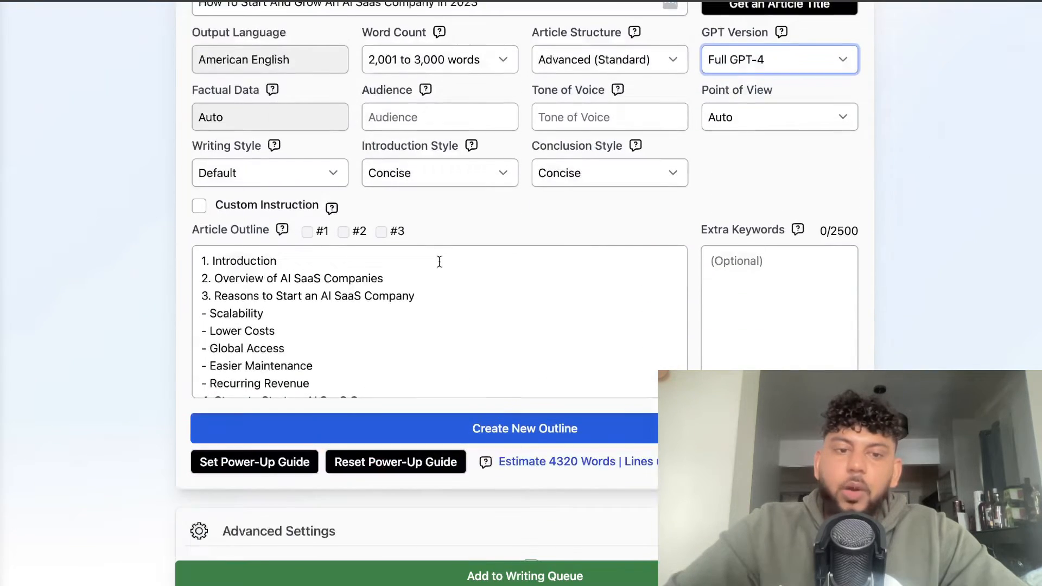
scroll("down", 3)
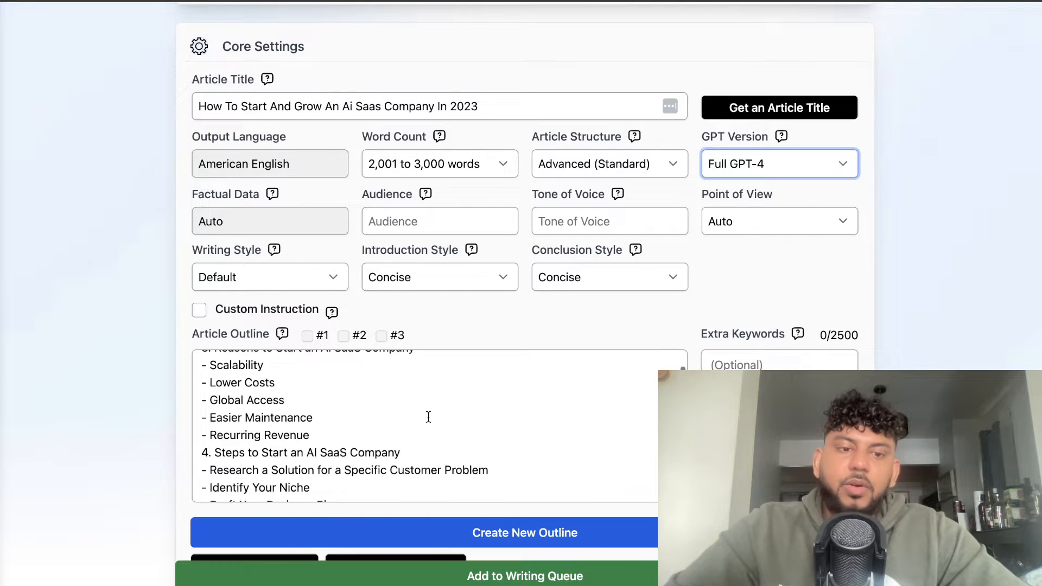
scroll("down", 3)
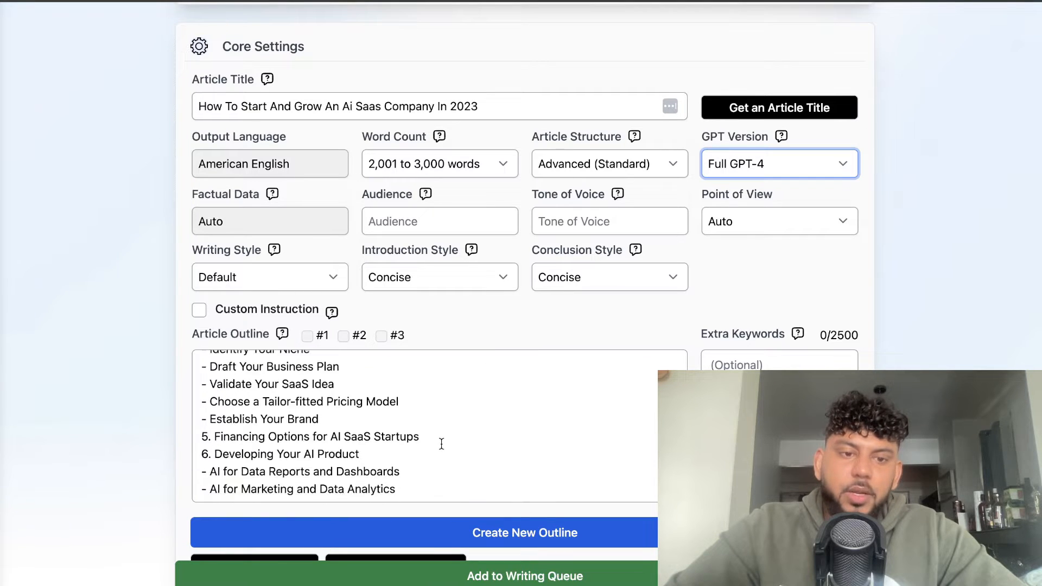
scroll("down", 3)
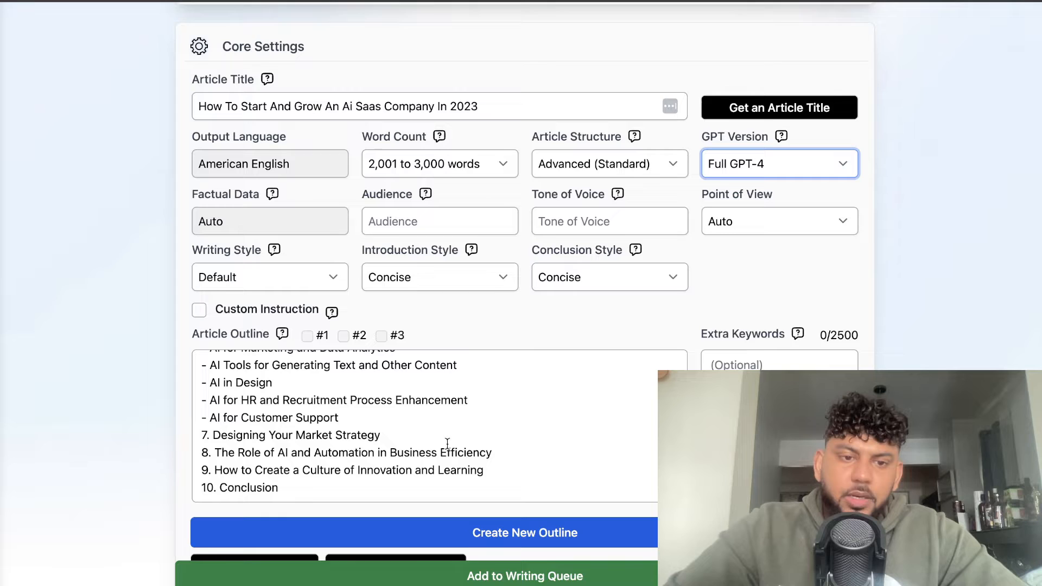
scroll("down", 3)
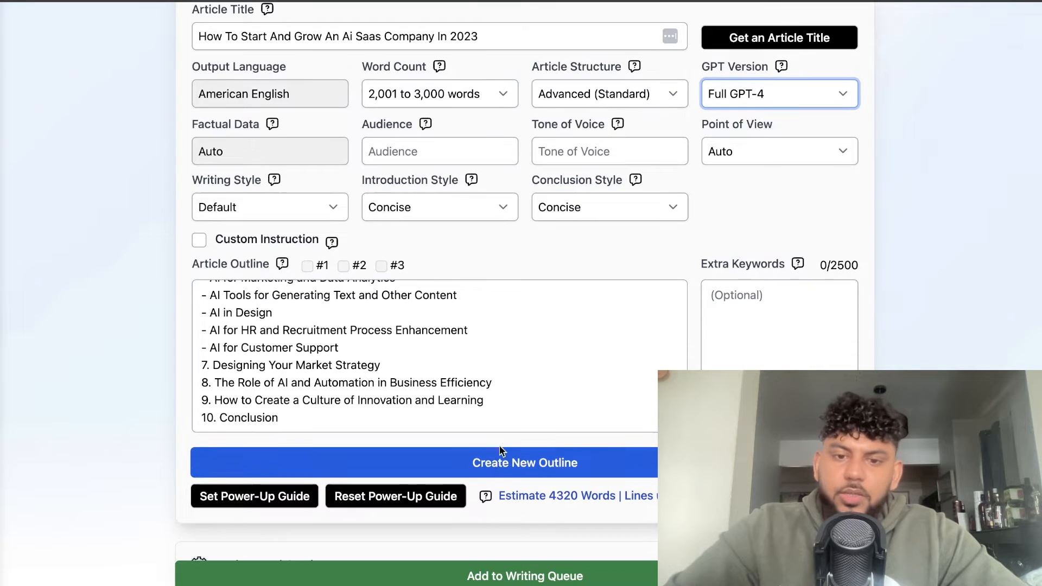
scroll("down", 3)
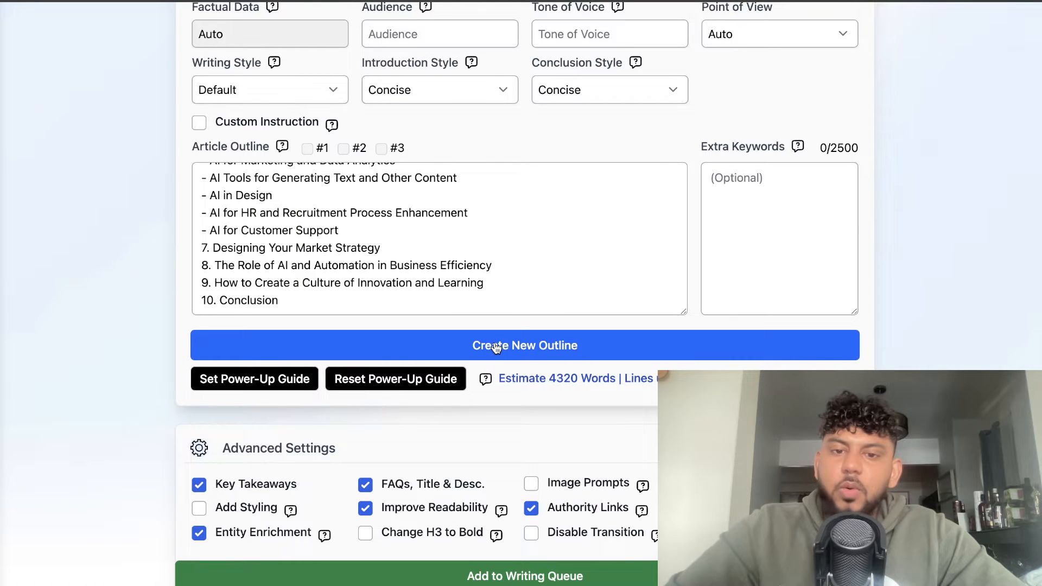
Review the Optimize Mode settings and add the AI SaaS article to the writing queue
left_click(524, 345)
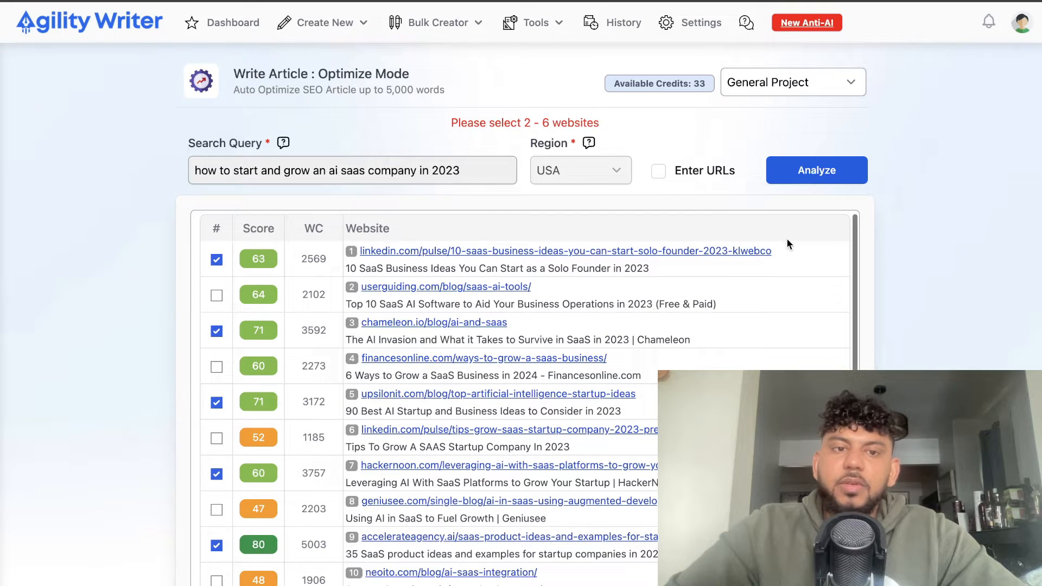
scroll("down", 3)
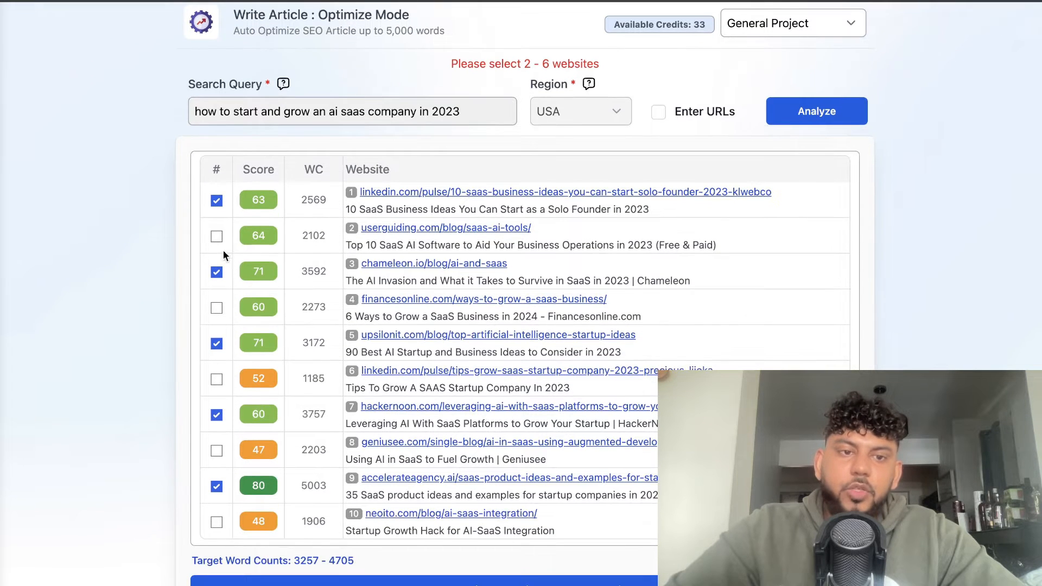
left_click(216, 306)
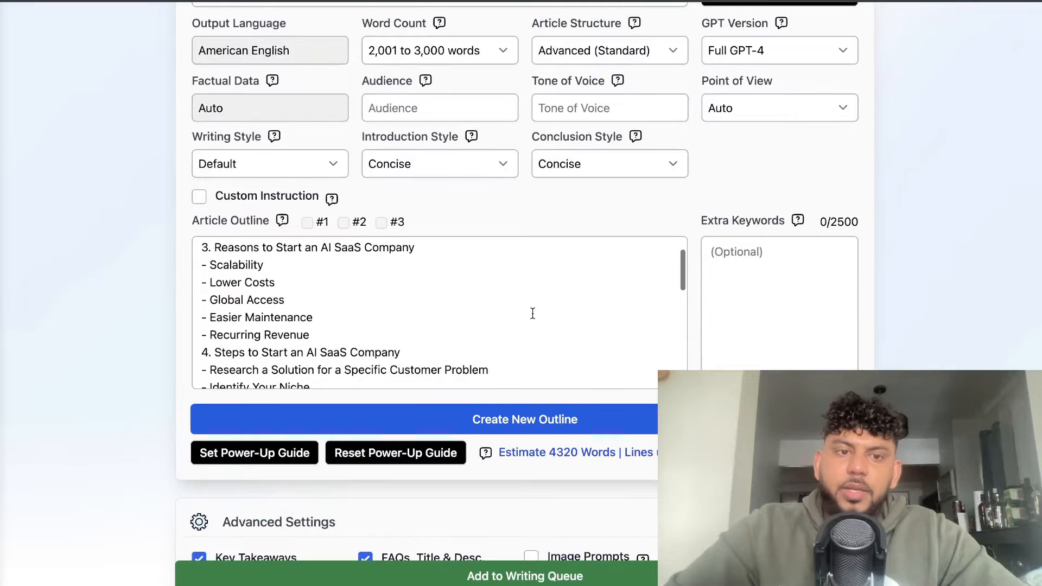
scroll("down", 3)
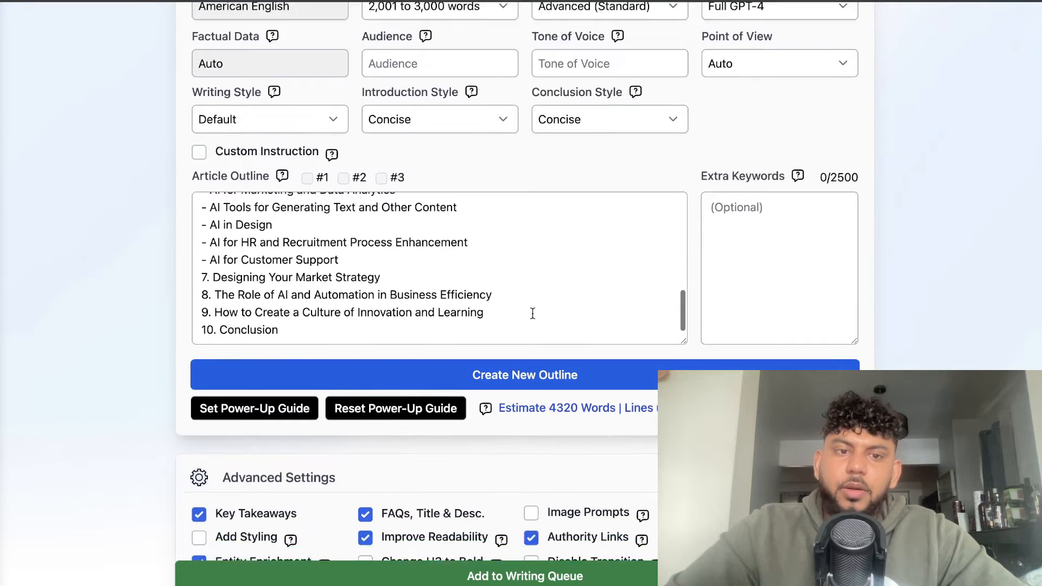
scroll("down", 3)
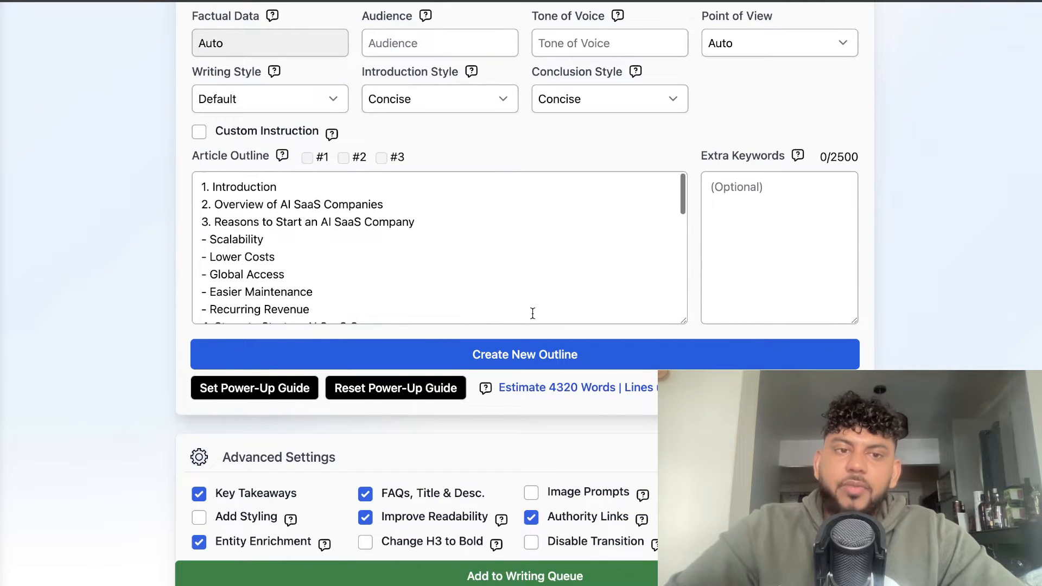
scroll("down", 3)
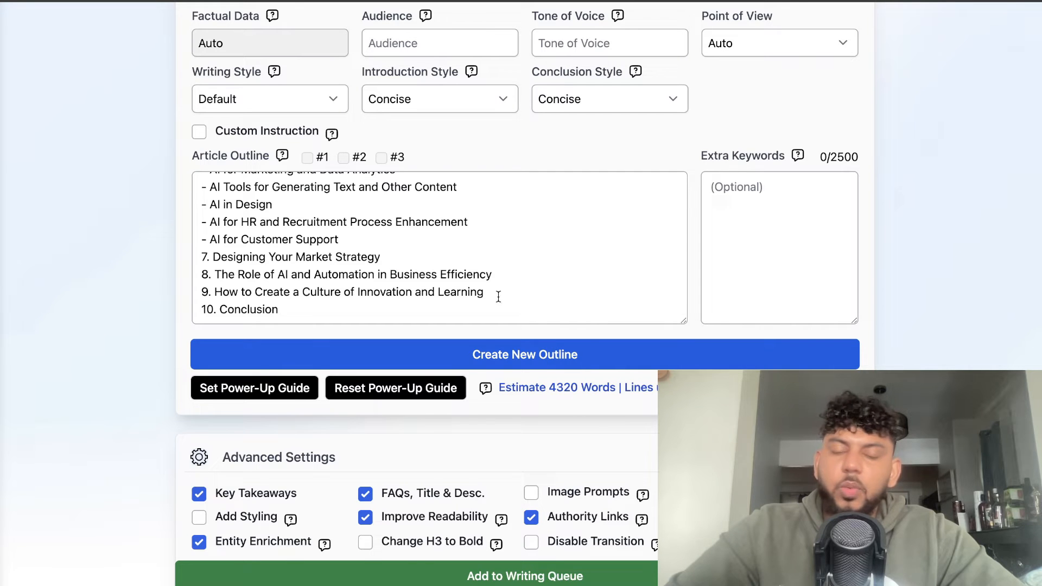
scroll("down", 3)
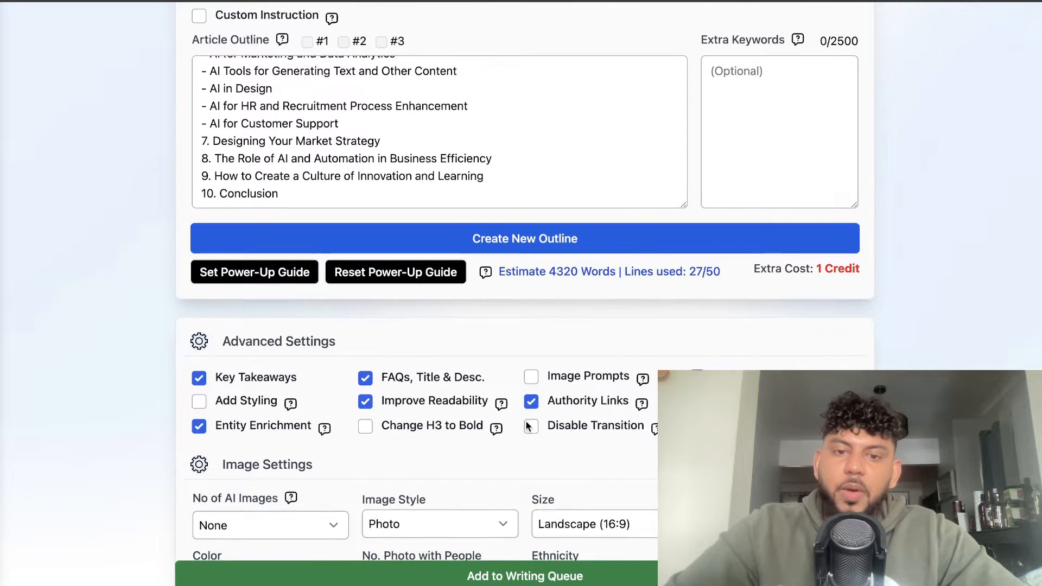
scroll("down", 3)
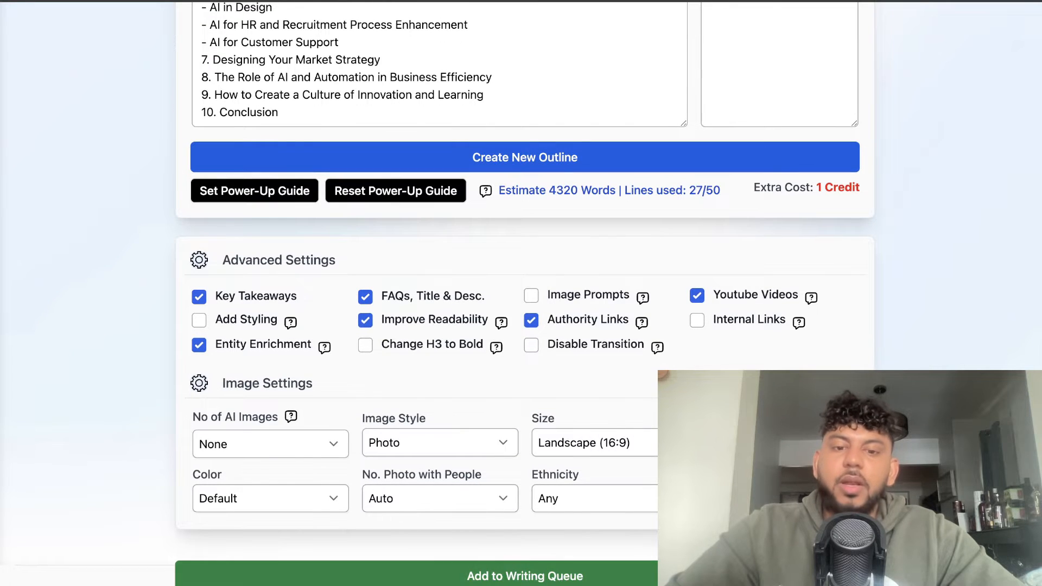
left_click(524, 575)
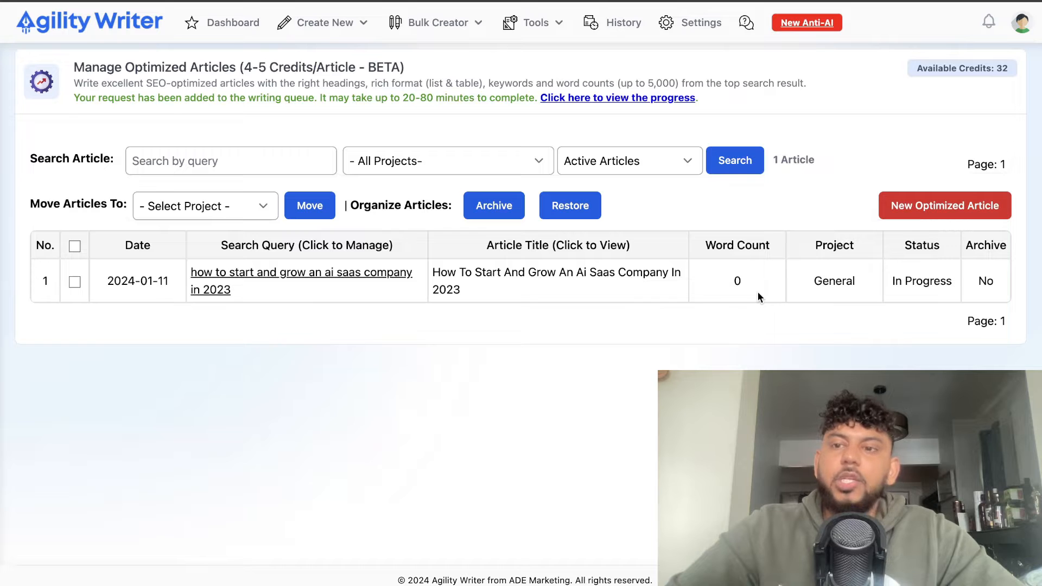
Start a new 1-Click Mode article from the dashboard with the Advanced (Standard) structure
left_click(233, 22)
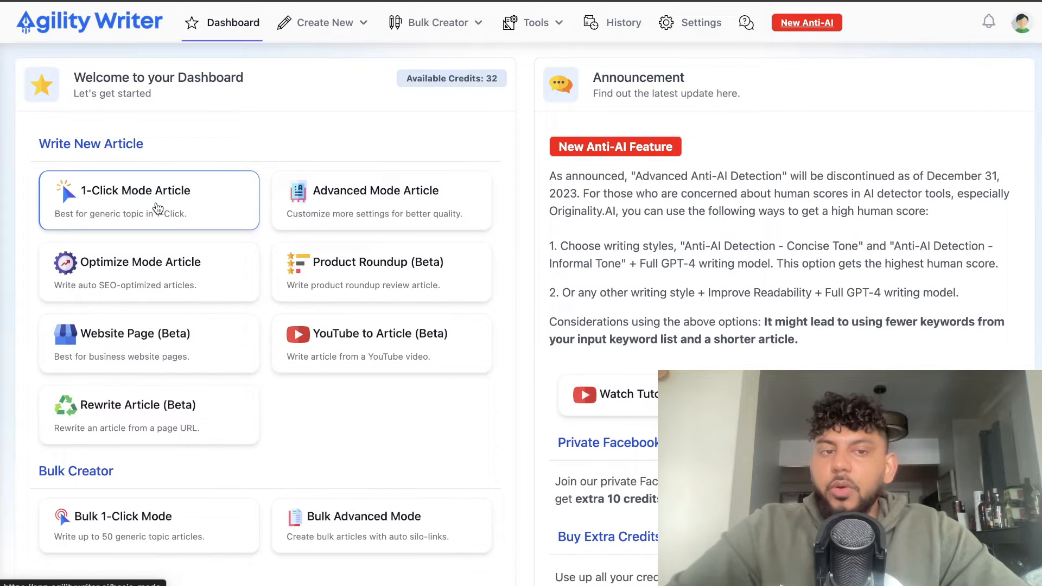
left_click(149, 199)
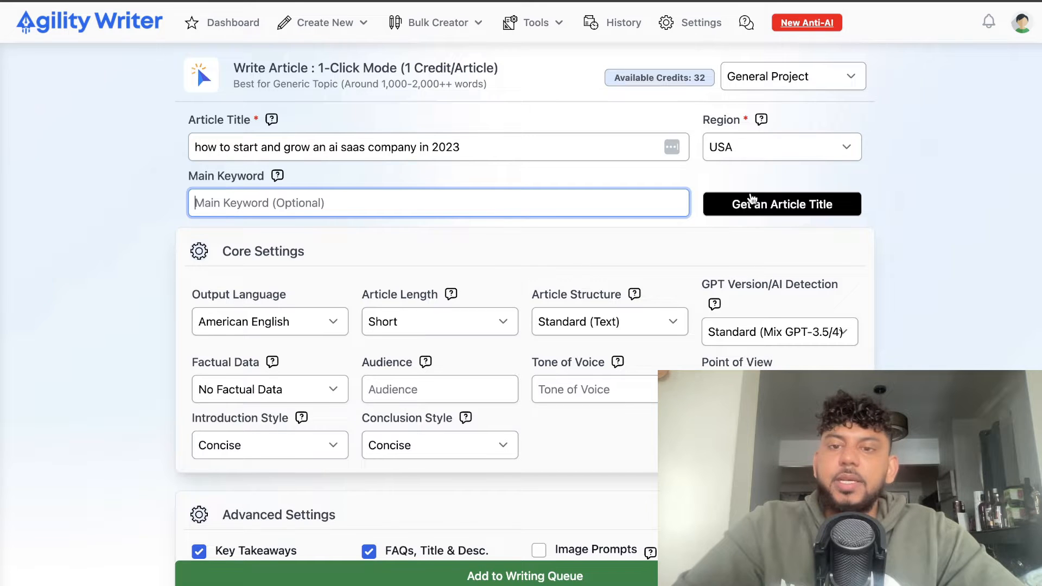
scroll("down", 3)
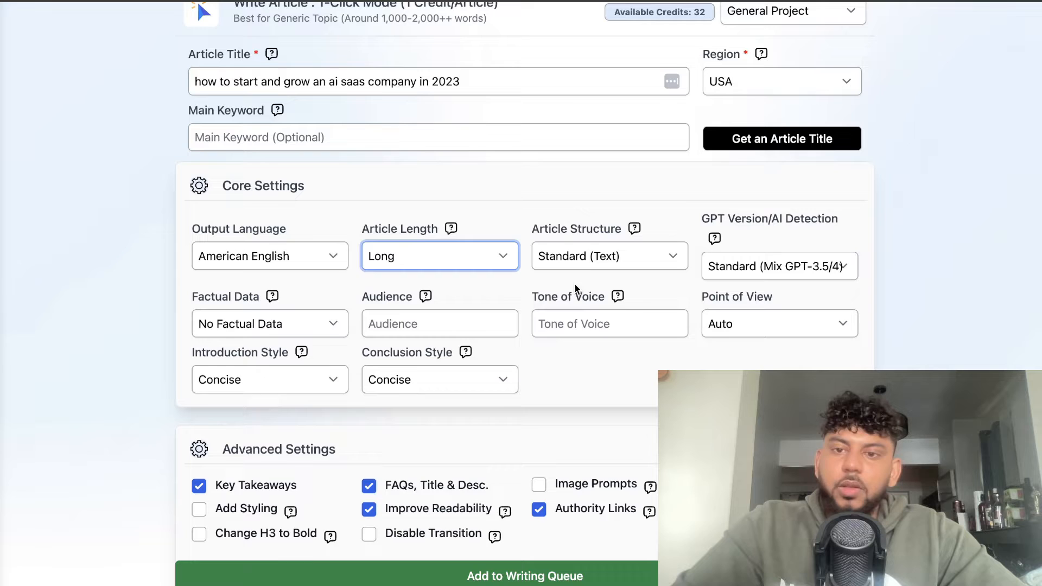
left_click(608, 256)
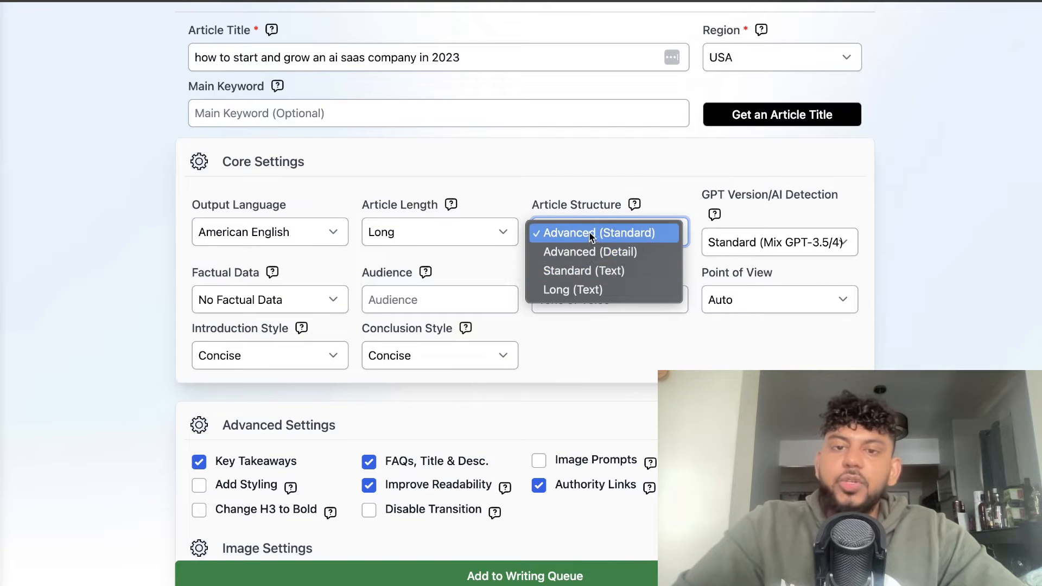
left_click(596, 232)
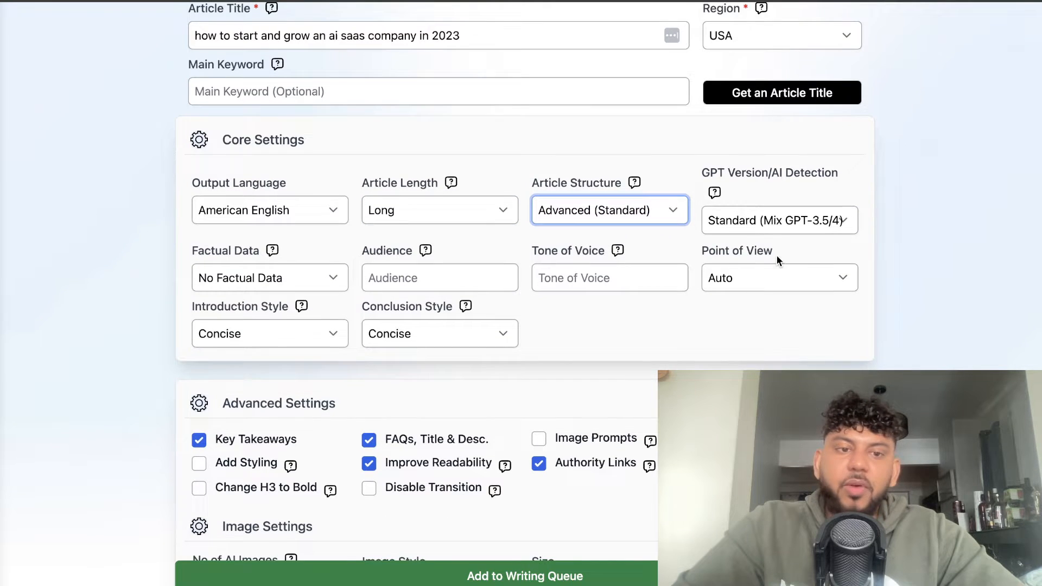
Set Standard Factual Data and choose the number of AI images for the article
left_click(269, 277)
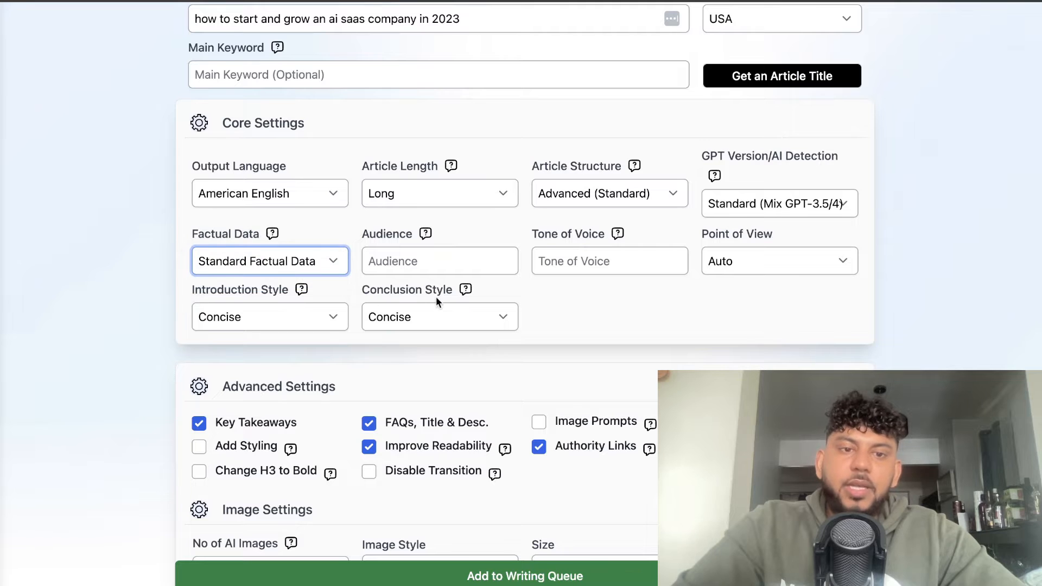
scroll("down", 3)
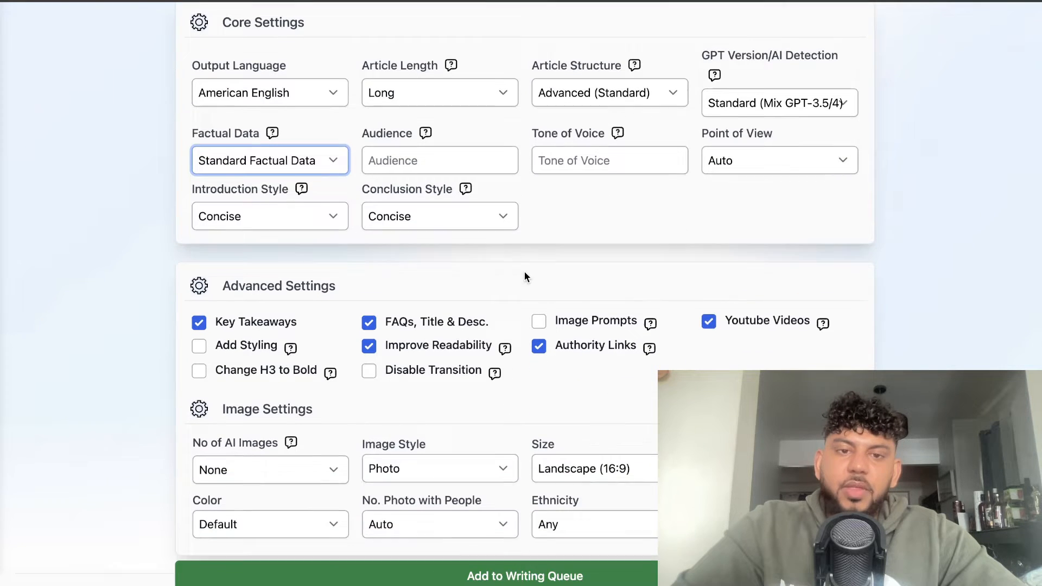
scroll("down", 3)
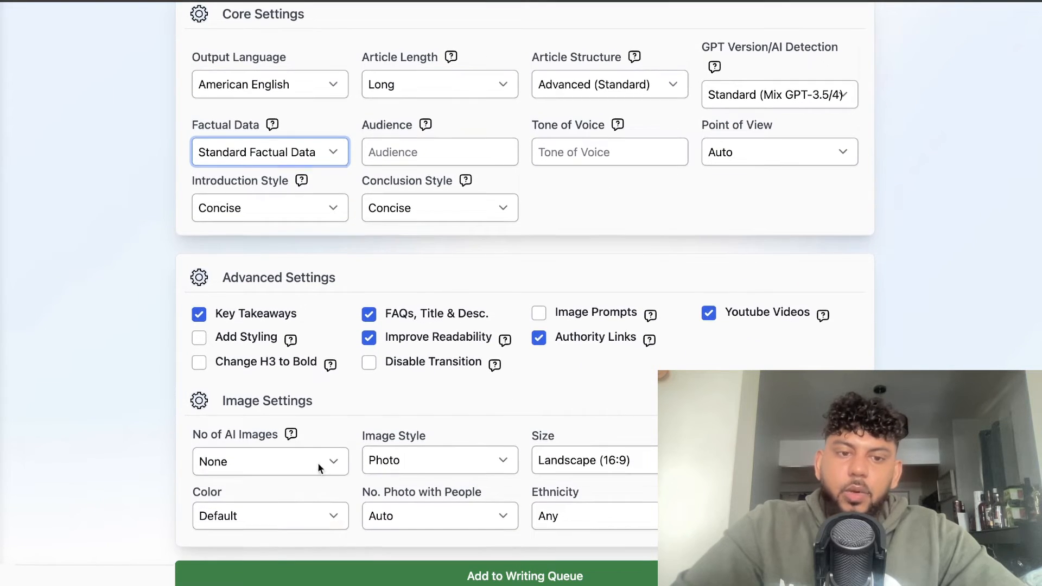
left_click(270, 461)
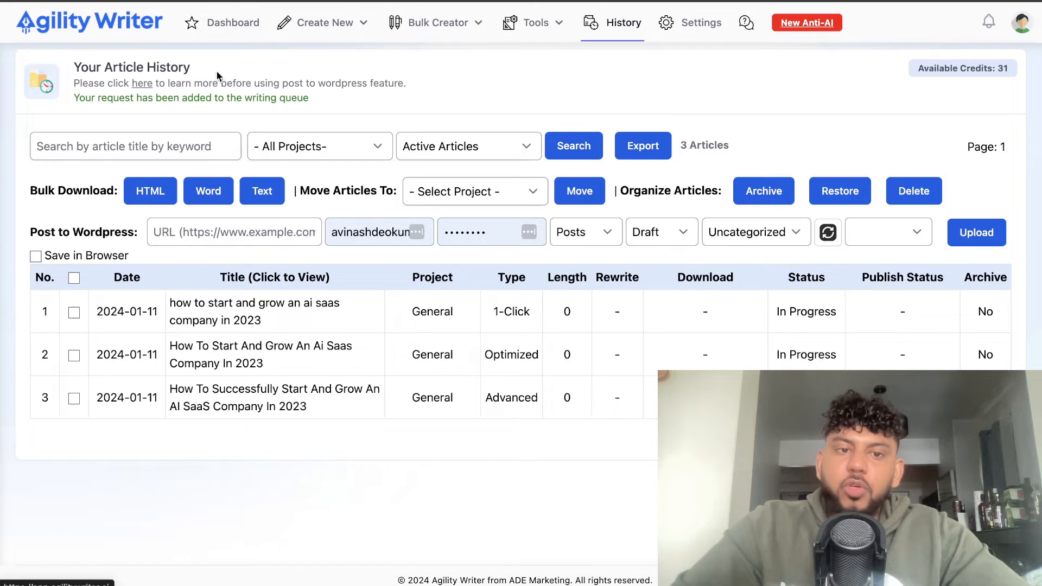
Browse the other writing modes from the dashboard, including the YouTube to Article form
left_click(232, 21)
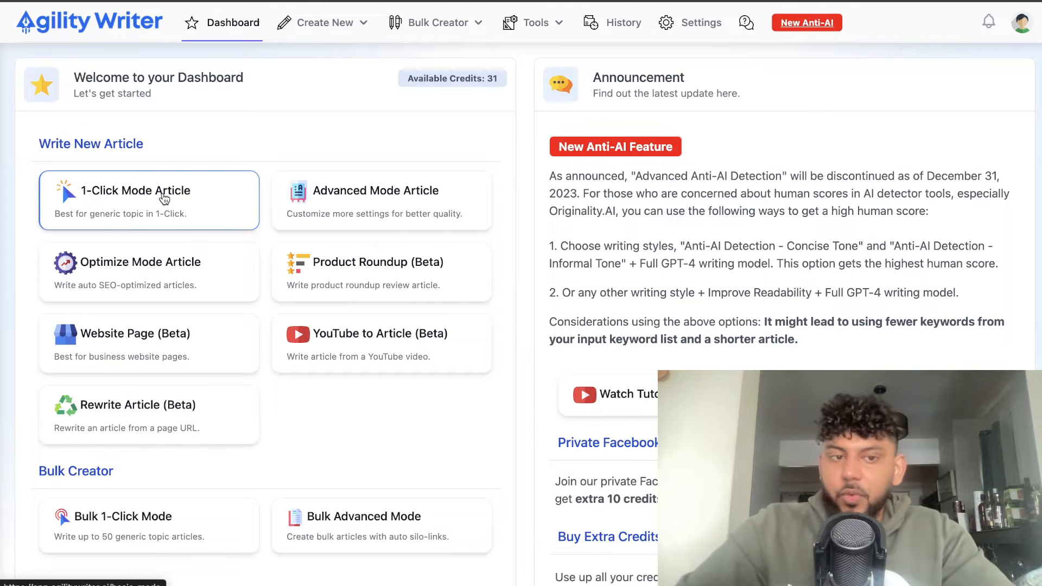
mouse_move(283, 298)
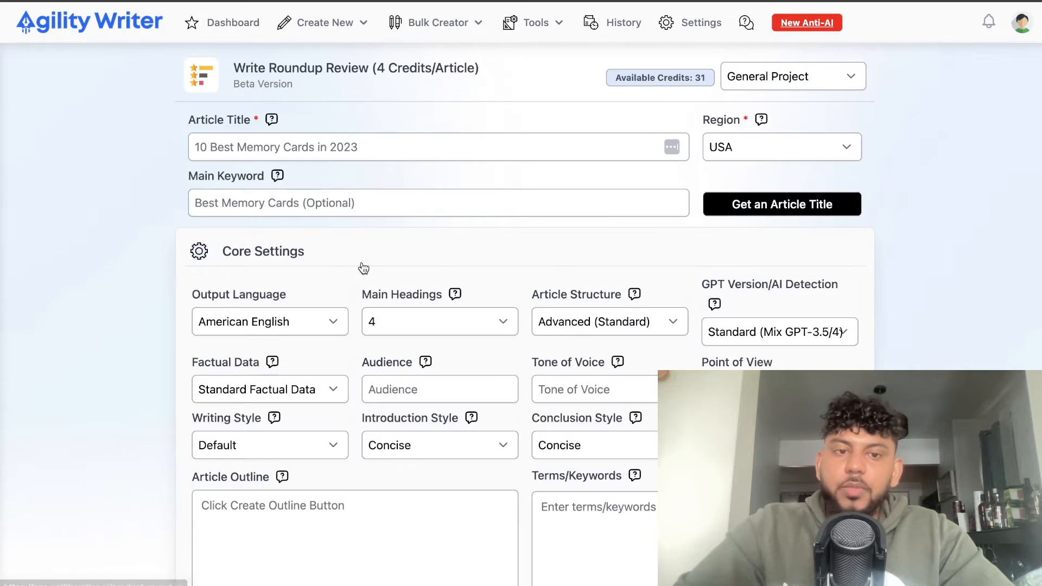
scroll("down", 3)
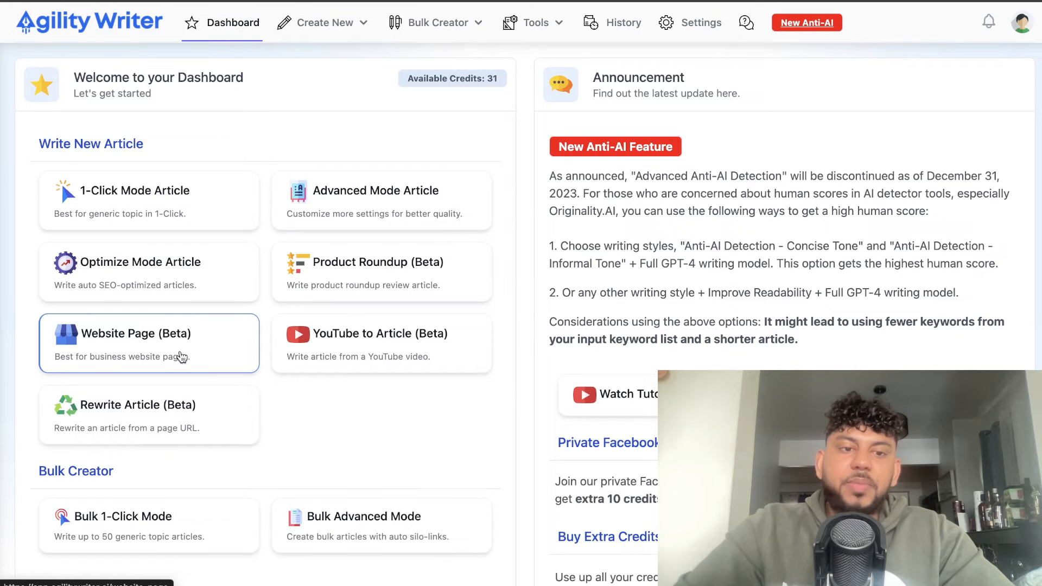
mouse_move(187, 333)
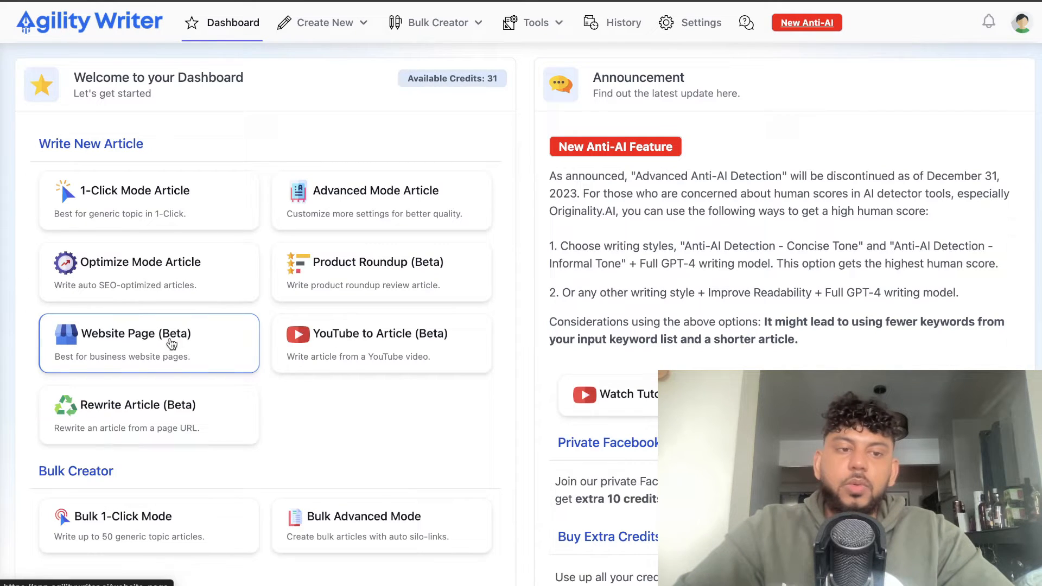
mouse_move(389, 348)
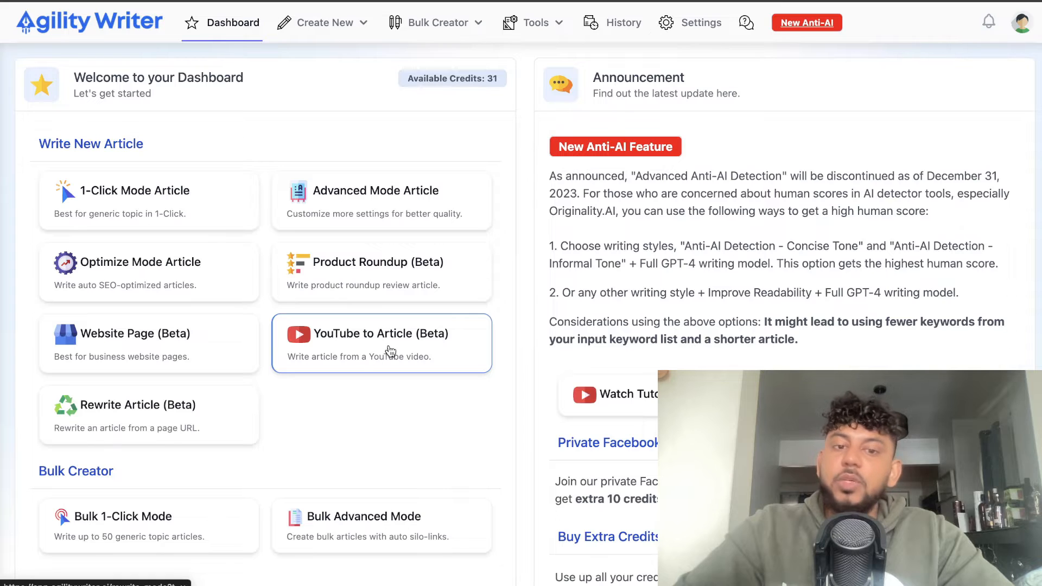
mouse_move(361, 369)
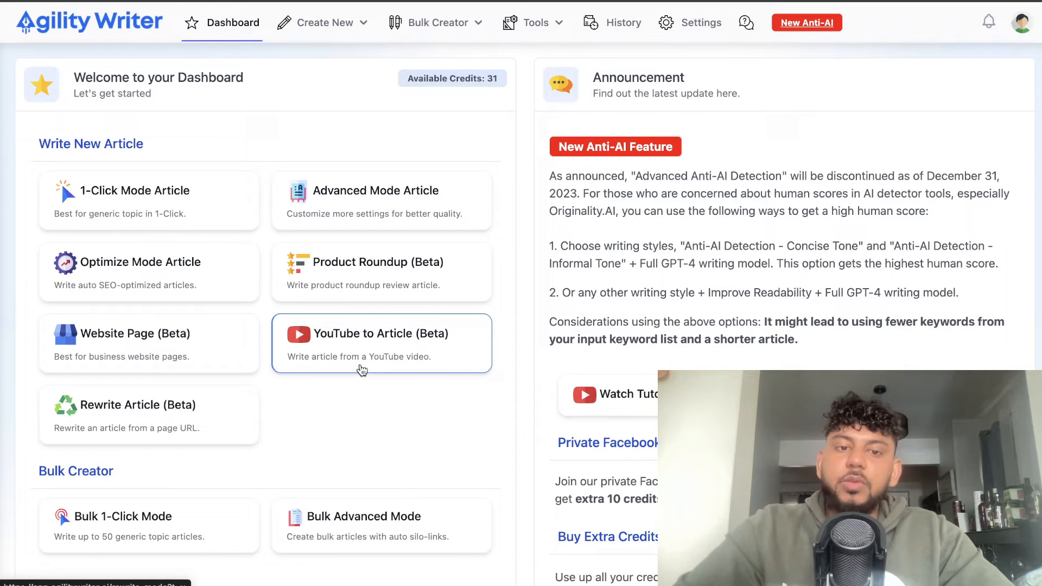
left_click(381, 342)
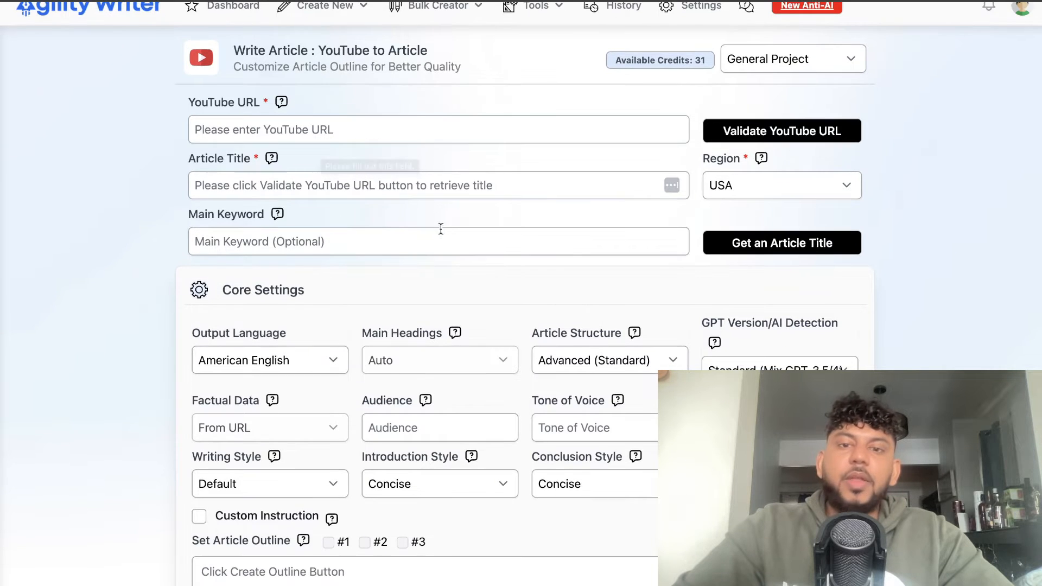
scroll("down", 3)
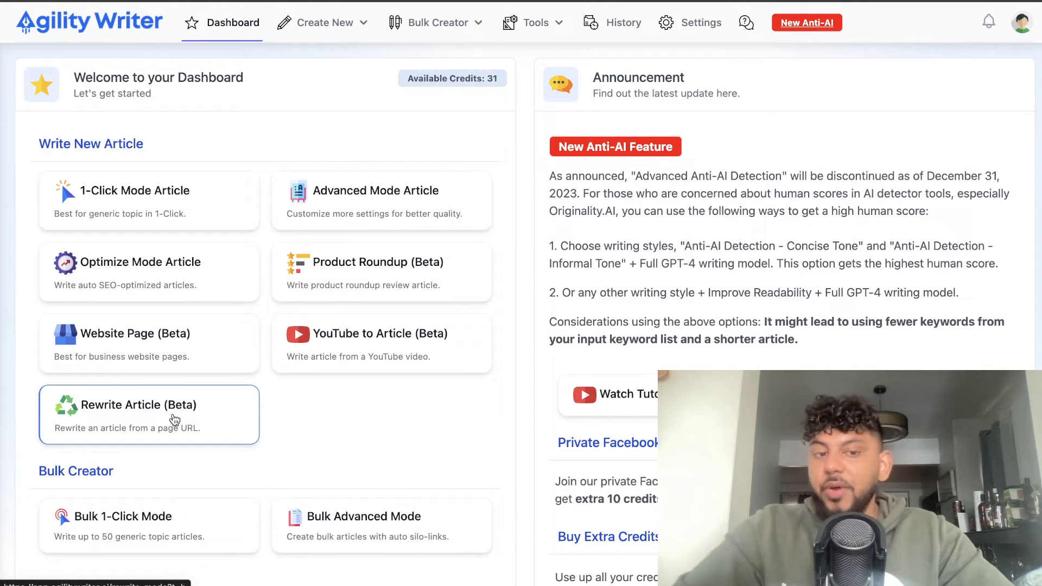
mouse_move(205, 419)
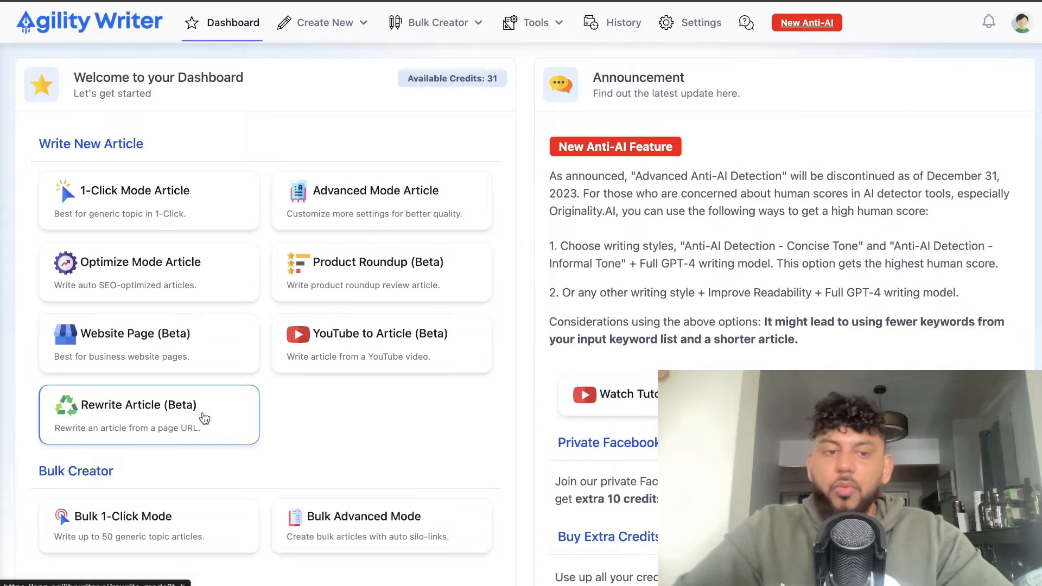
scroll("down", 3)
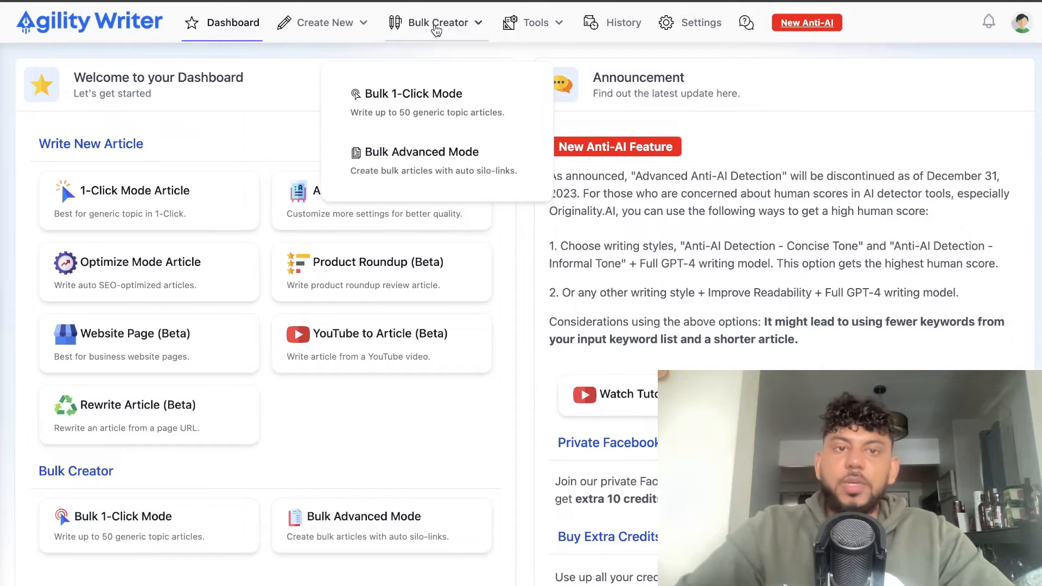
Switch to the AI Writing Mastery course page and scroll to its Course content section
left_click(623, 21)
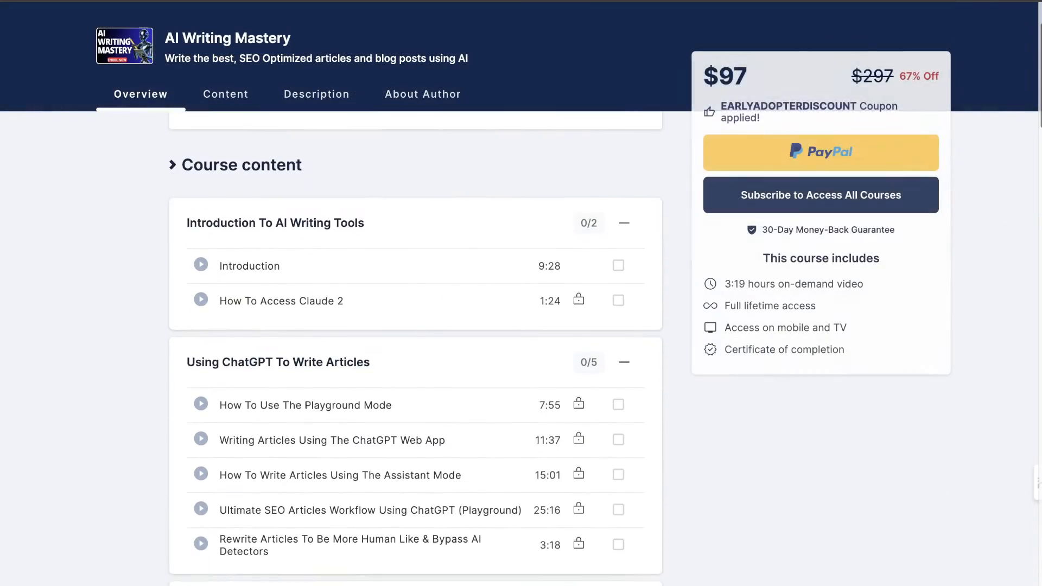
scroll("down", 3)
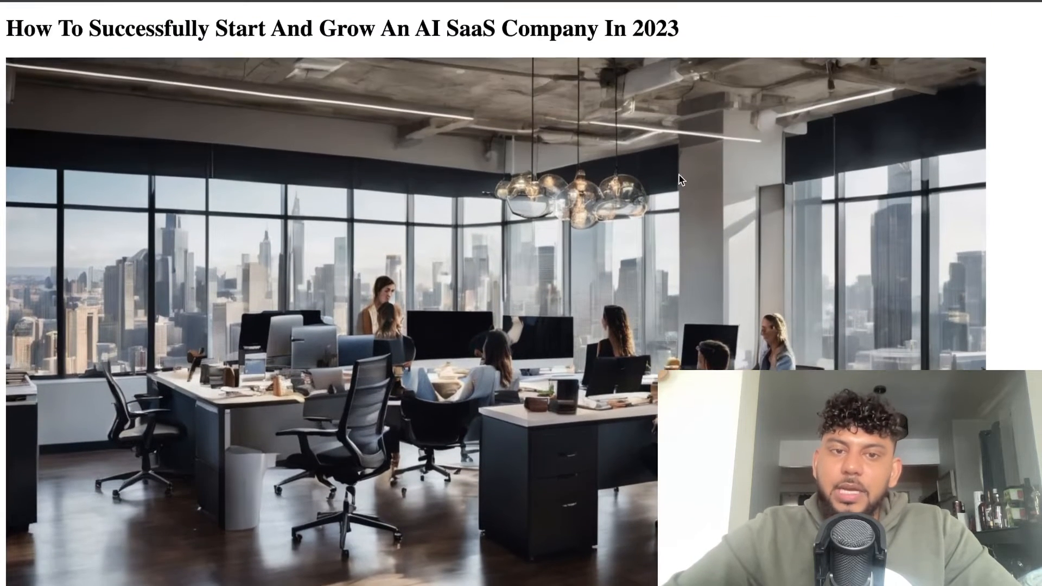
Read the downloaded article's opening paragraphs down to its embedded YouTube link
scroll("down", 3)
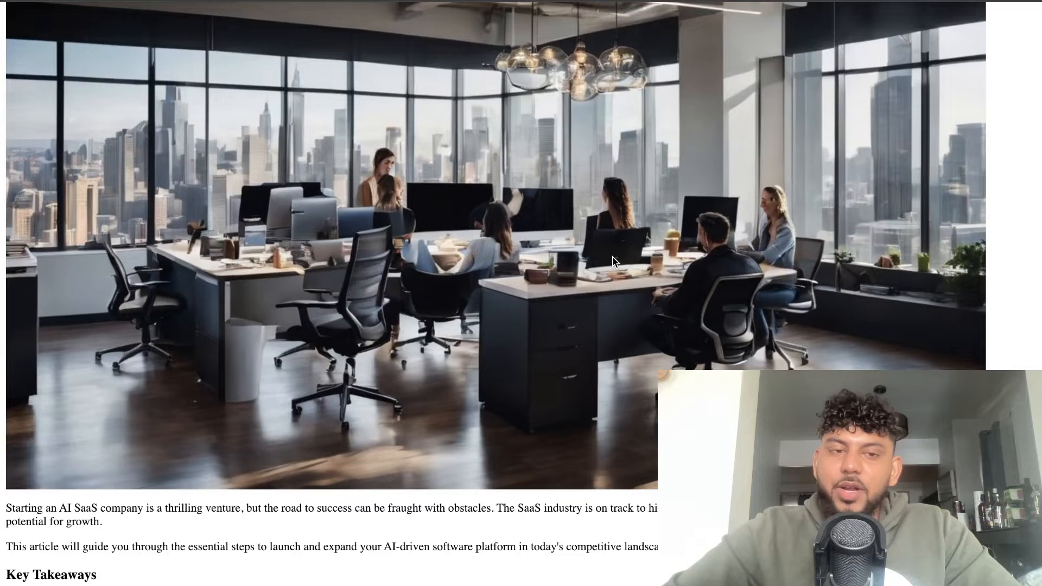
scroll("down", 3)
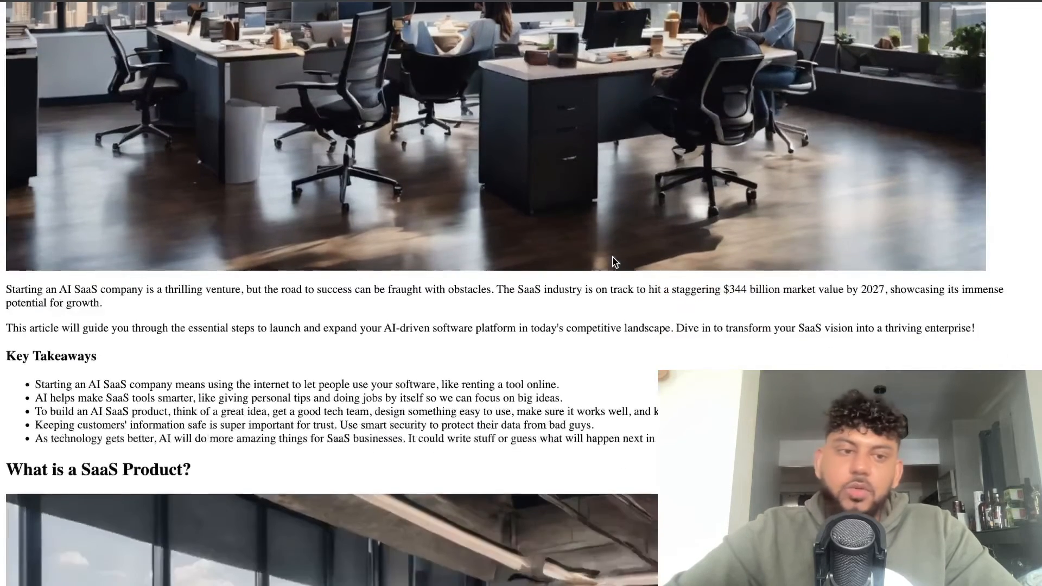
scroll("down", 3)
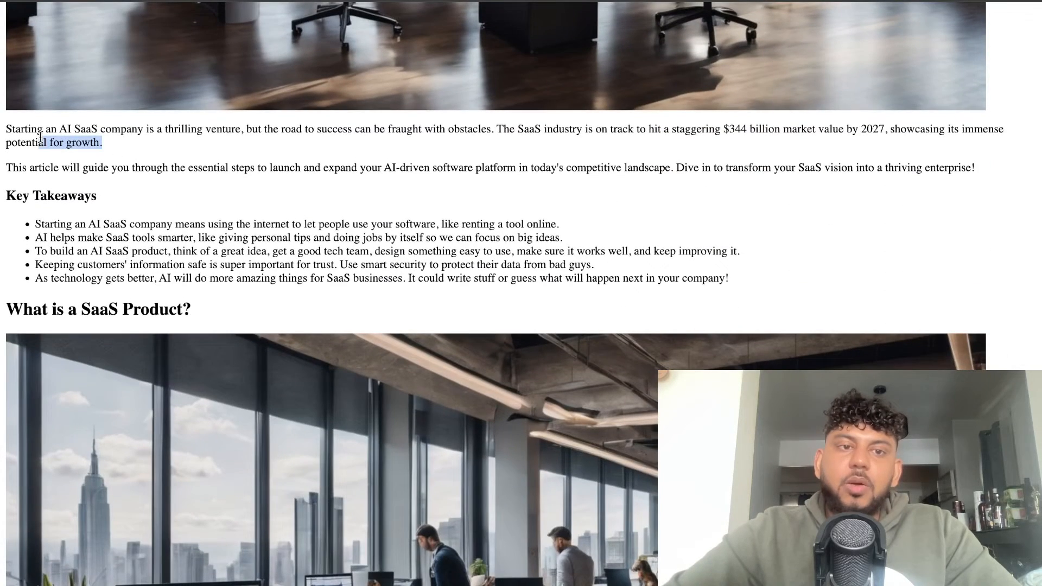
left_click_drag(59, 141, 102, 142)
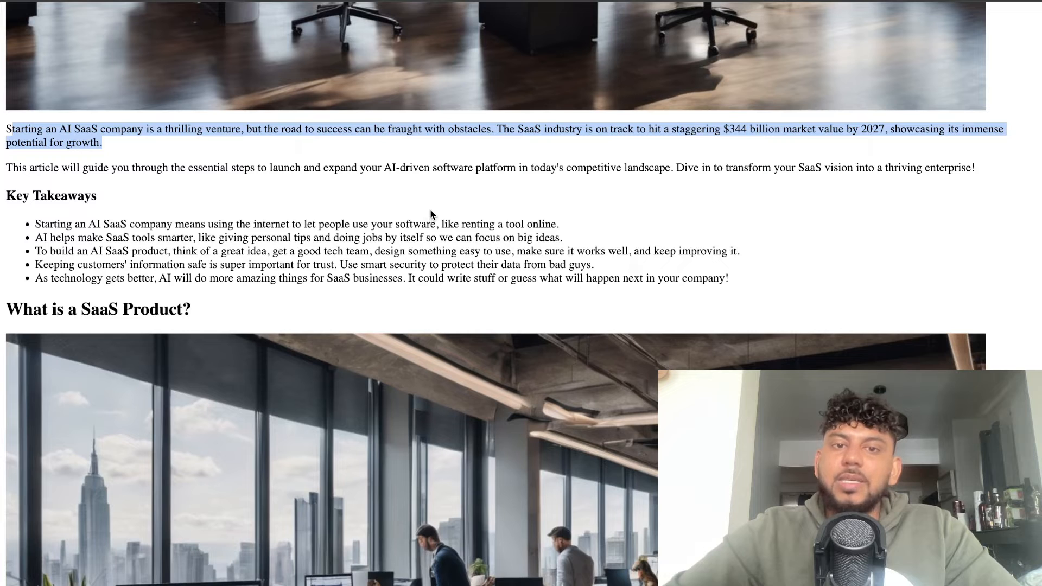
left_click(500, 136)
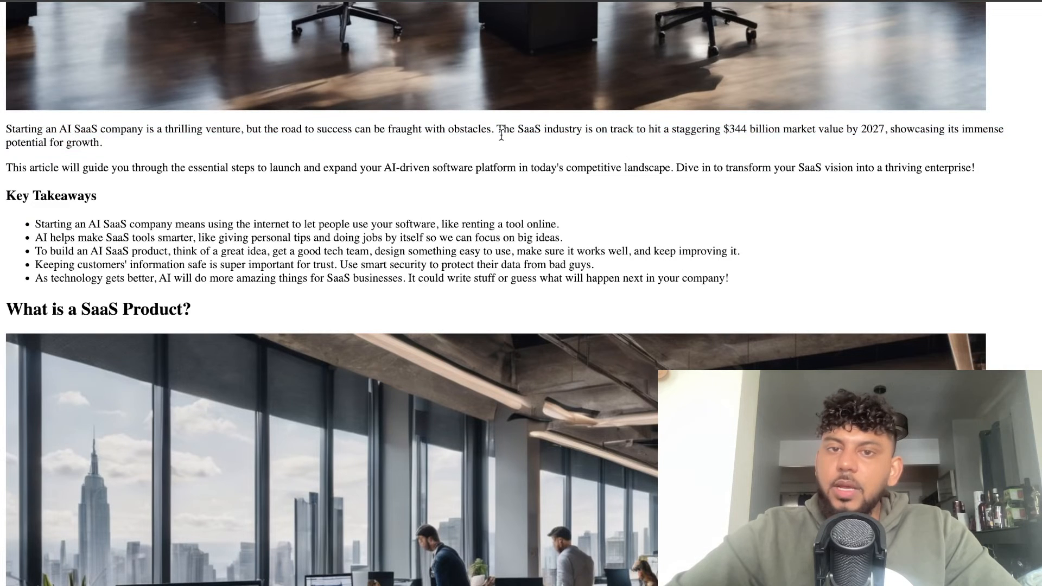
mouse_move(686, 140)
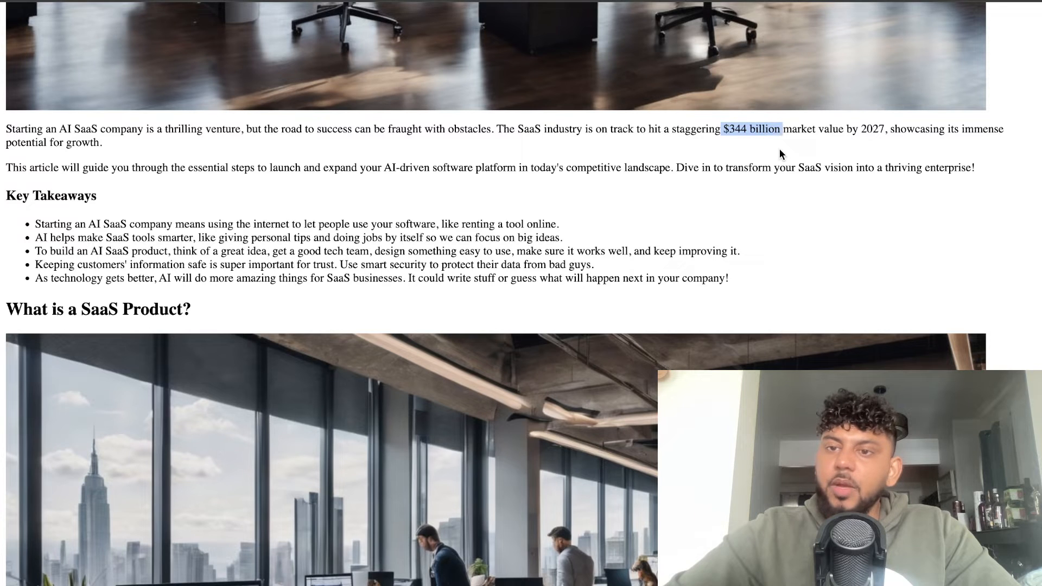
scroll("down", 3)
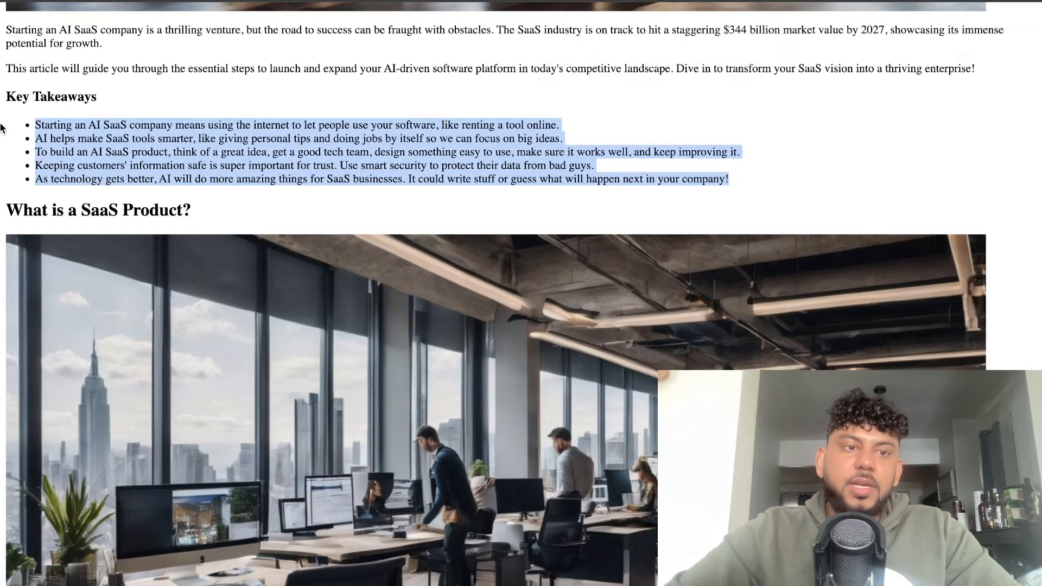
scroll("down", 3)
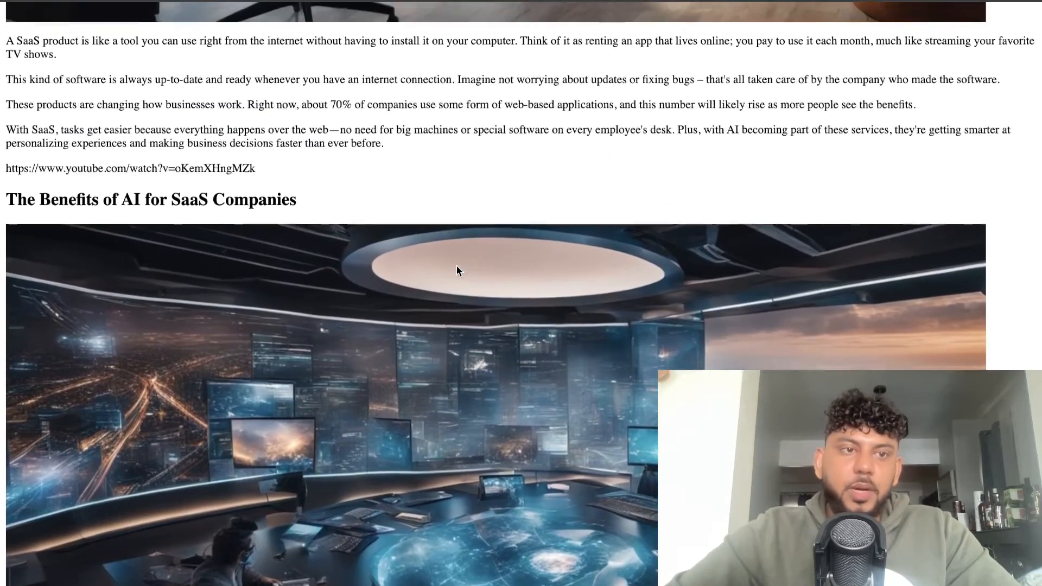
scroll("down", 3)
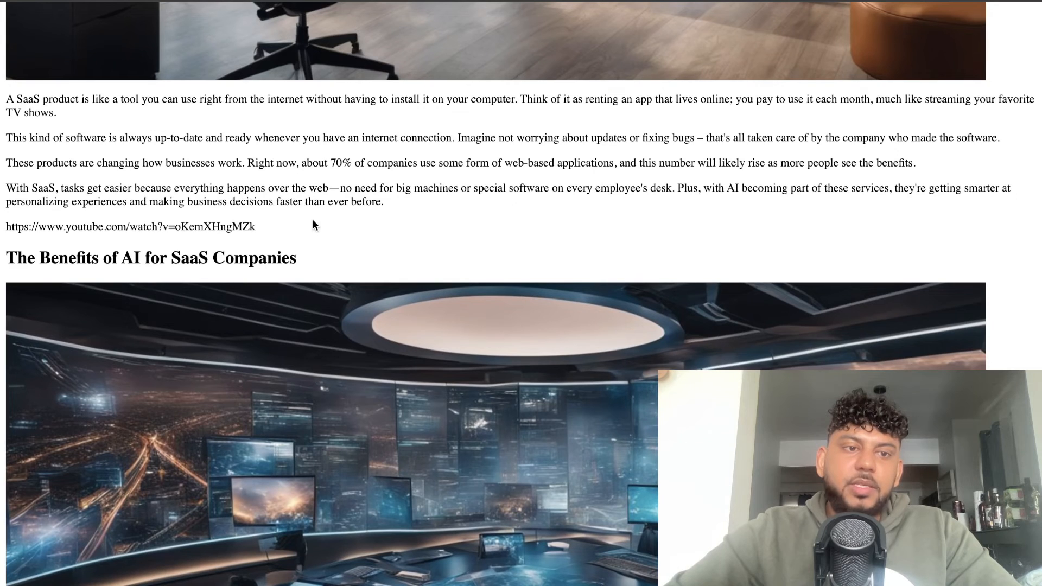
double_click(129, 227)
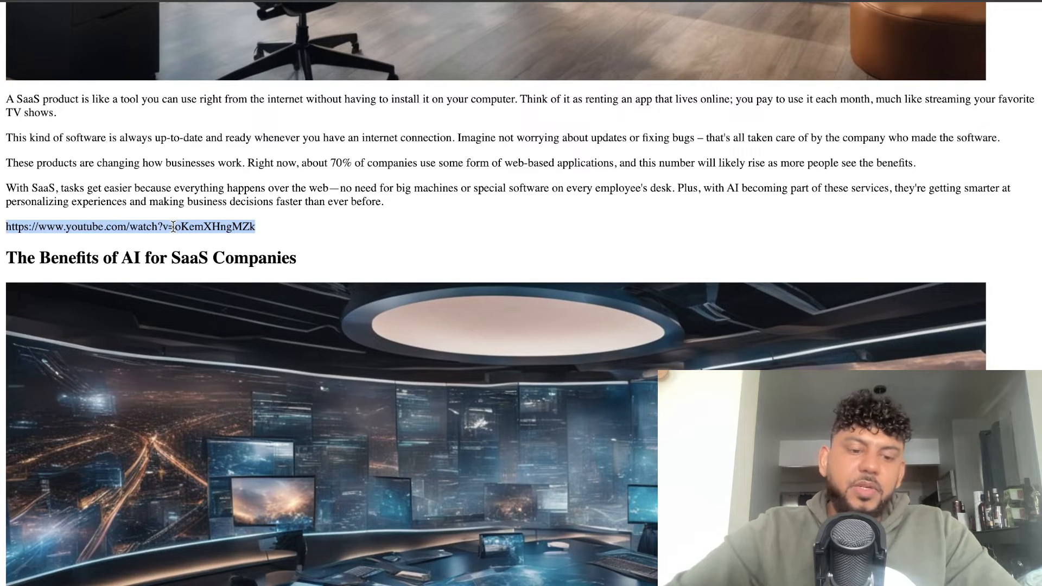
Continue through the article to its Factual Data and Source URLs at the end
scroll("down", 3)
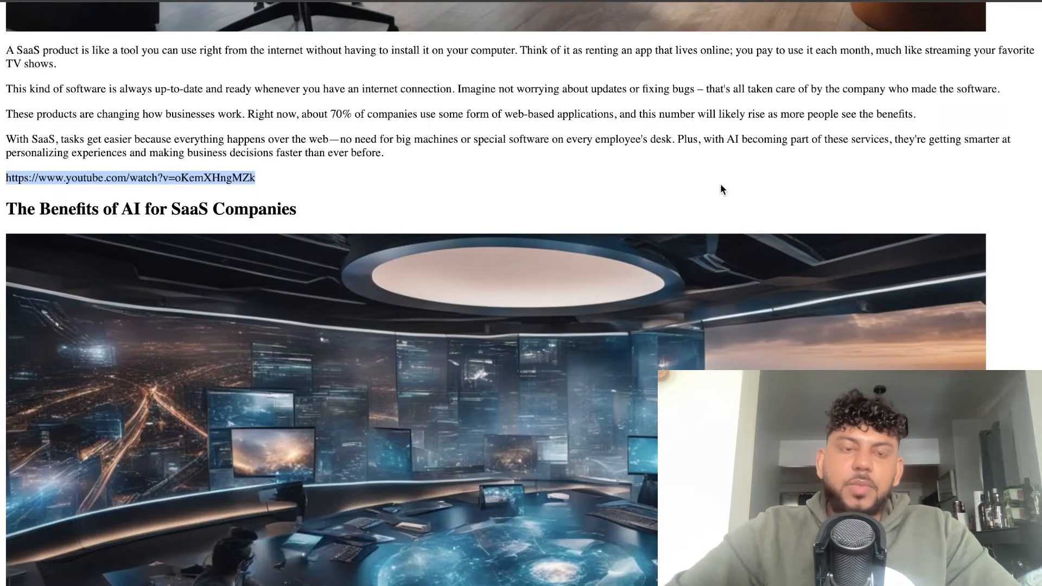
scroll("down", 3)
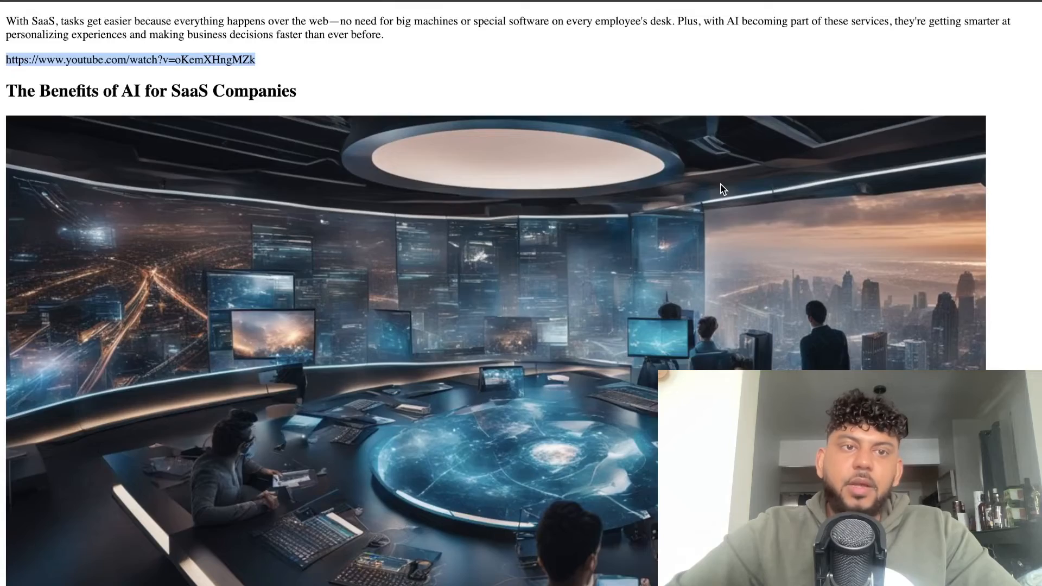
scroll("down", 3)
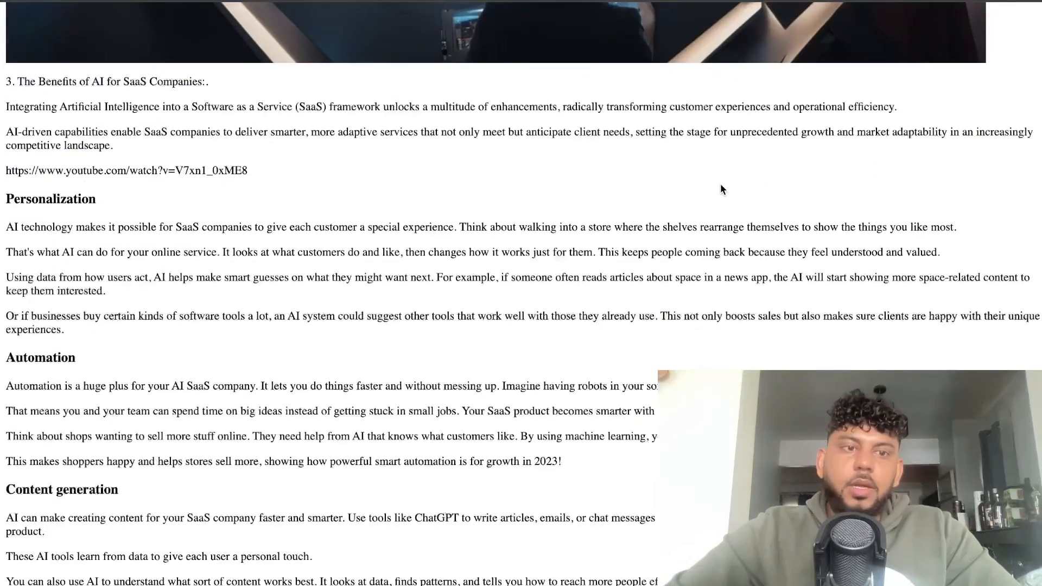
scroll("down", 3)
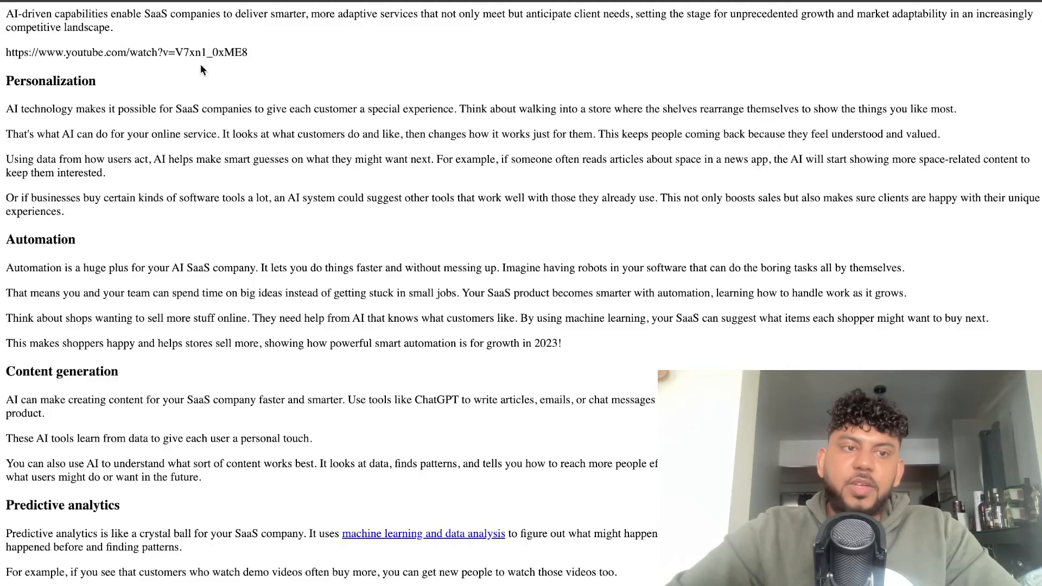
scroll("down", 3)
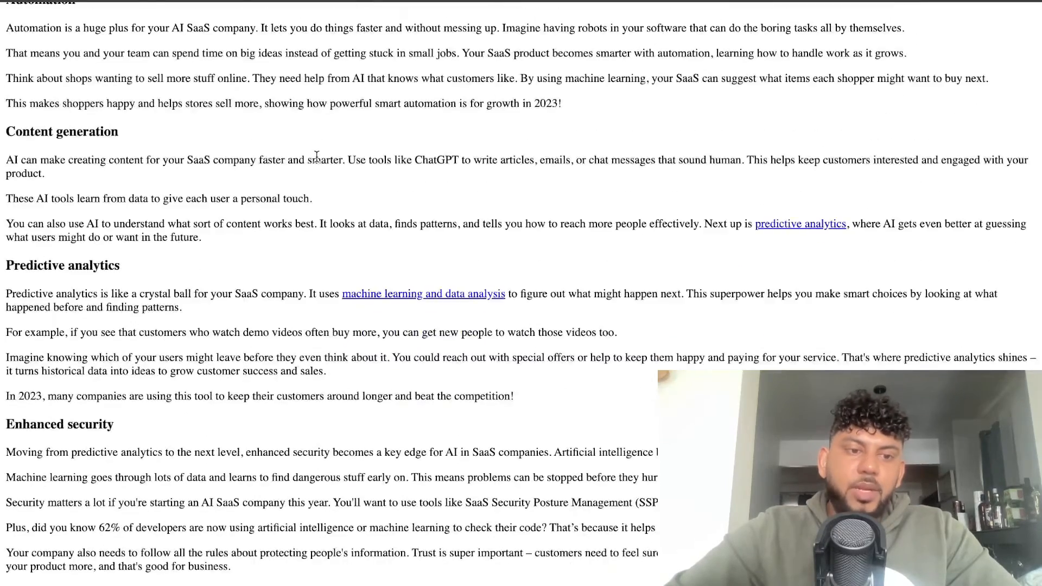
scroll("down", 3)
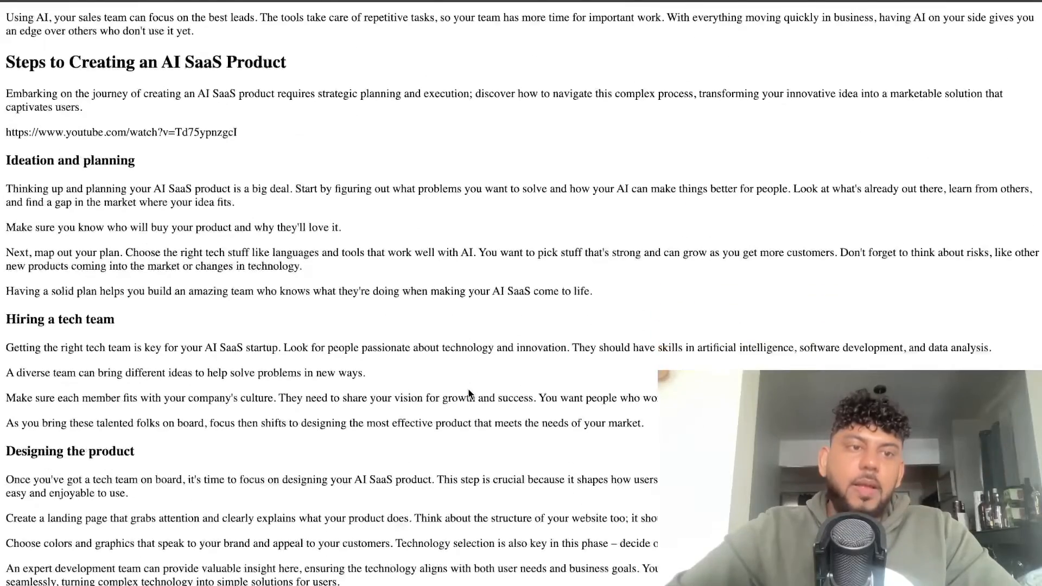
scroll("down", 3)
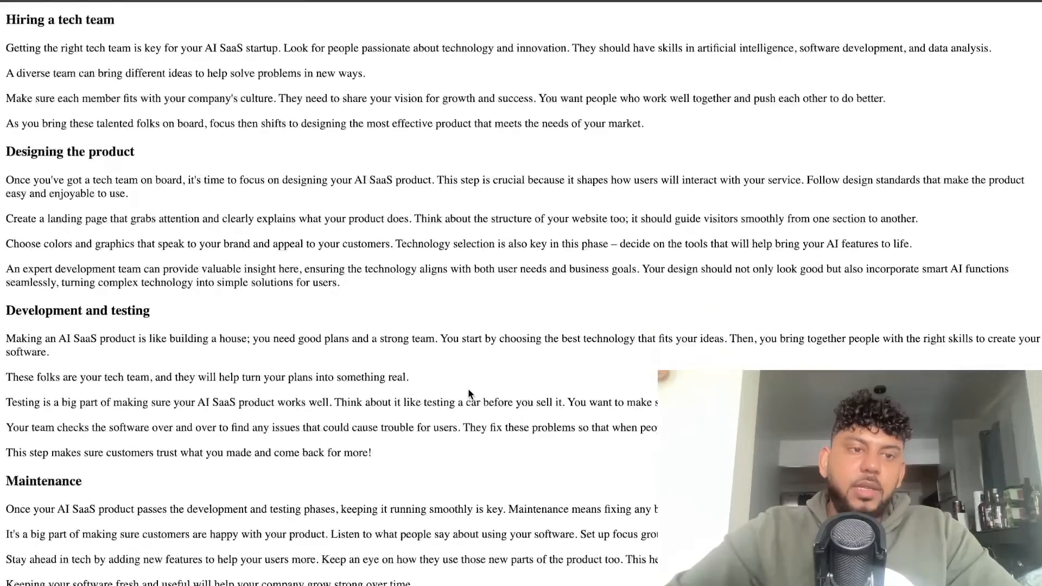
scroll("down", 3)
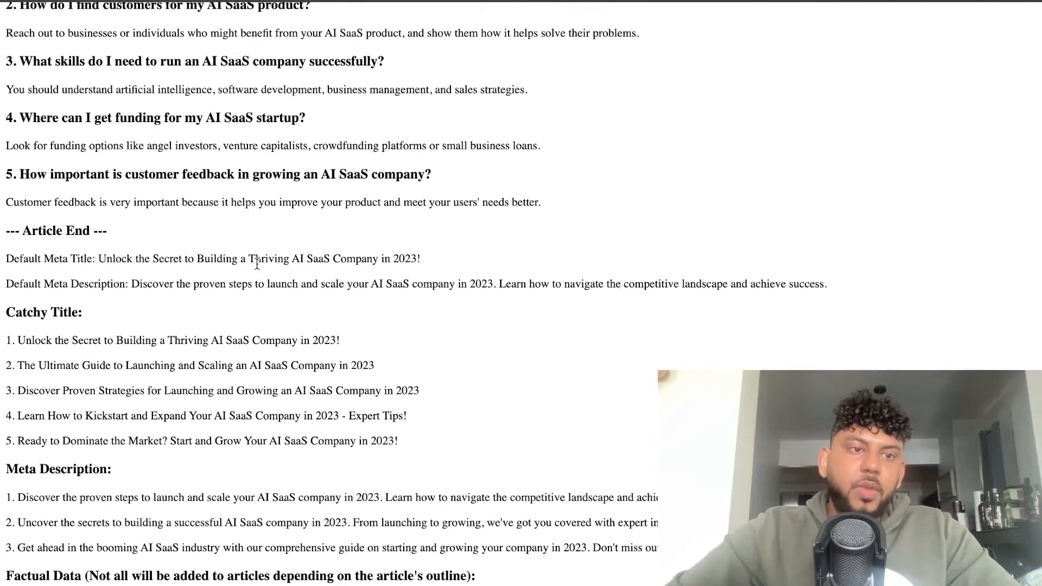
scroll("down", 3)
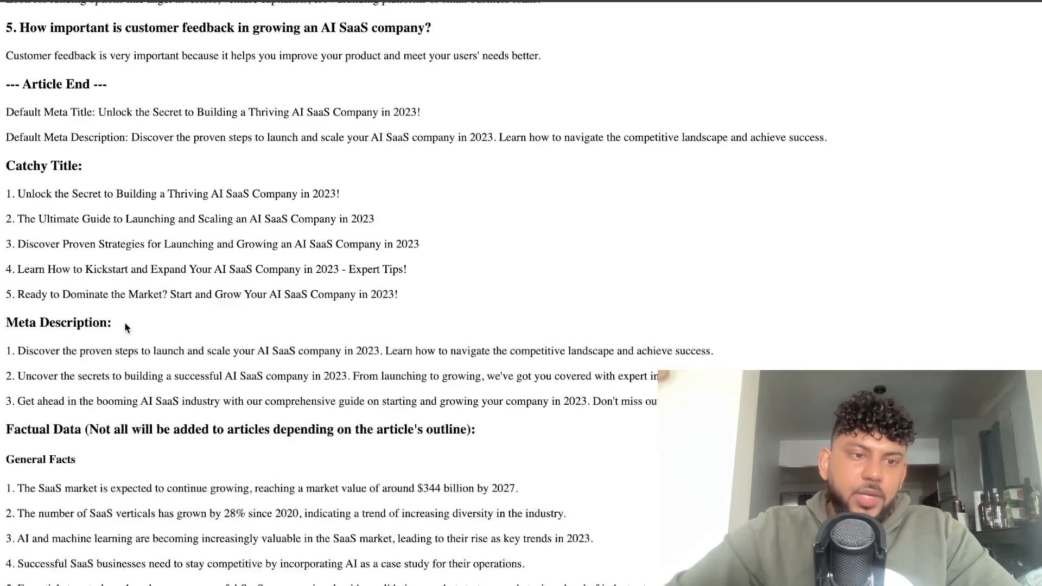
scroll("down", 3)
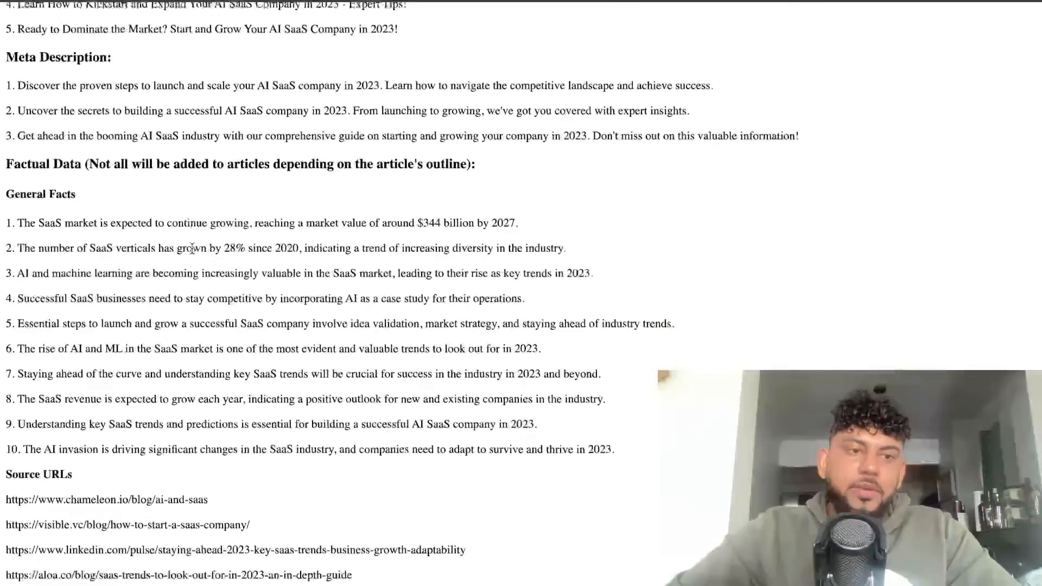
scroll("down", 3)
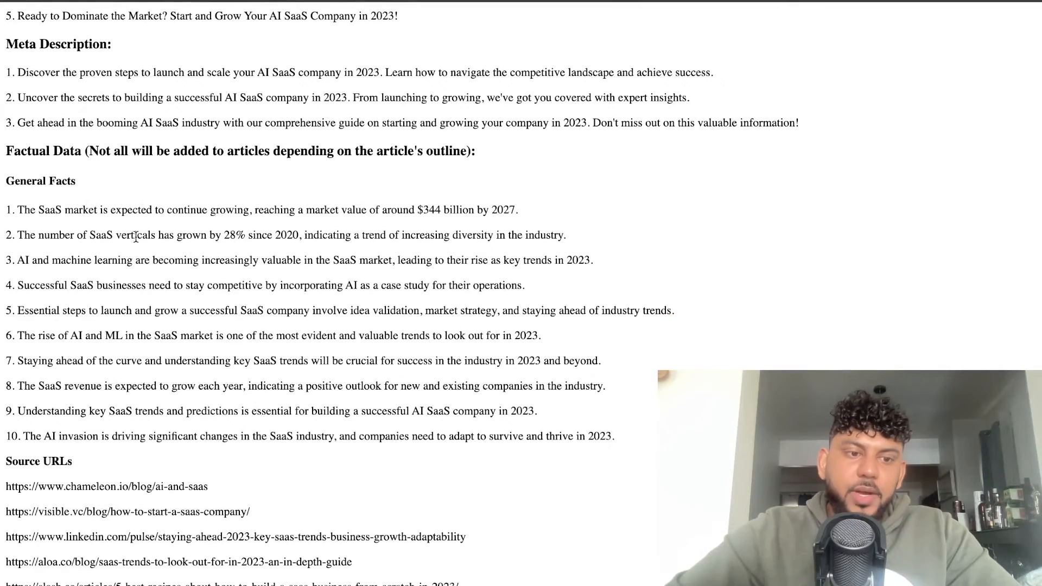
scroll("down", 3)
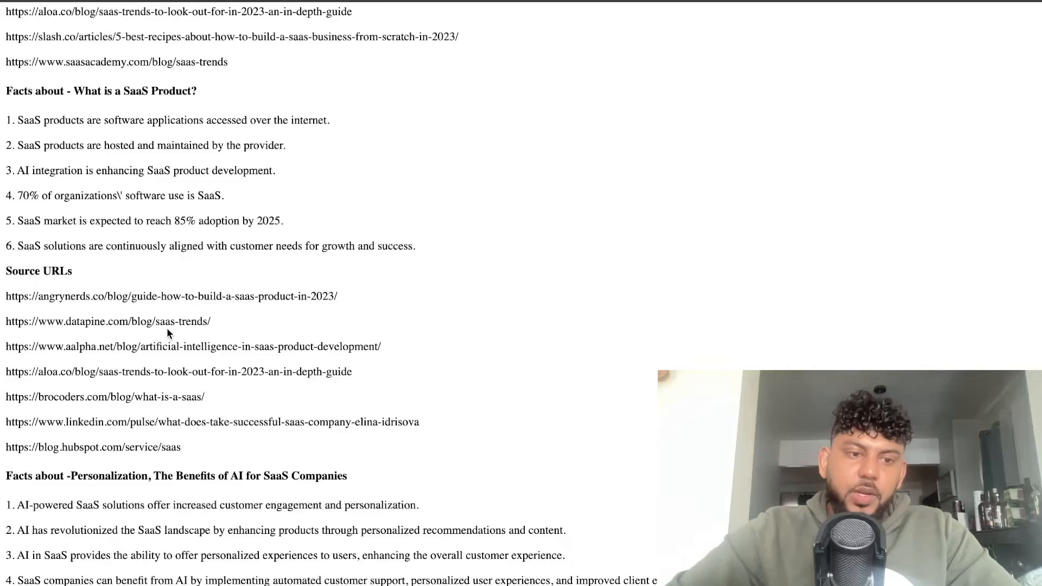
scroll("down", 3)
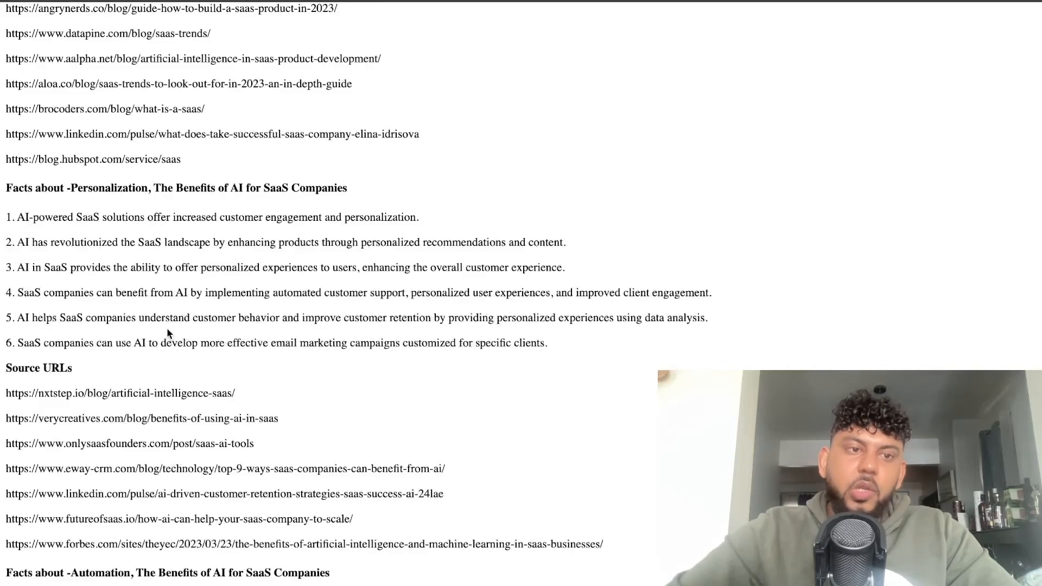
scroll("down", 3)
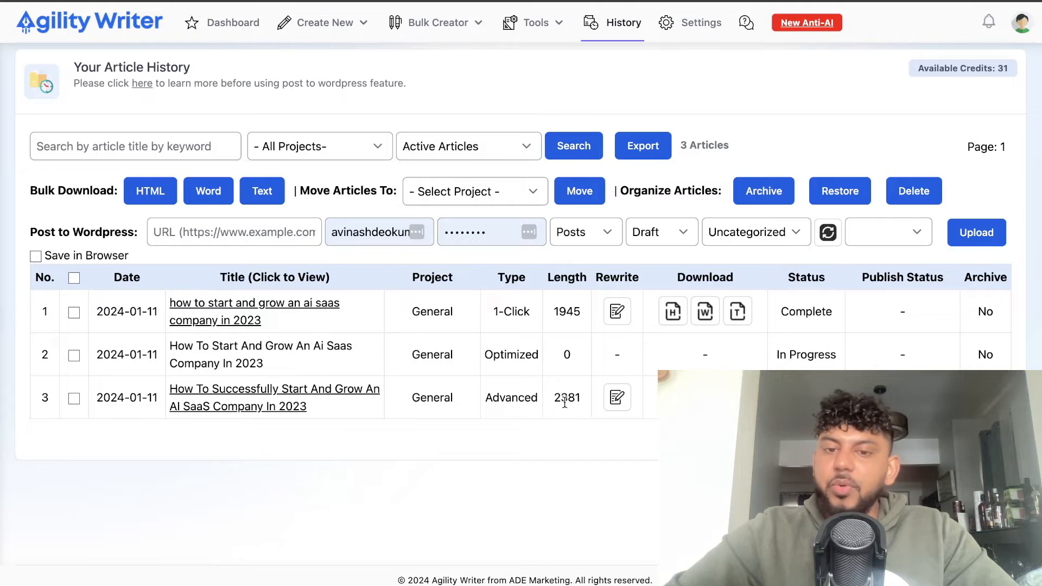
Download the Advanced AI SaaS article (2381 words) from History as an HTML file
double_click(566, 397)
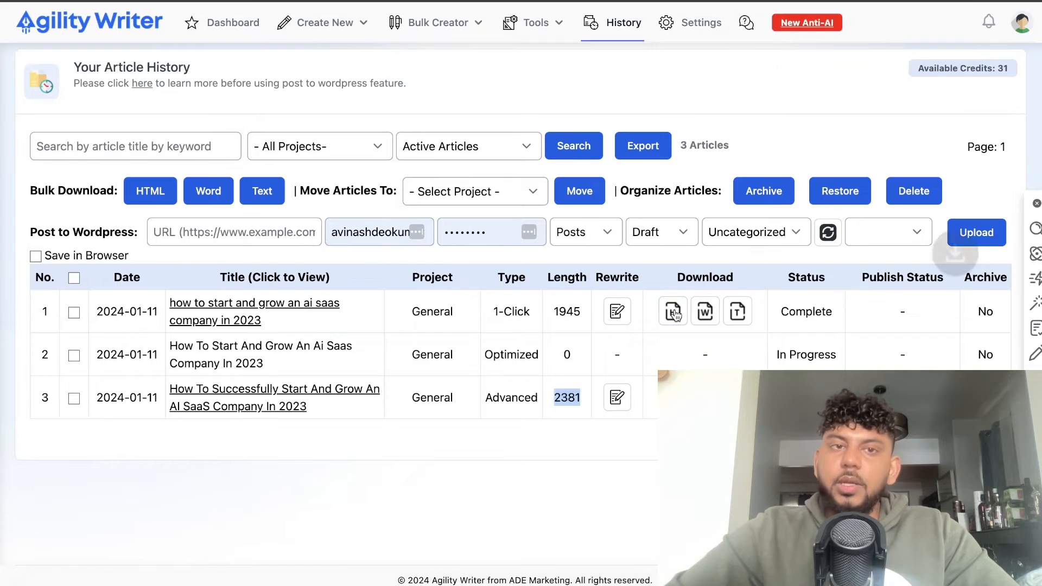
left_click(671, 311)
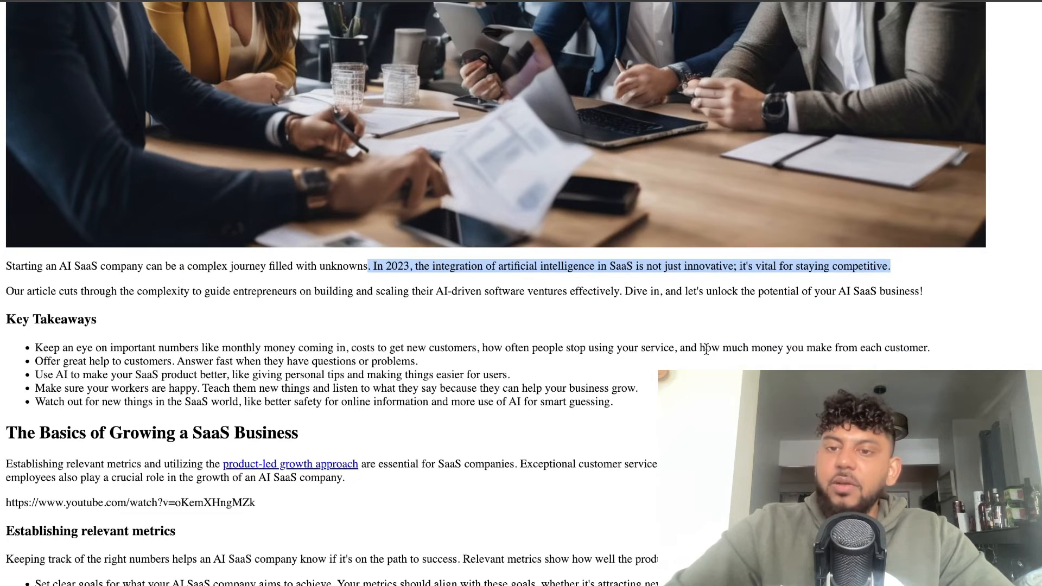
Read the downloaded AI SaaS article through its sections and key takeaways
scroll("down", 3)
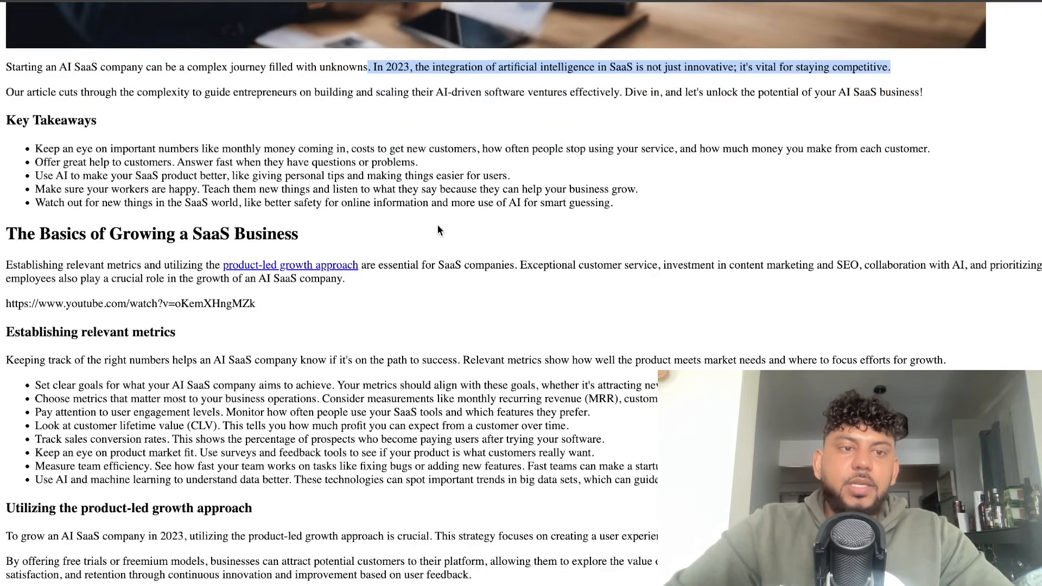
scroll("down", 3)
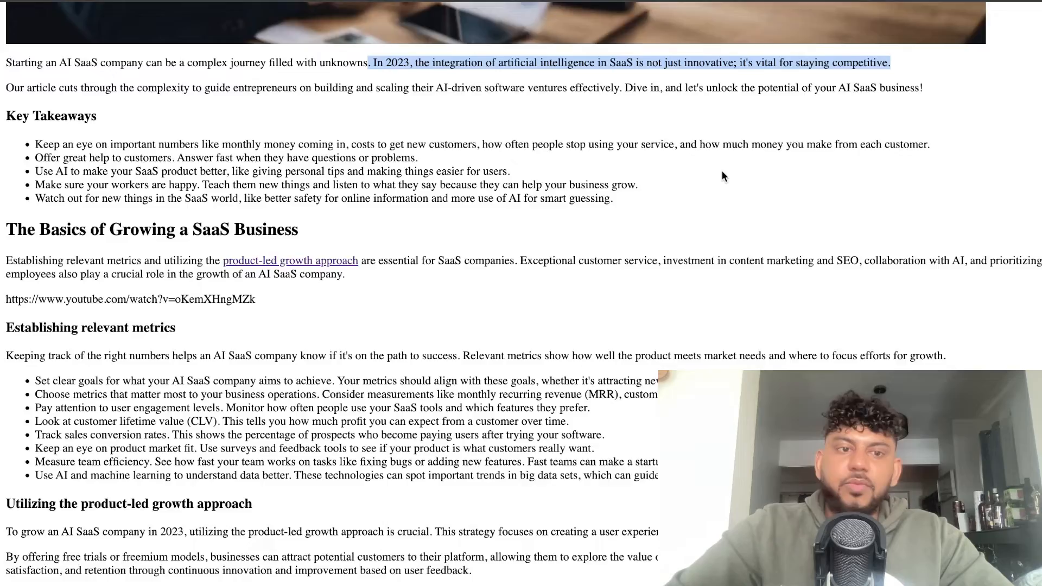
scroll("down", 3)
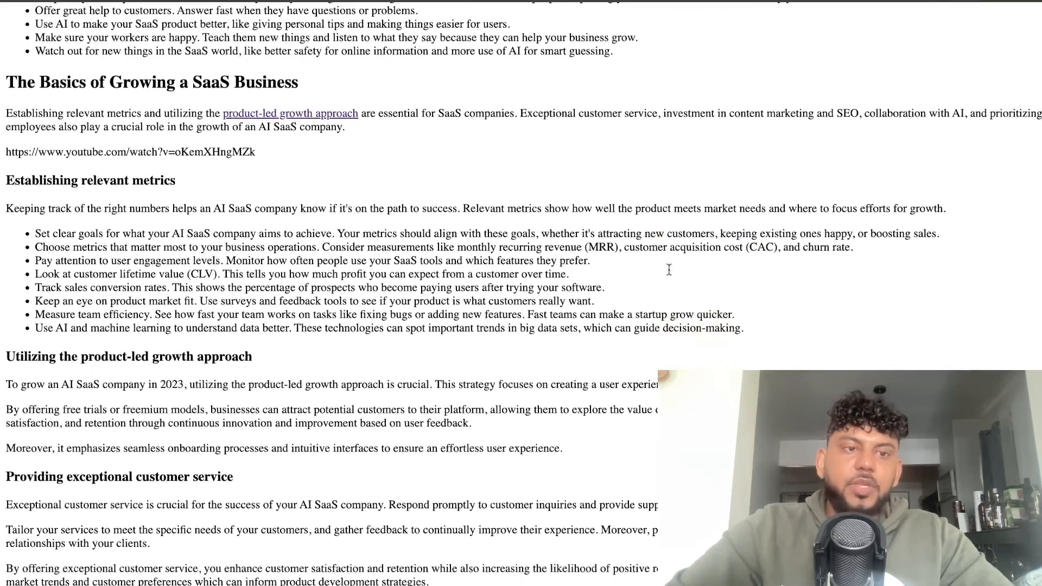
scroll("down", 3)
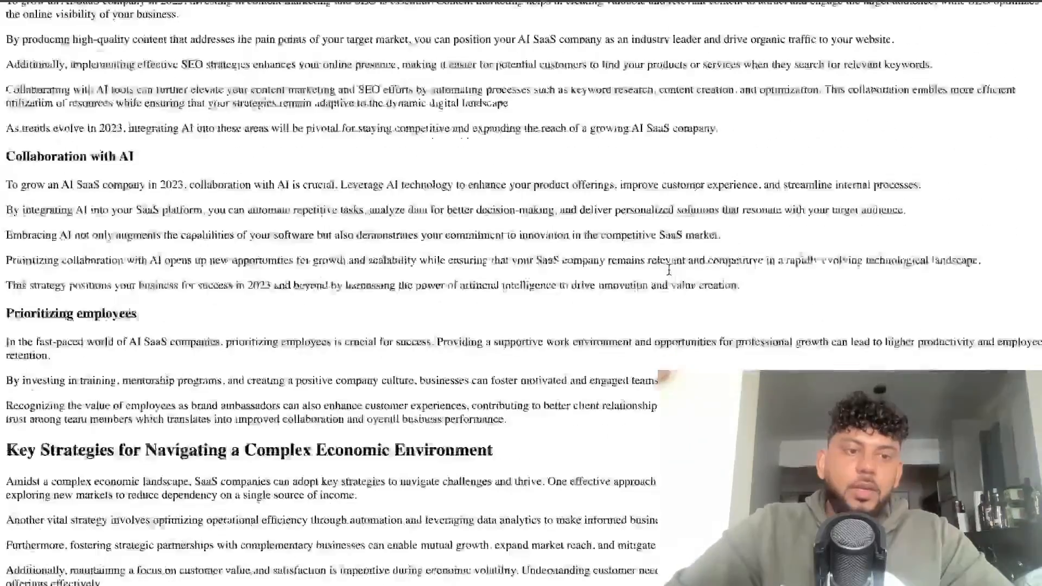
scroll("down", 3)
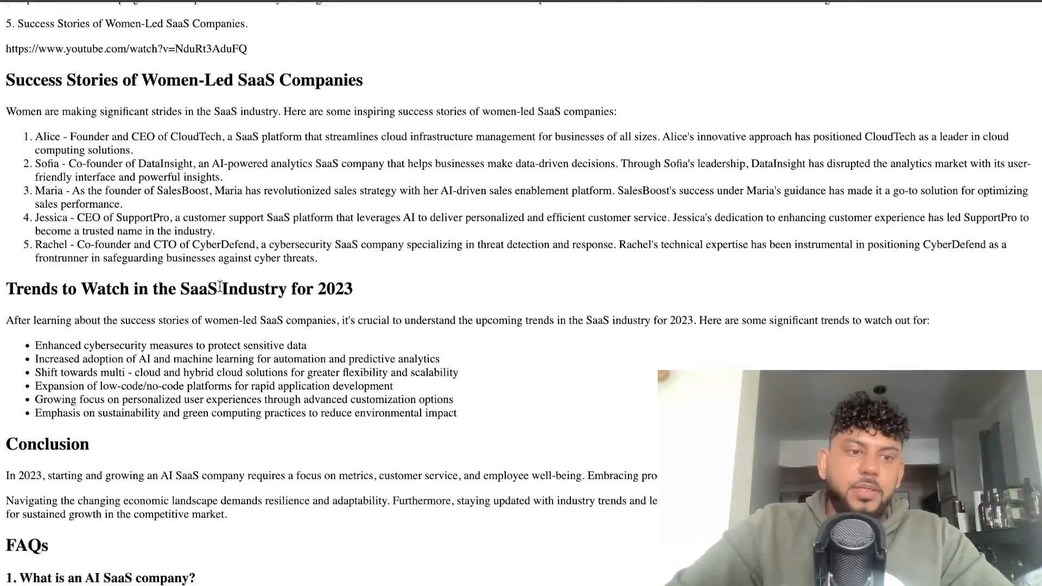
scroll("down", 3)
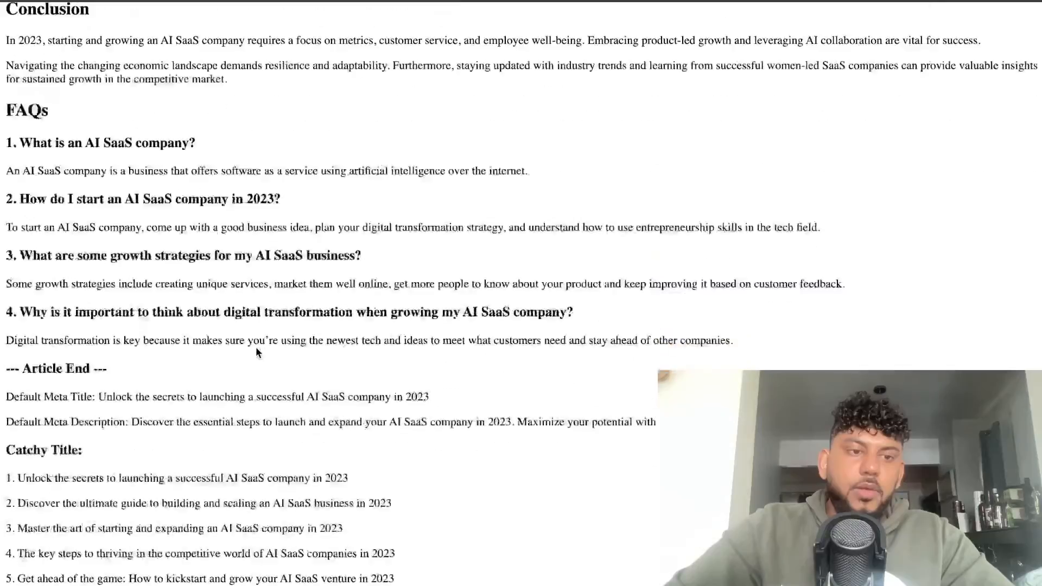
scroll("up", 3)
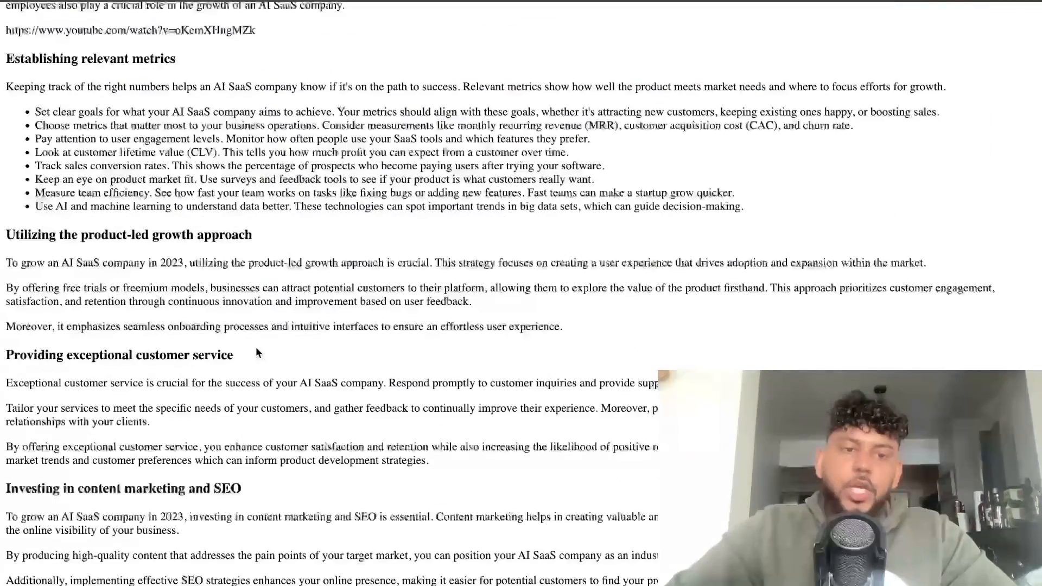
scroll("down", 3)
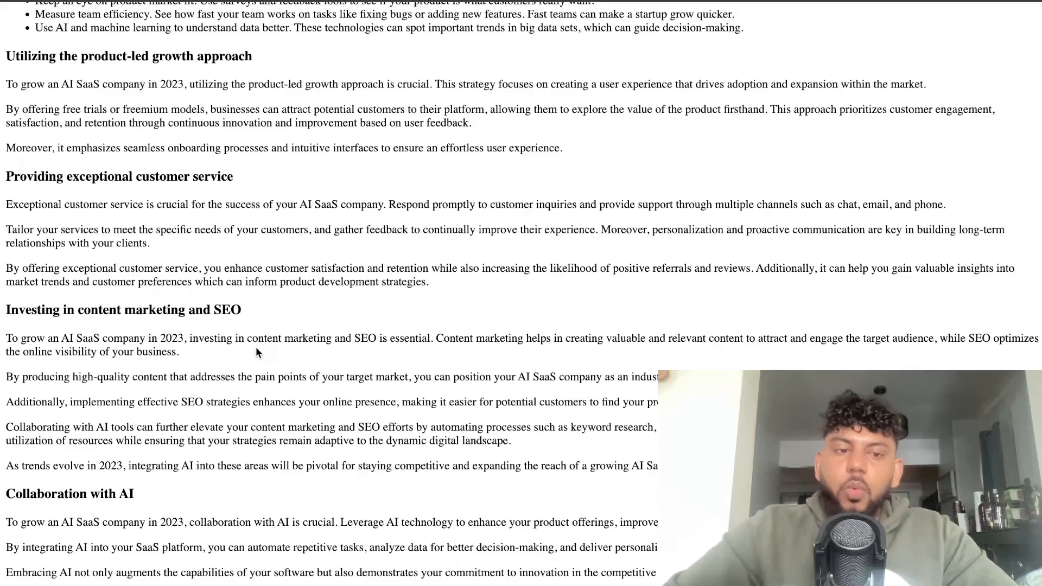
scroll("down", 3)
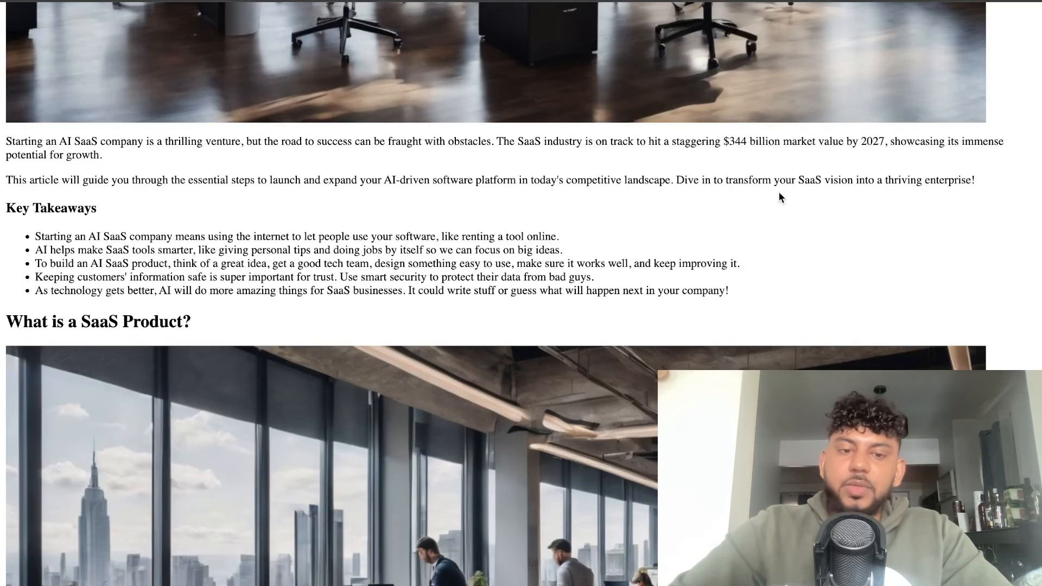
Continue to the article's conclusion, FAQs and catchy meta title ideas
scroll("down", 3)
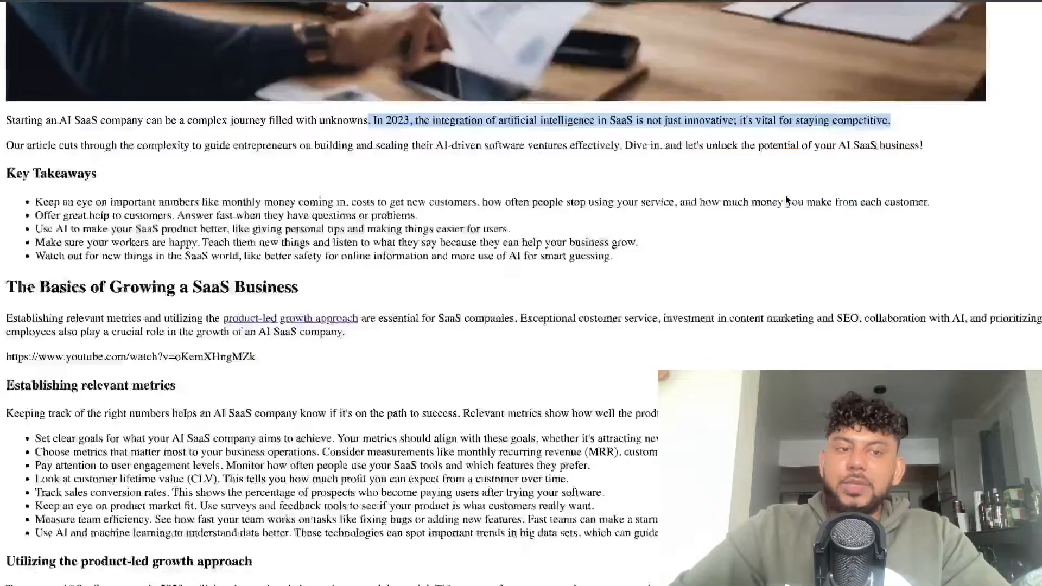
scroll("down", 3)
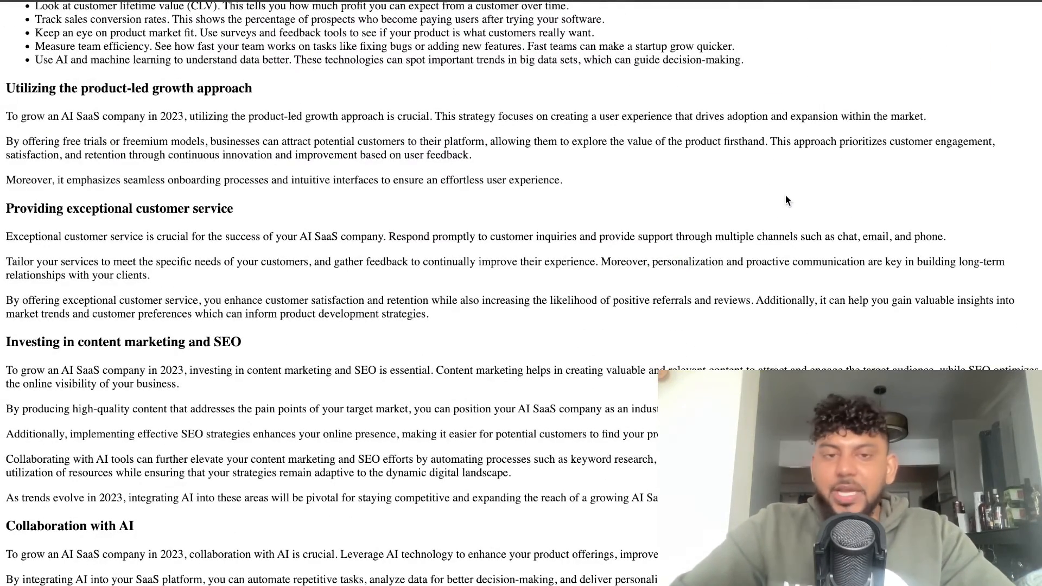
scroll("down", 3)
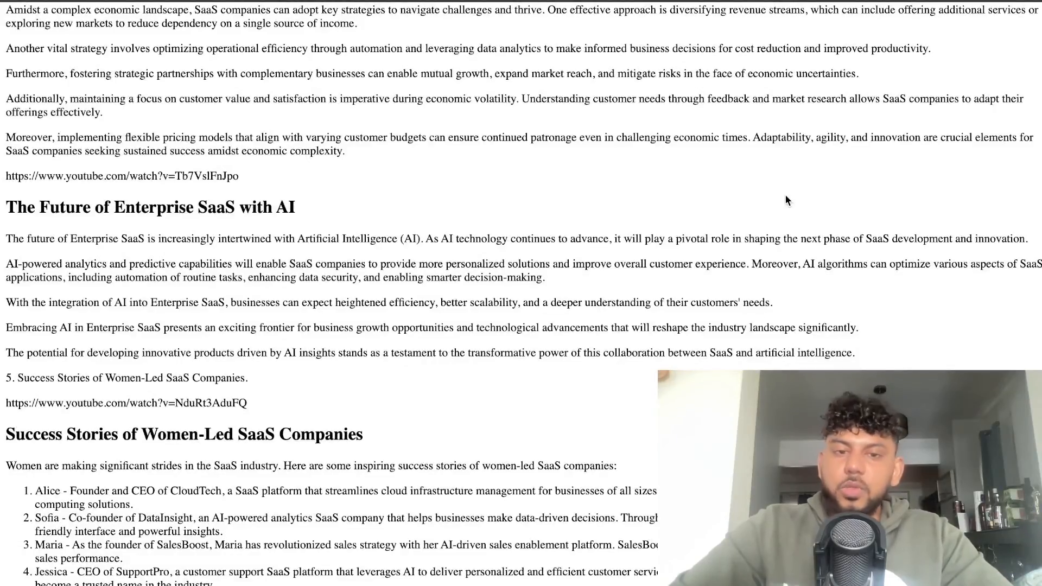
scroll("down", 3)
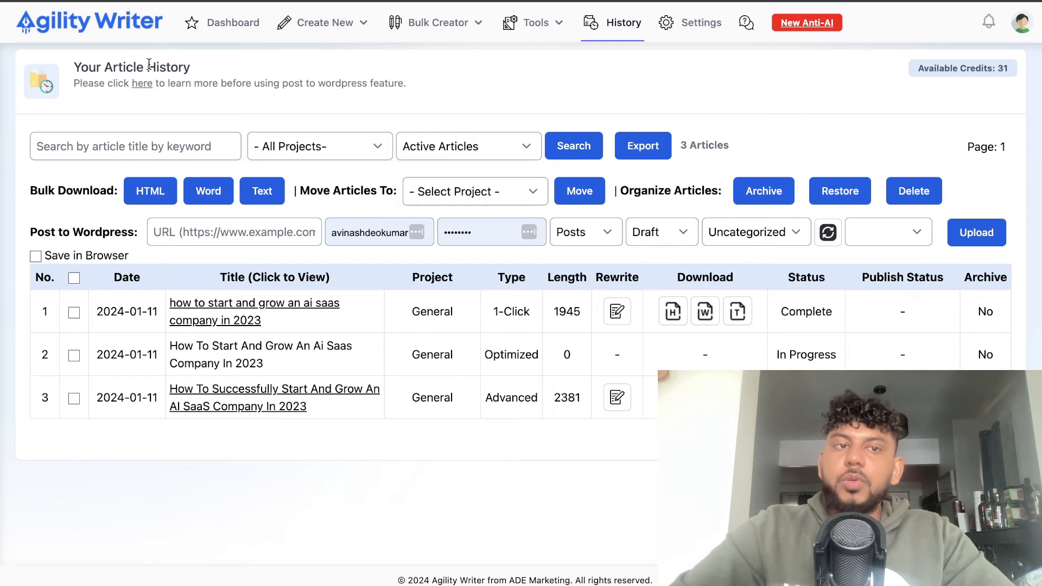
Return to the Agility Writer dashboard listing the article-creation modes
left_click(232, 22)
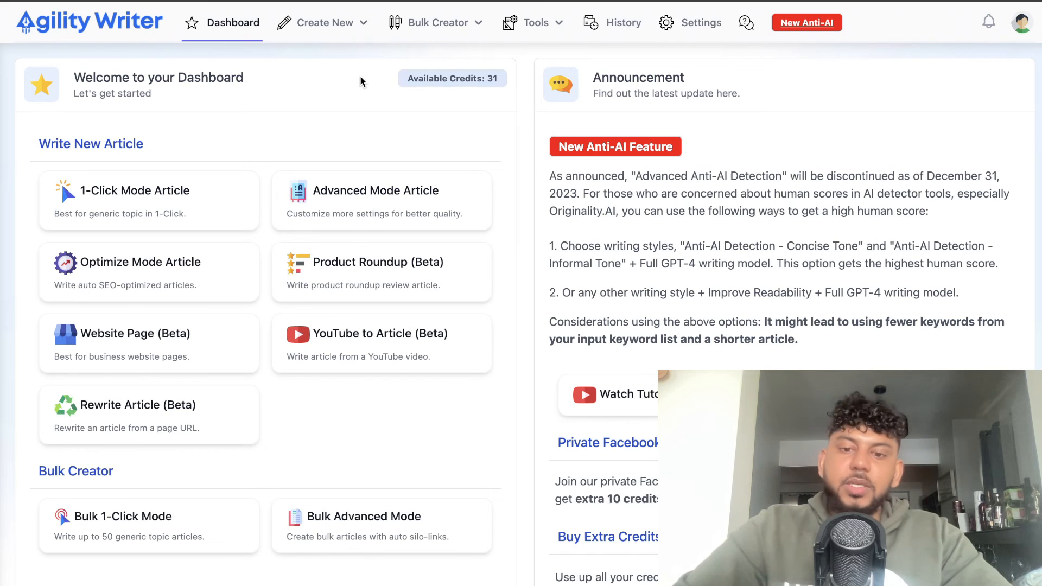
mouse_move(436, 394)
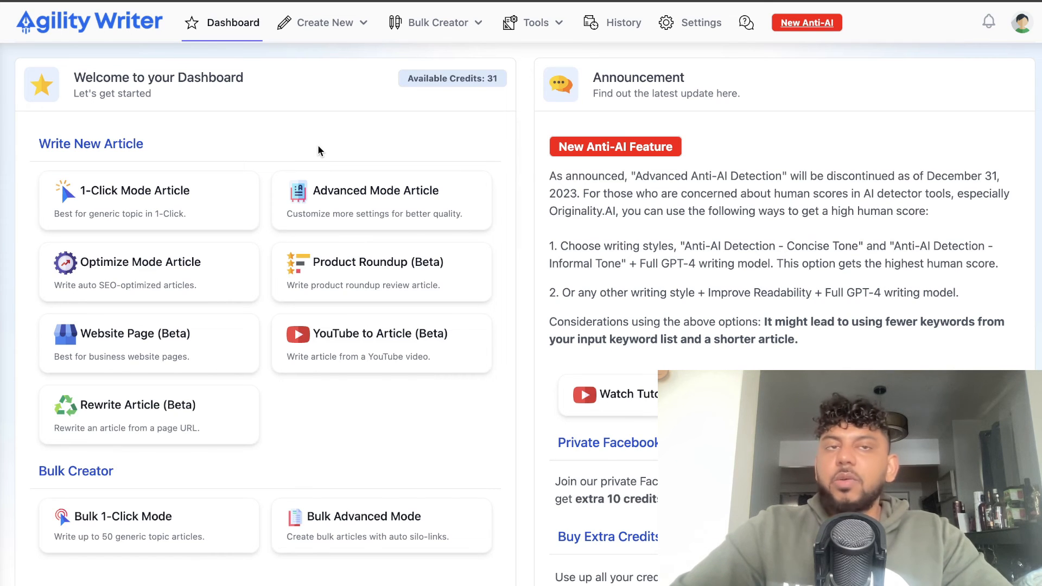
mouse_move(323, 140)
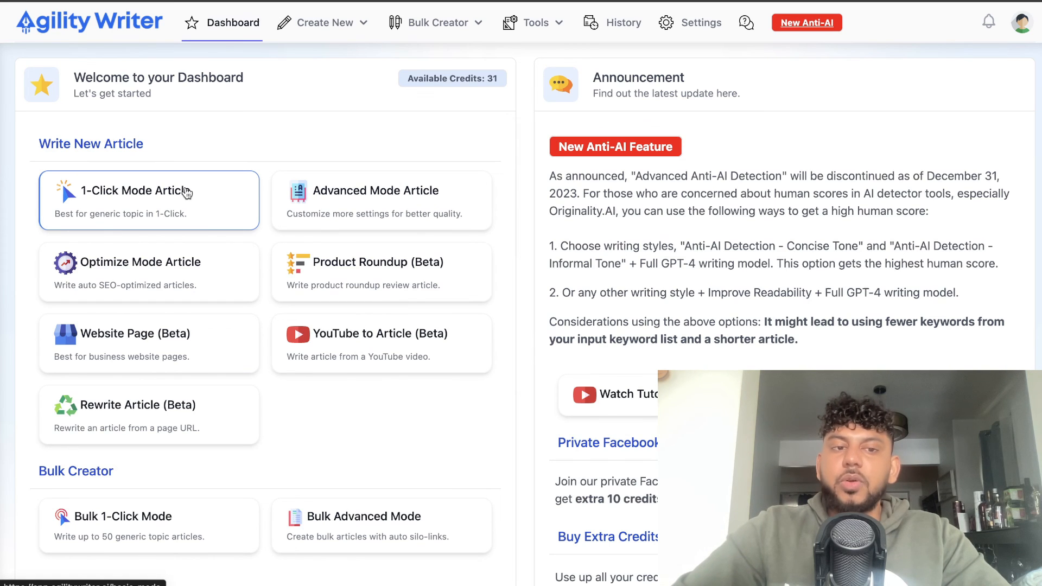
mouse_move(252, 149)
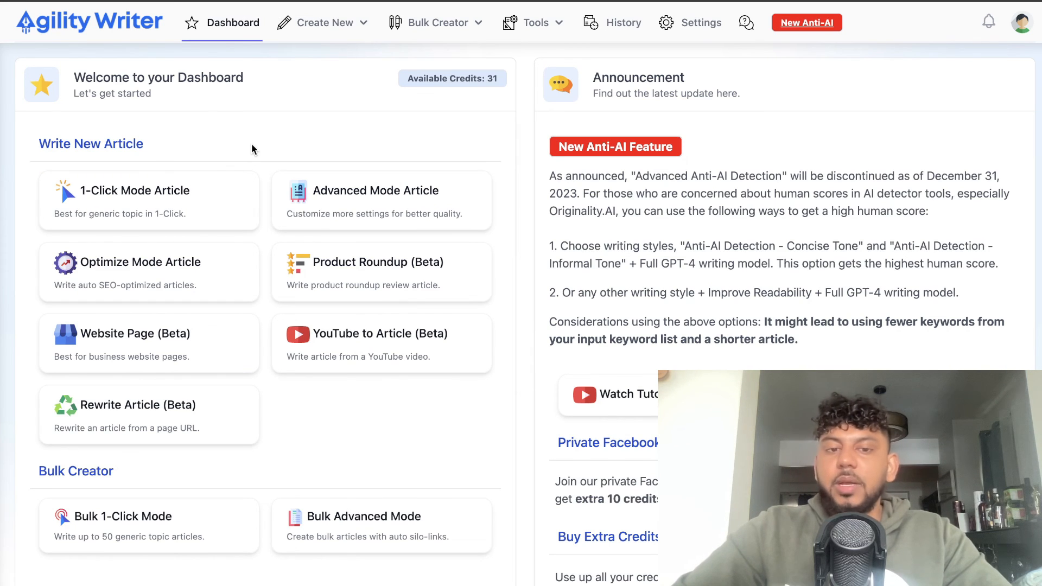
mouse_move(336, 156)
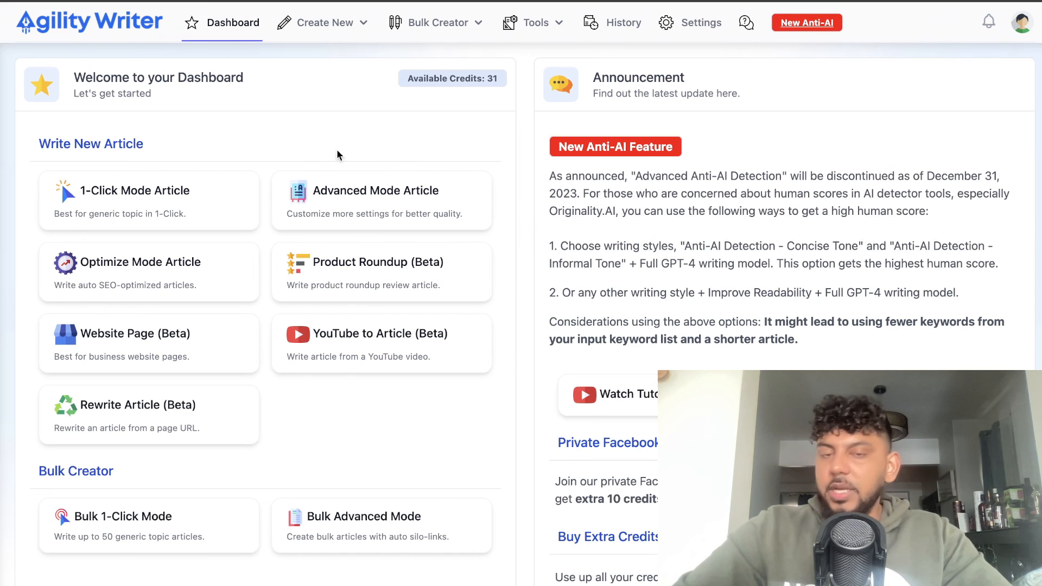
mouse_move(469, 117)
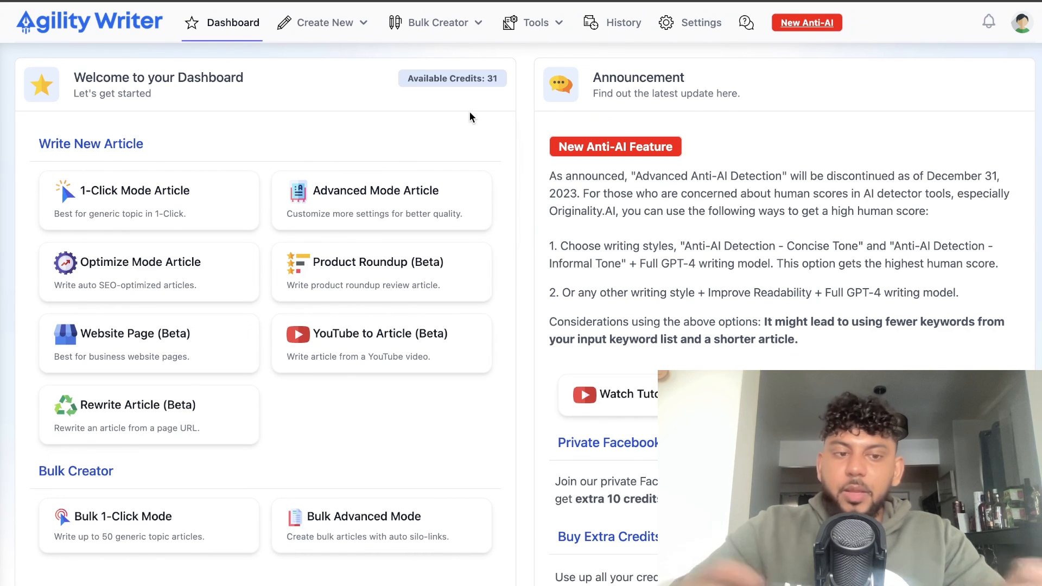